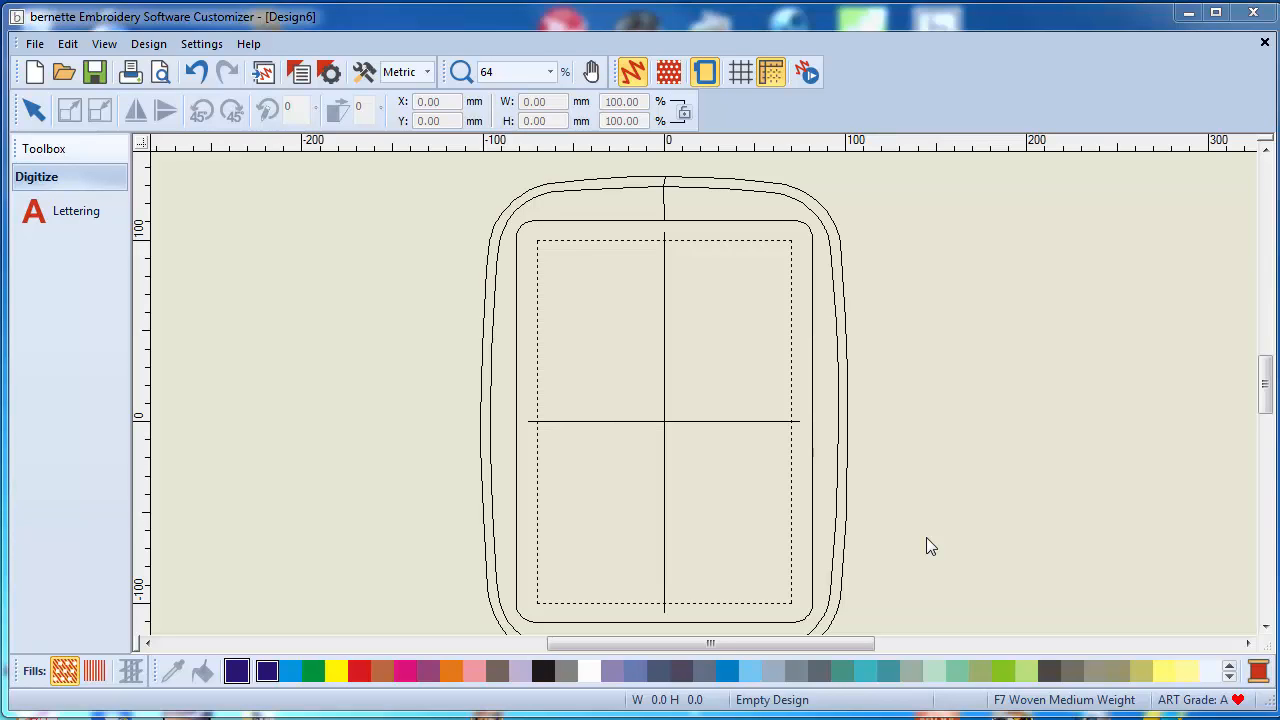
mouse_move(974, 496)
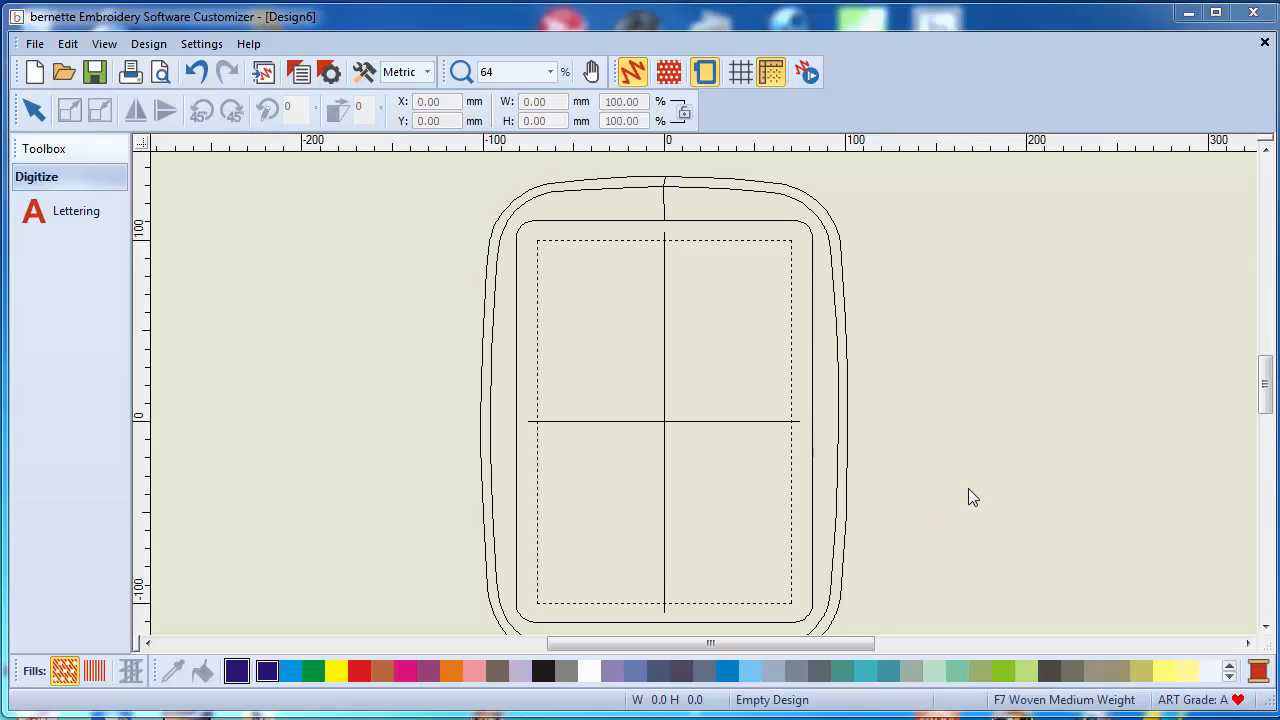
mouse_move(952, 470)
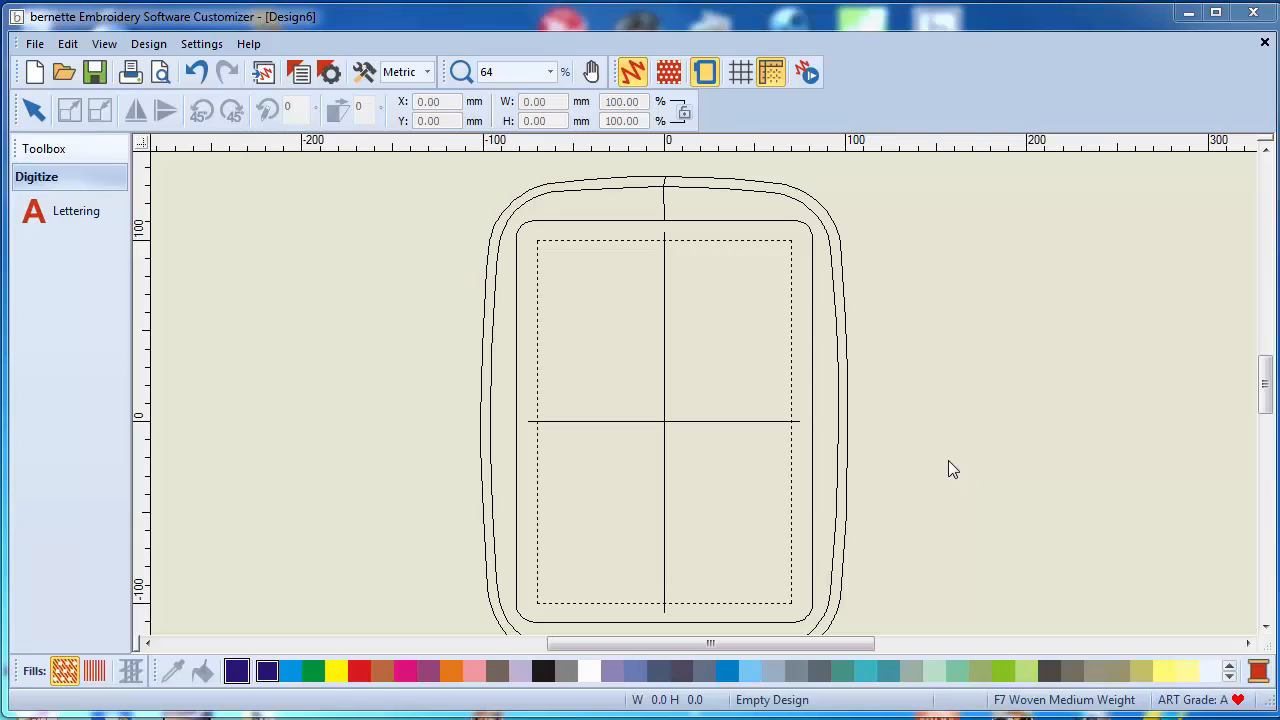
mouse_move(852, 392)
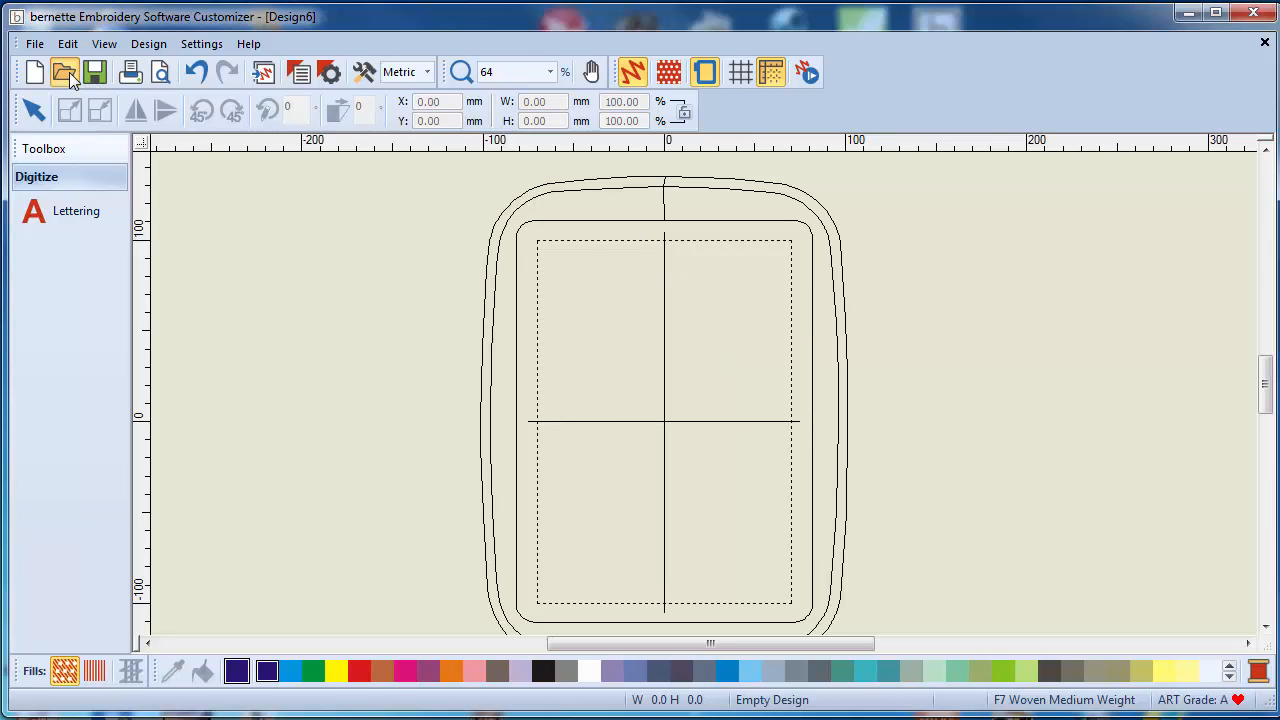
- Browse for an existing design, check the supported file types, and confirm opening the chosen file
left_click(64, 72)
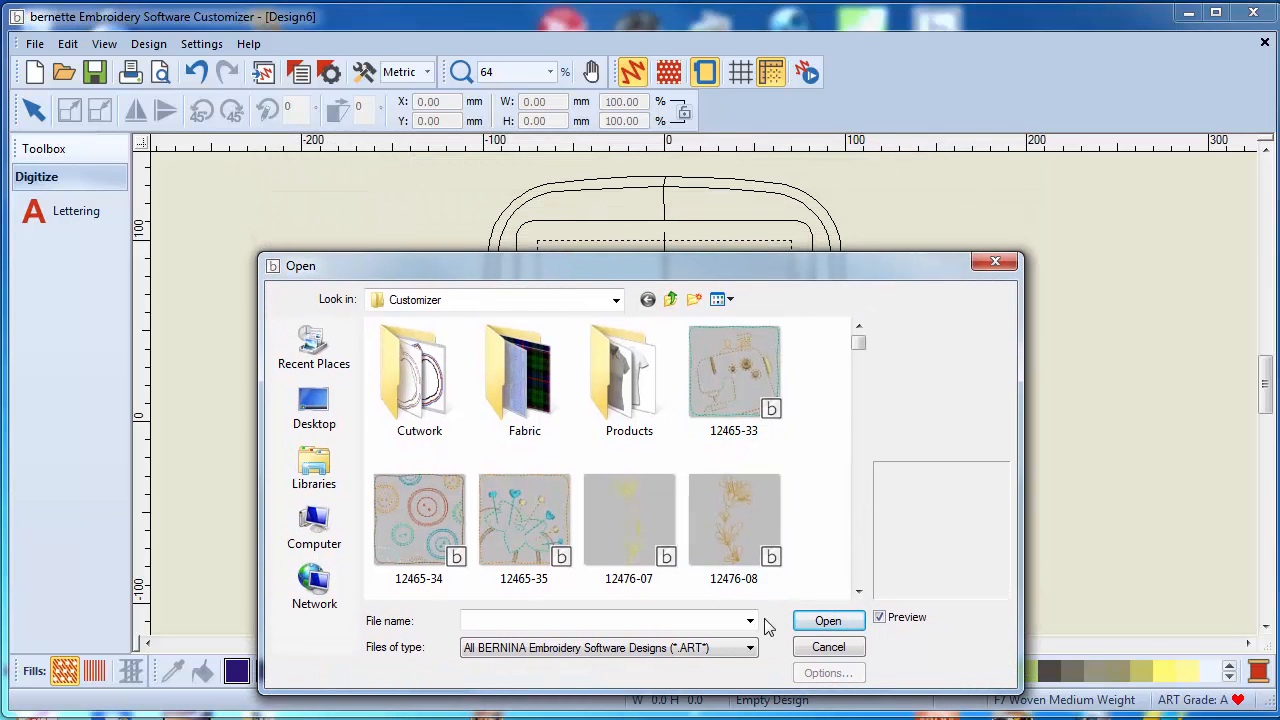
left_click(748, 648)
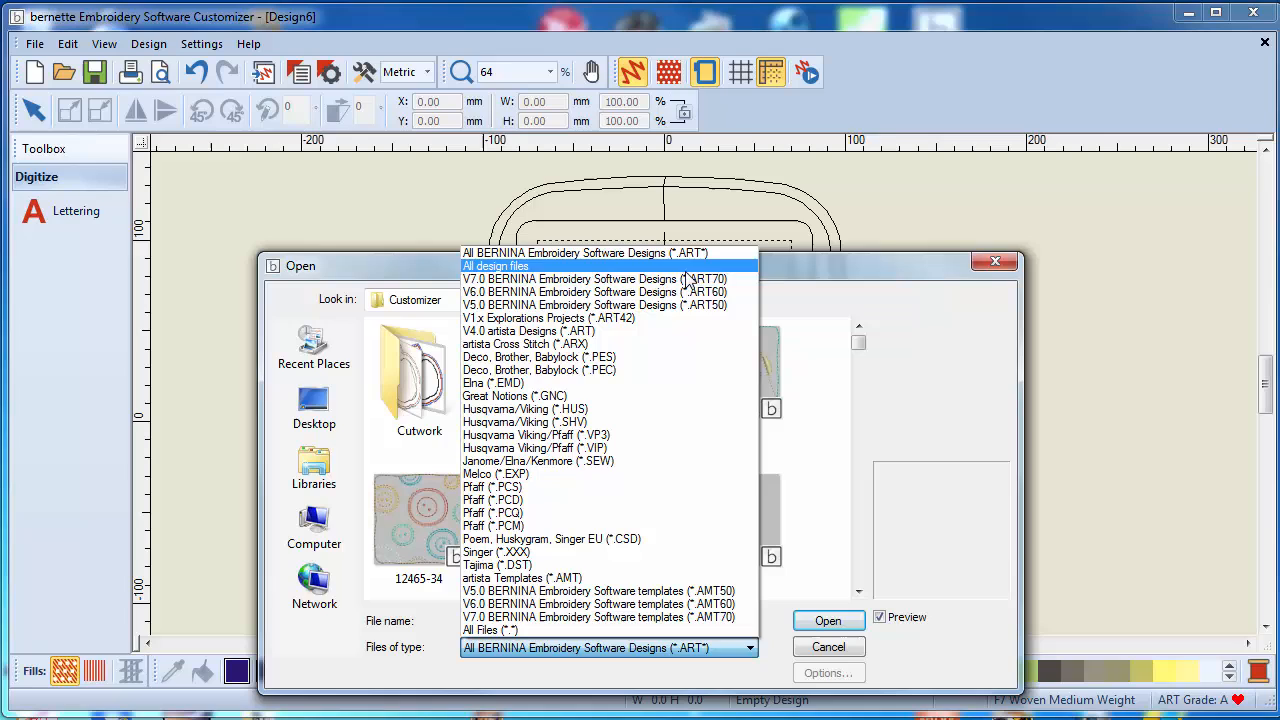
mouse_move(672, 552)
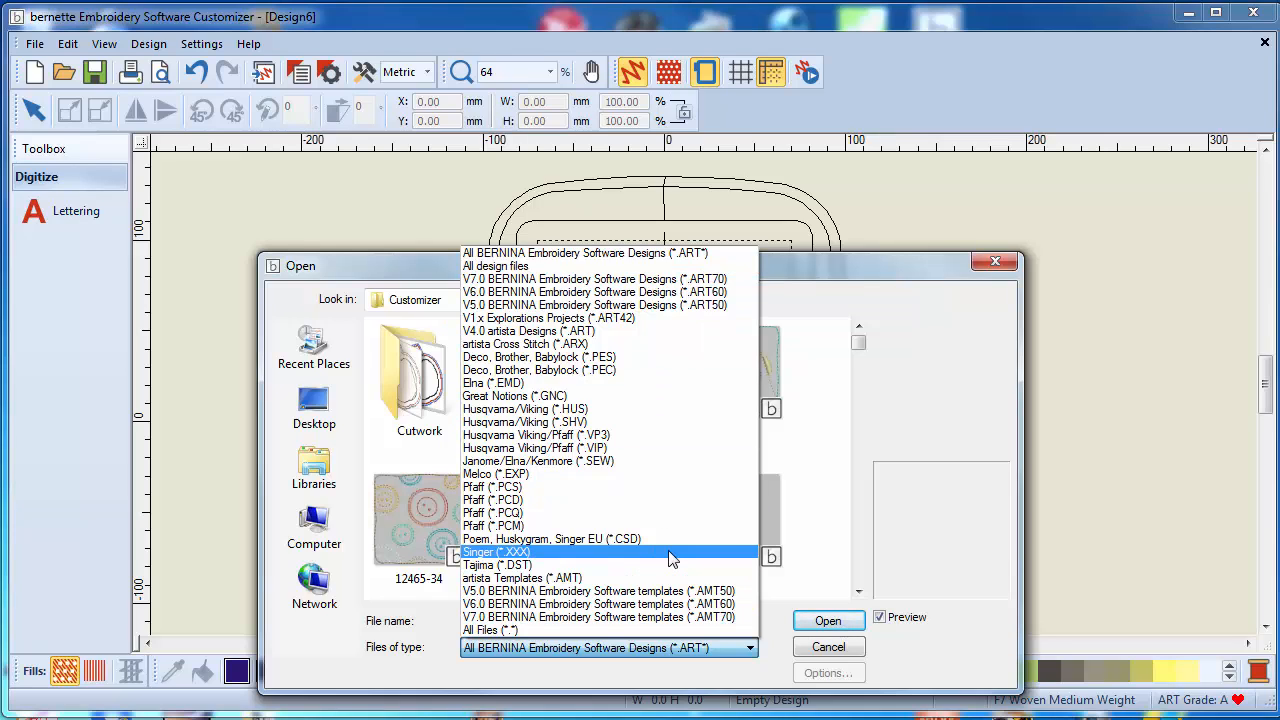
mouse_move(660, 370)
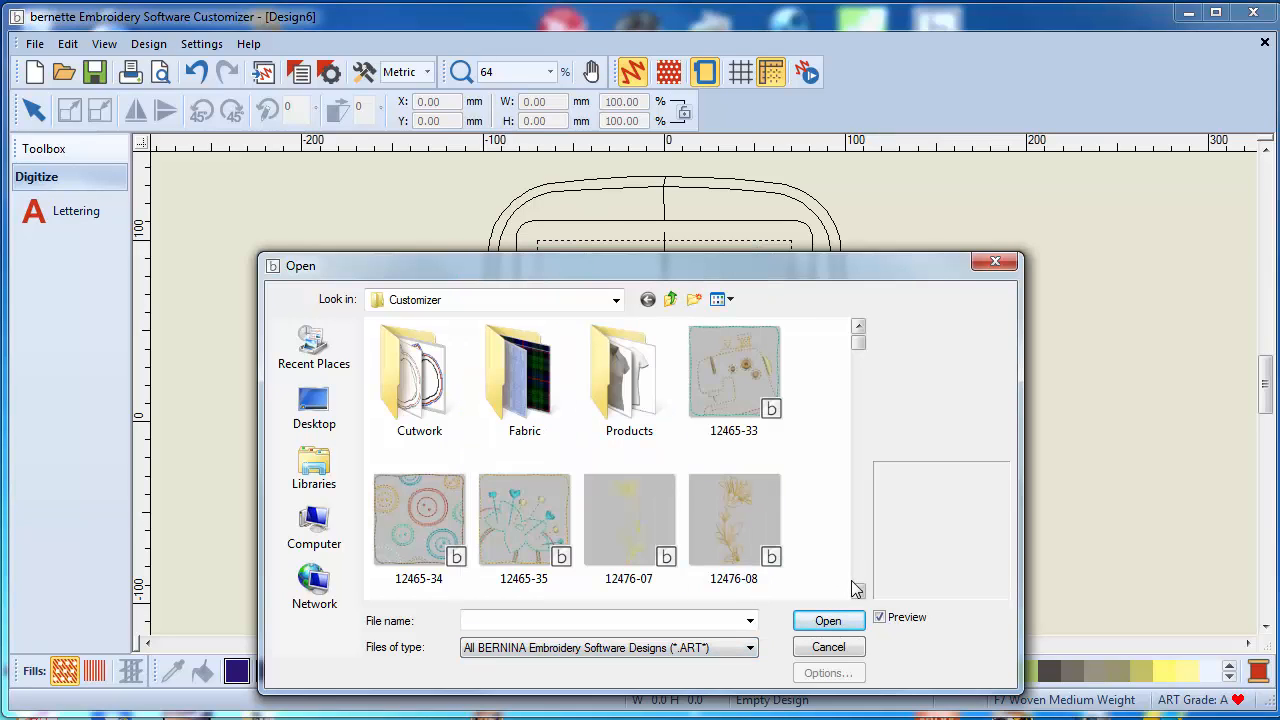
left_click(858, 592)
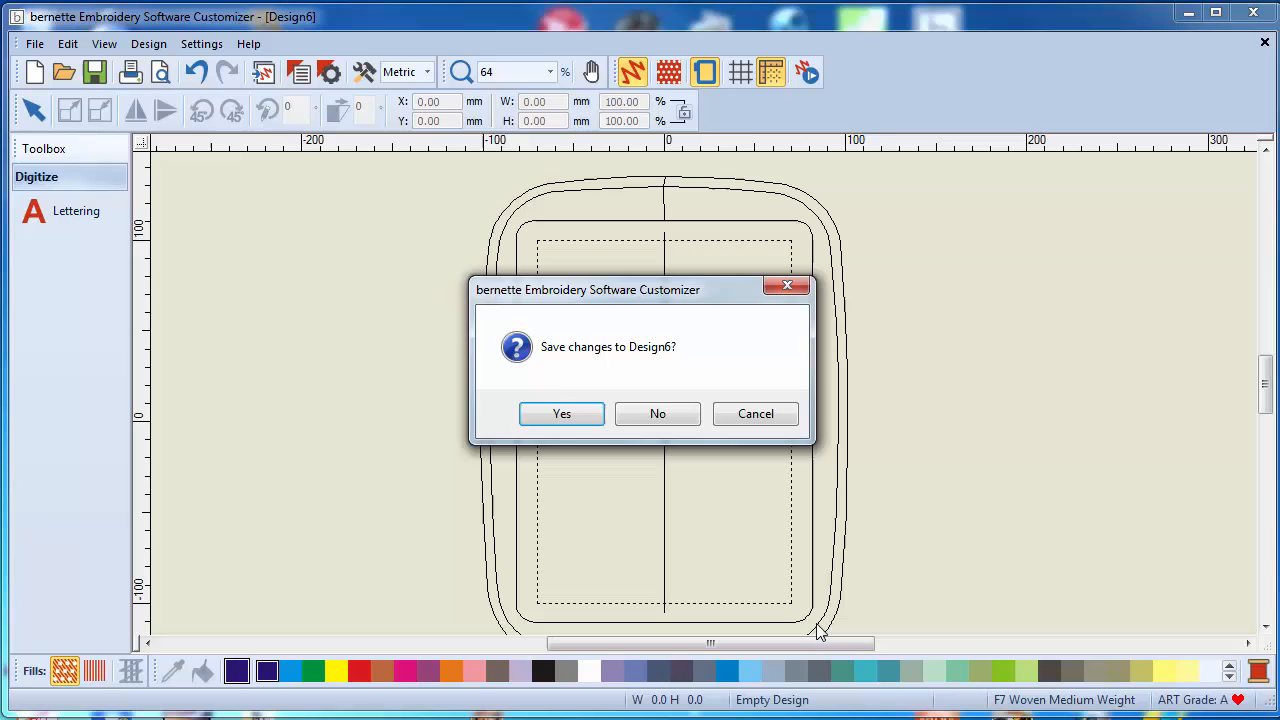
- Discard the empty Design6 and load the cow-and-flowers design, zooming the view
left_click(656, 412)
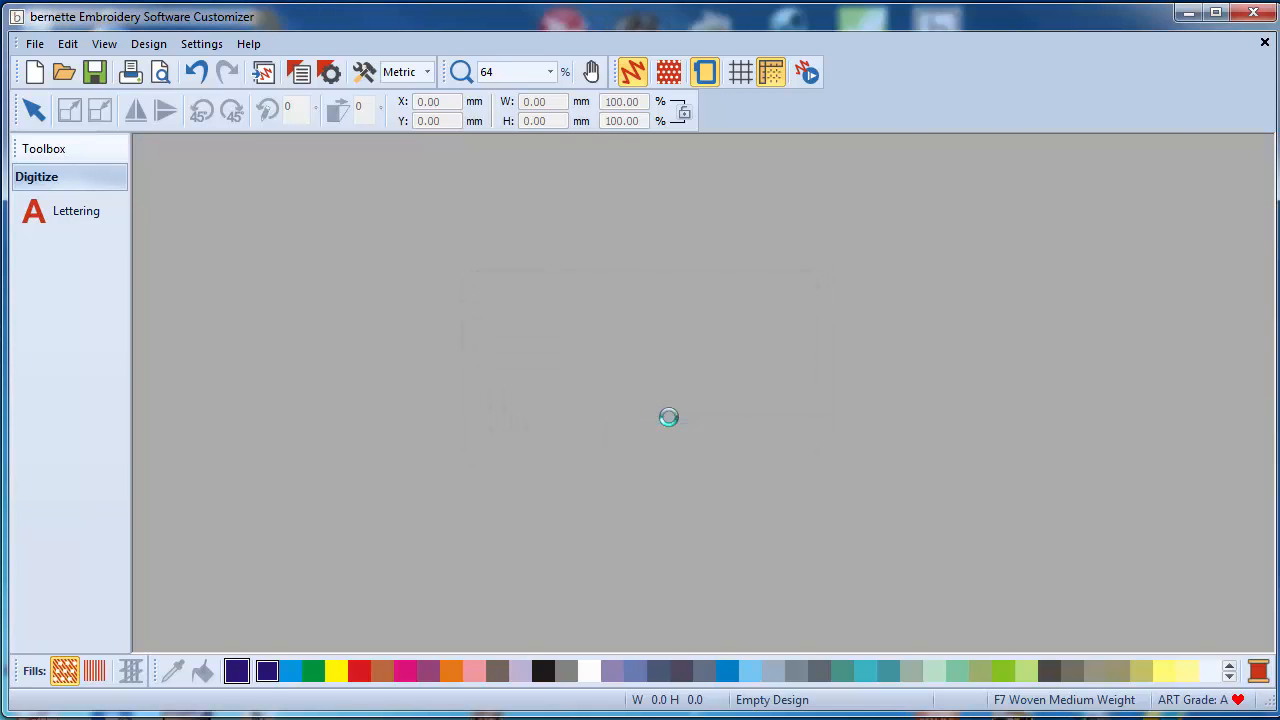
left_click(64, 72)
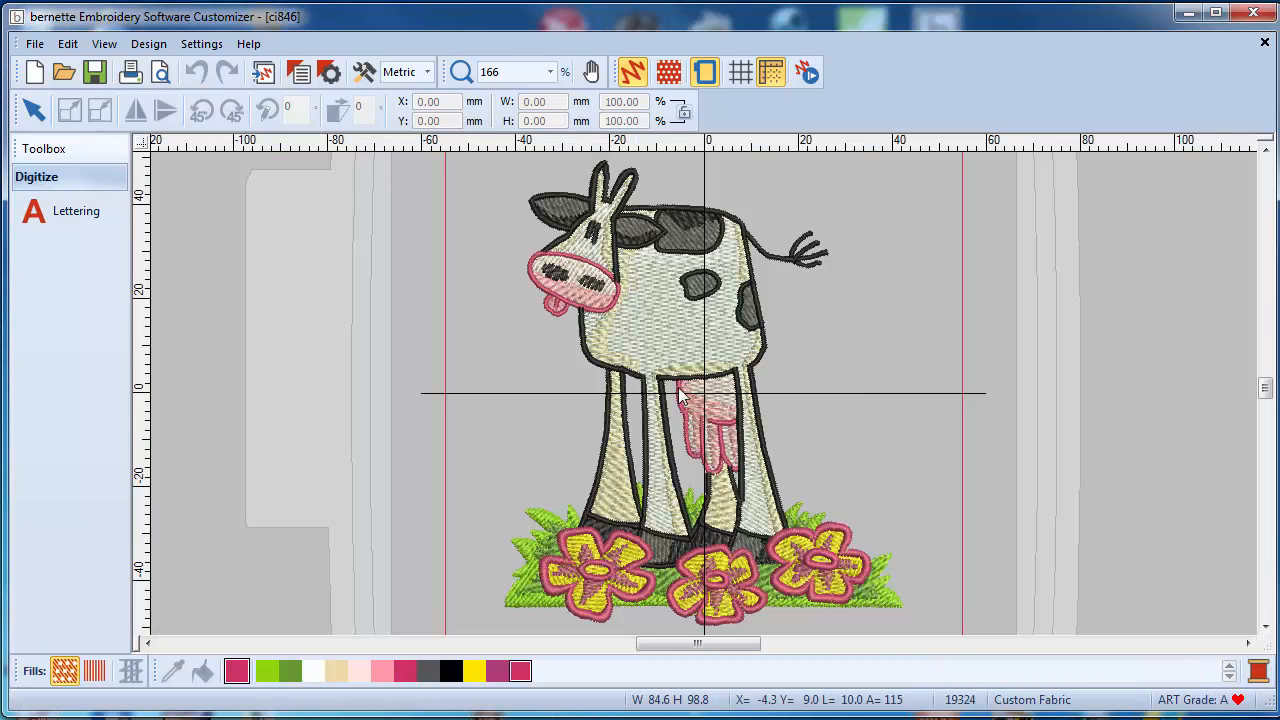
scroll("down", 3)
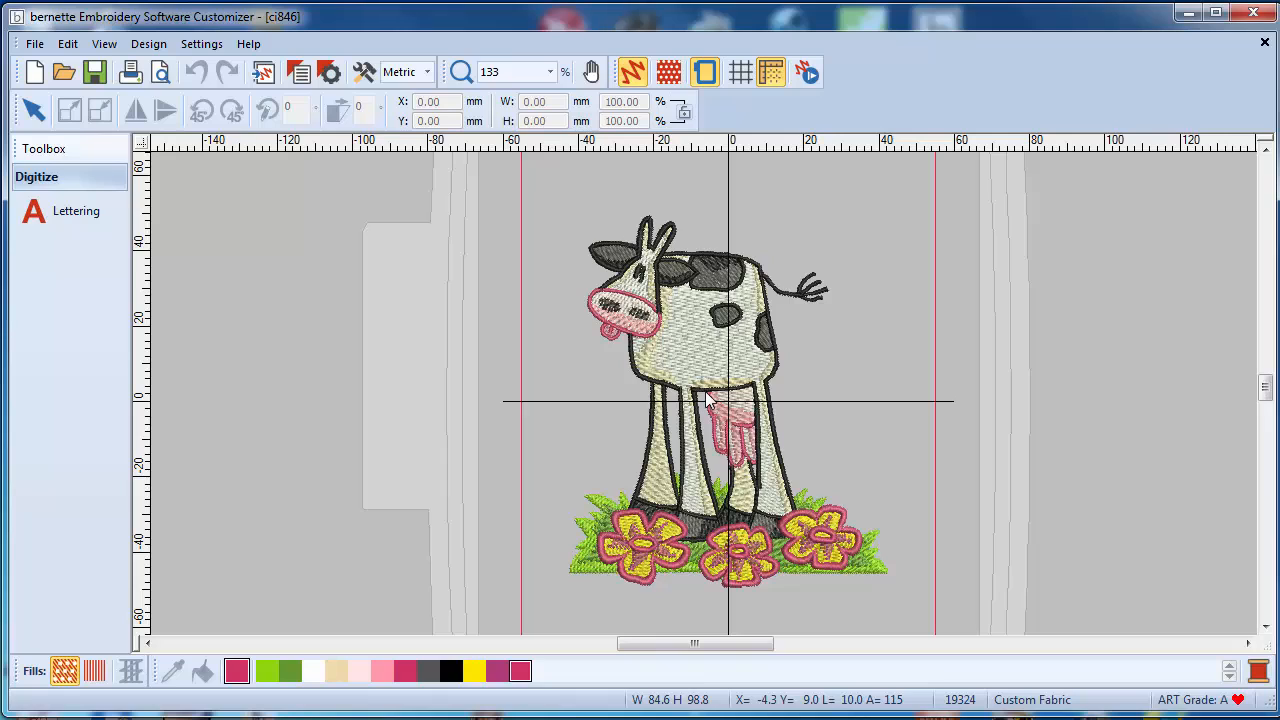
mouse_move(768, 418)
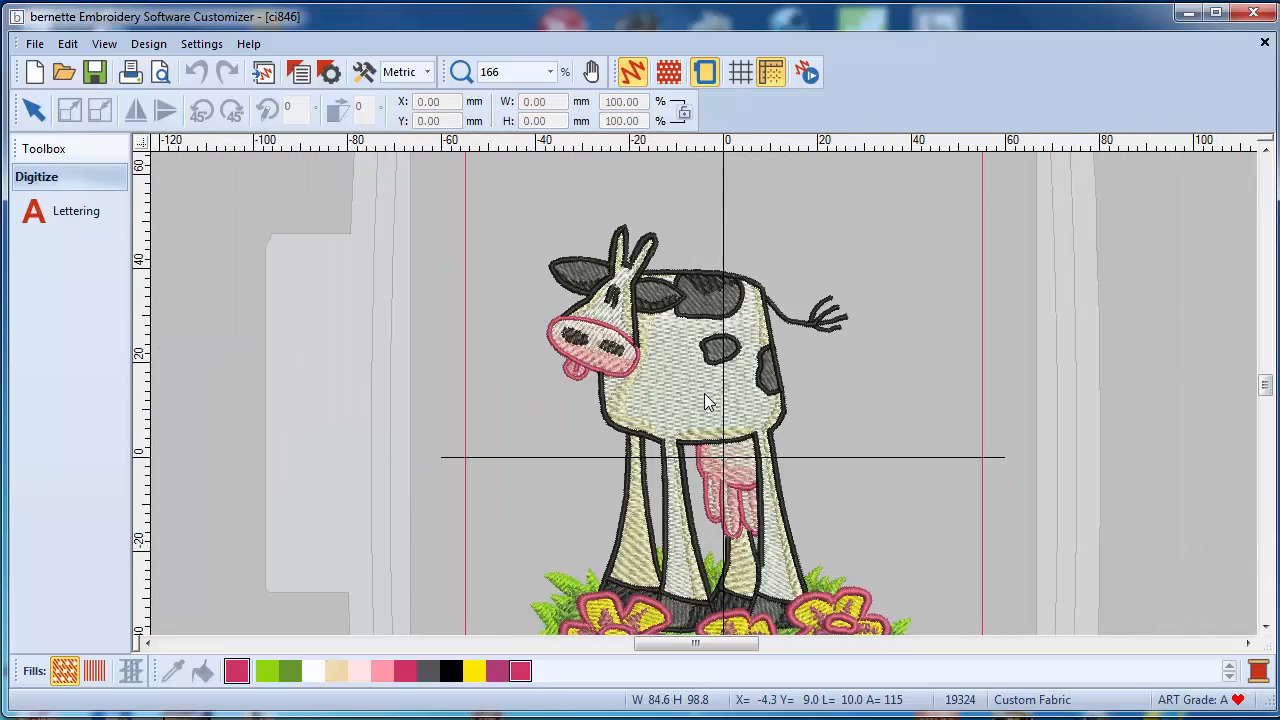
mouse_move(728, 428)
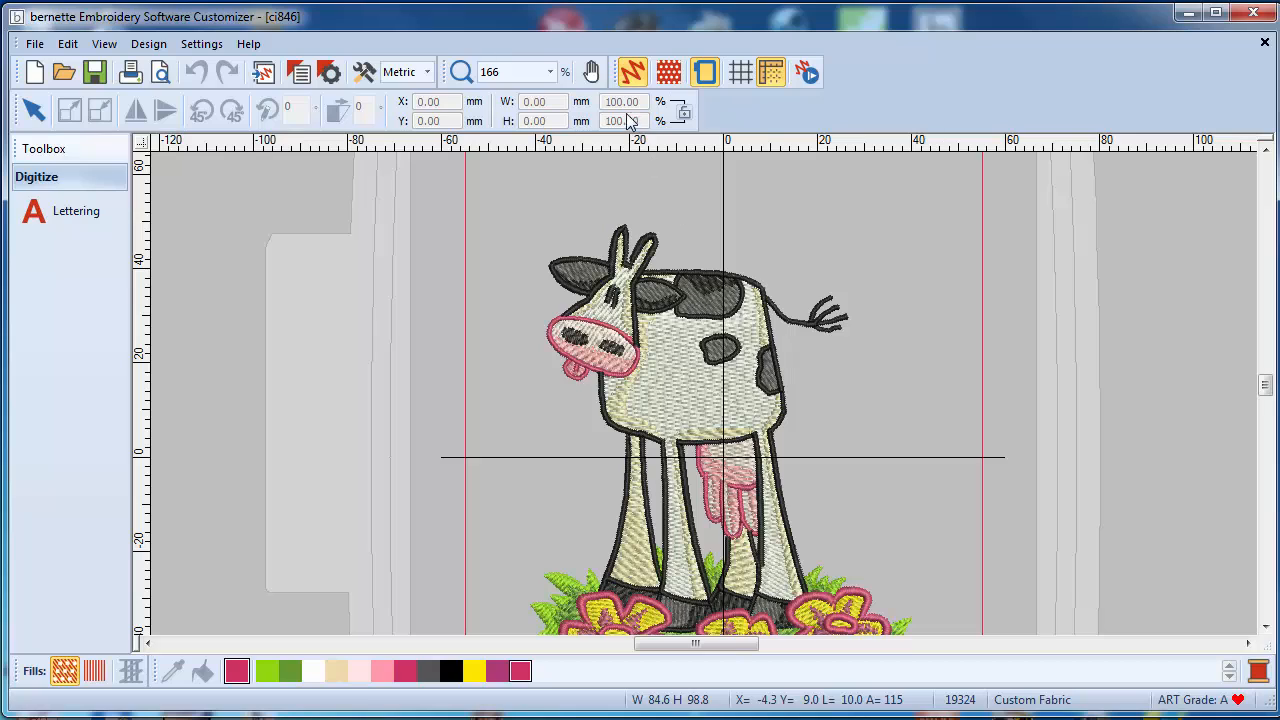
mouse_move(632, 72)
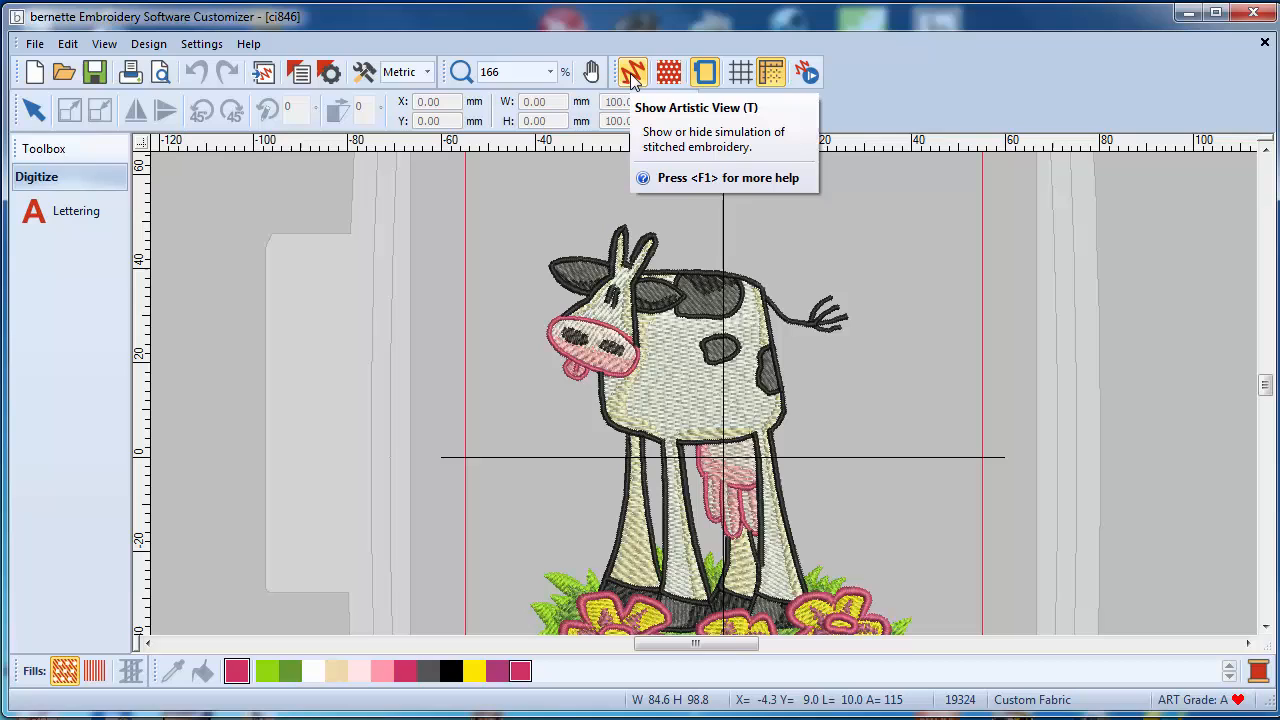
- Turn off Artistic View so stitches show as plain lines and toggle the needle points display
left_click(632, 72)
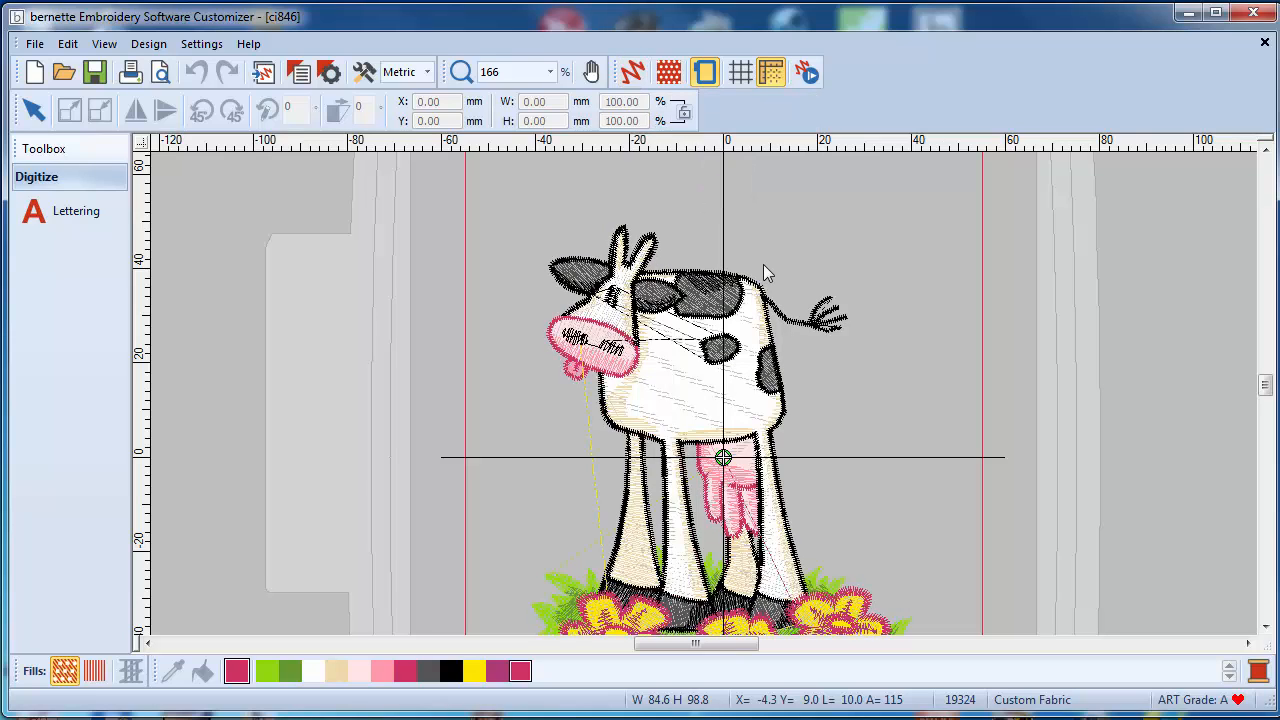
mouse_move(750, 384)
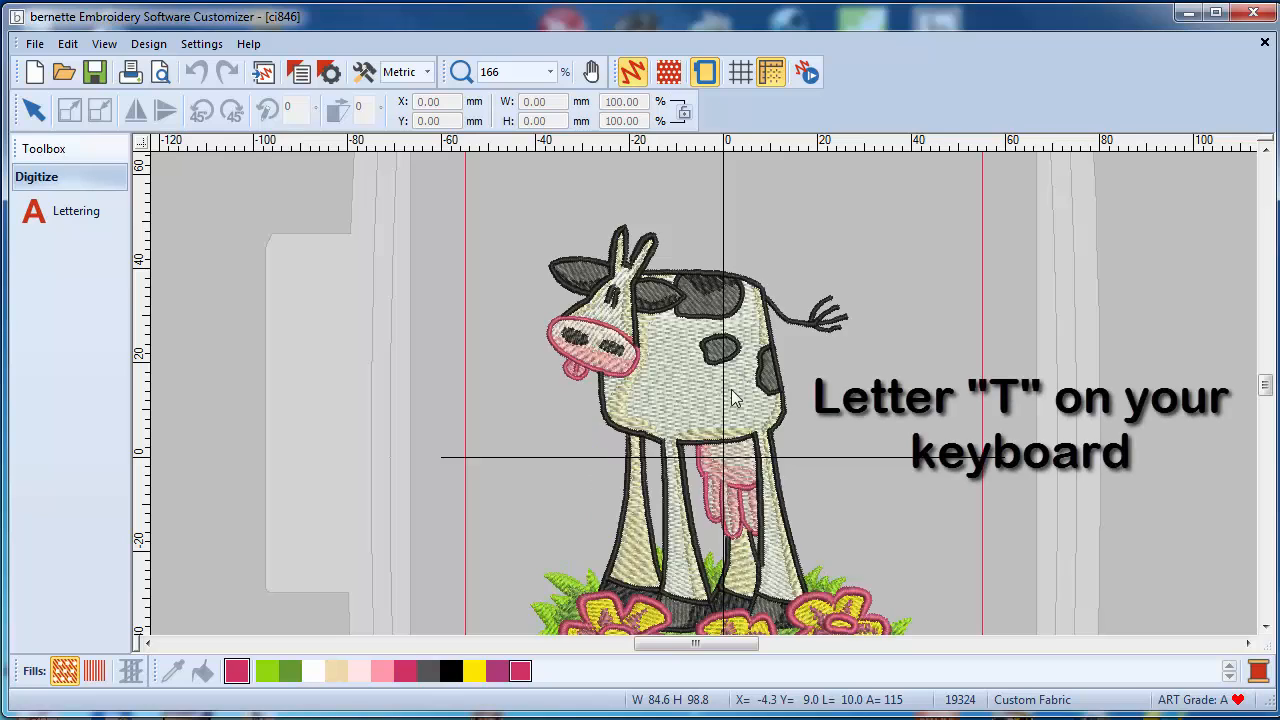
mouse_move(690, 390)
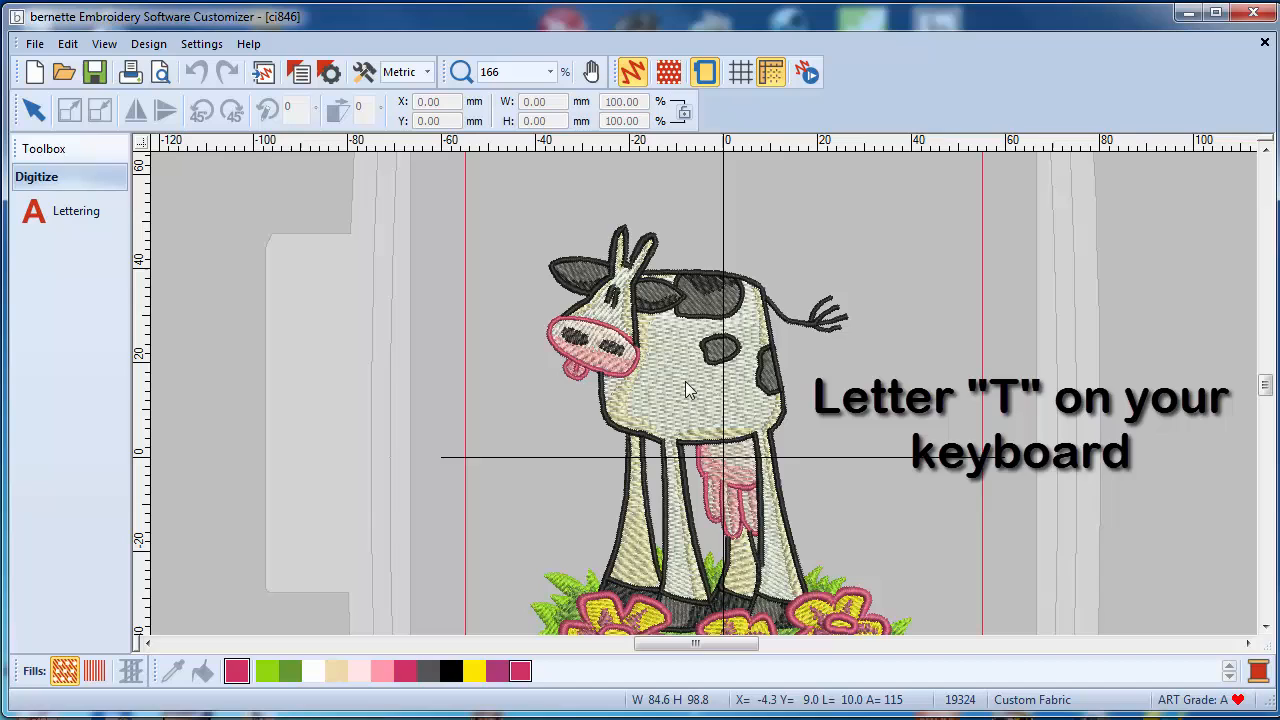
key("t")
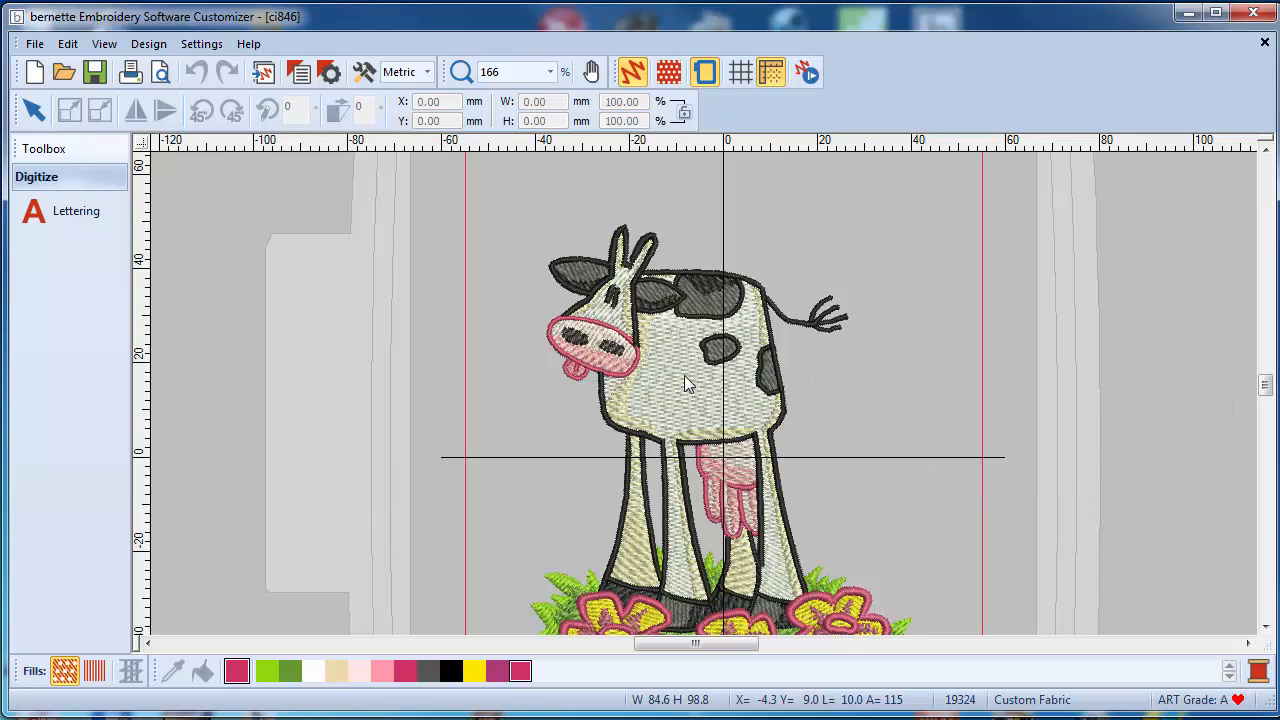
left_click(668, 72)
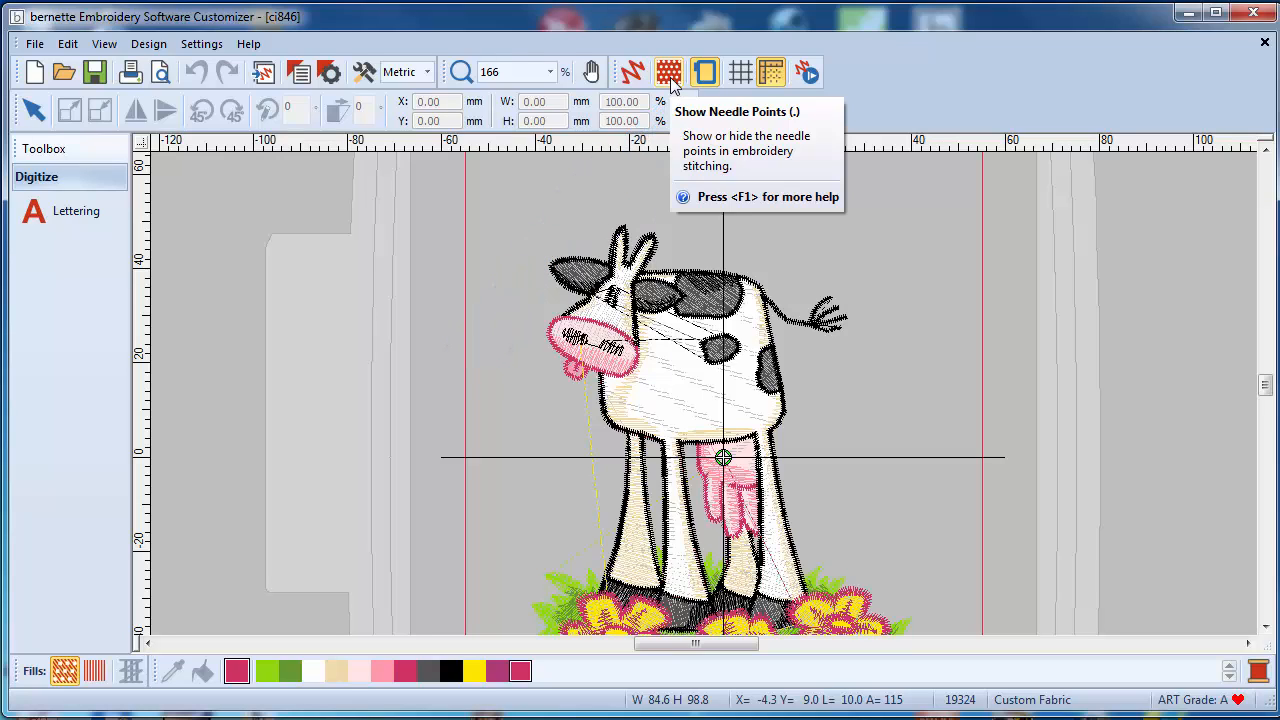
key(".")
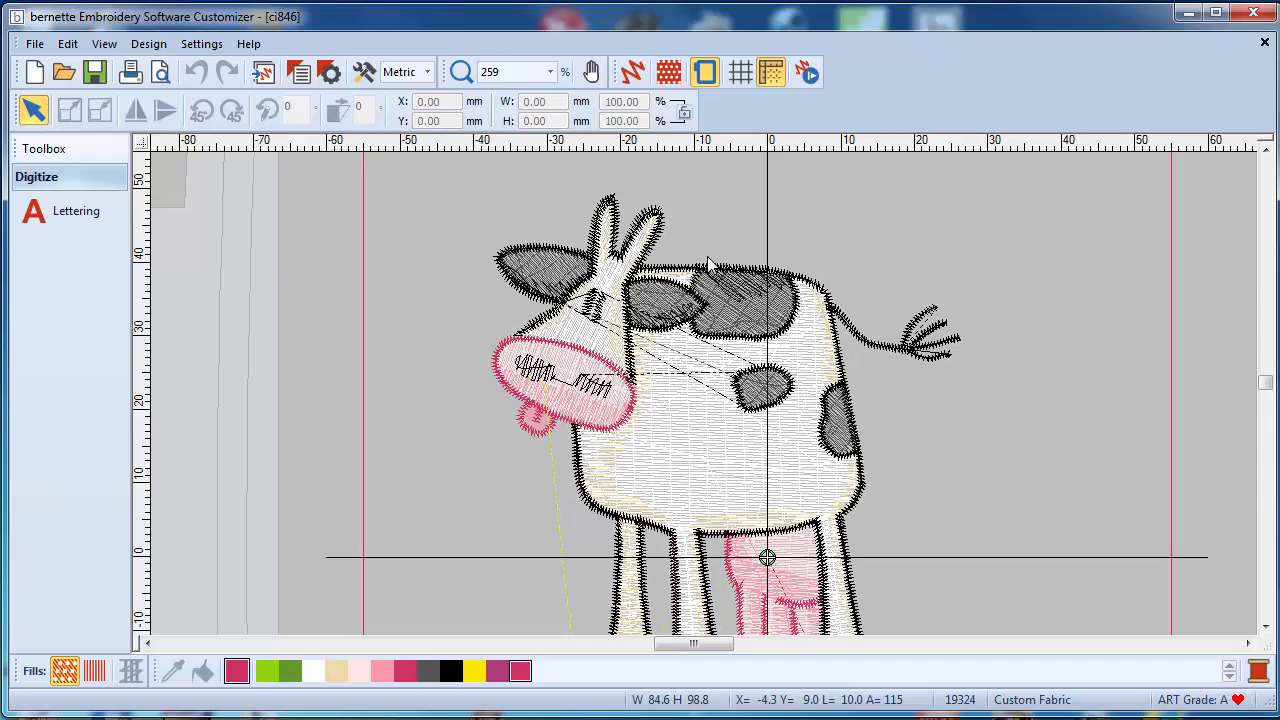
- Select the whole cow design and scale it up to about 101.8 × 118.3 mm
left_click(632, 72)
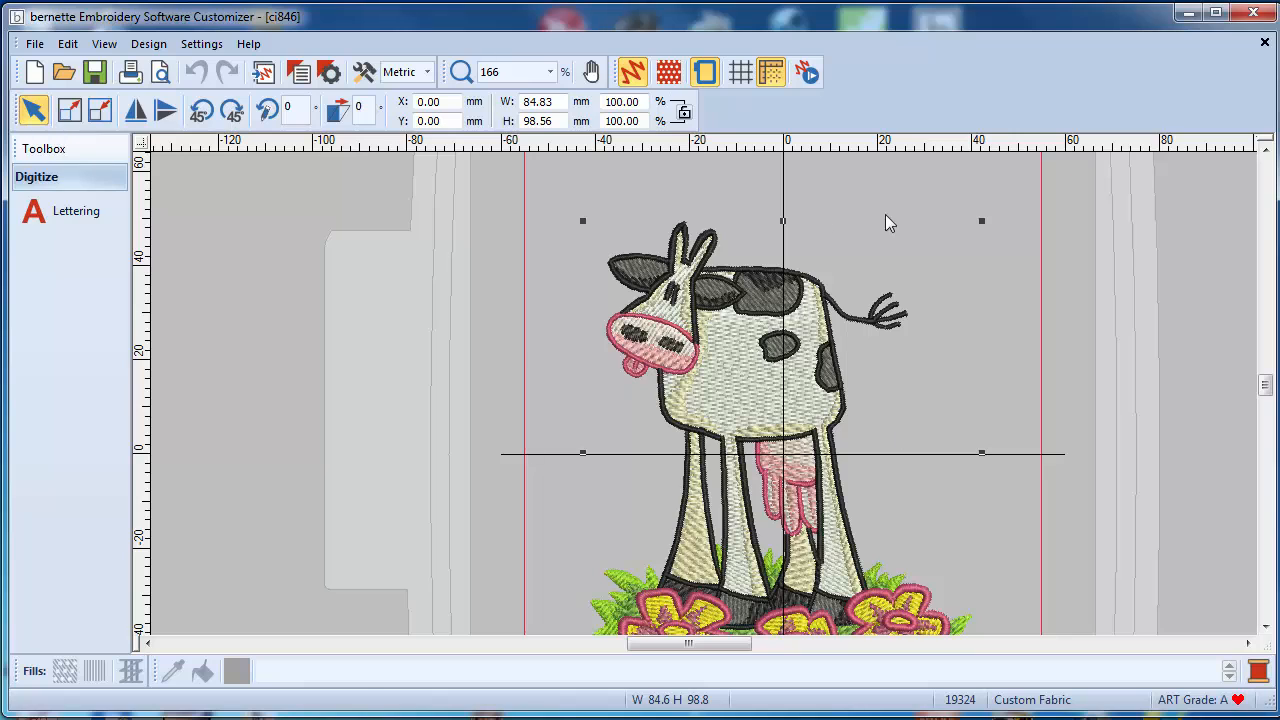
mouse_move(924, 360)
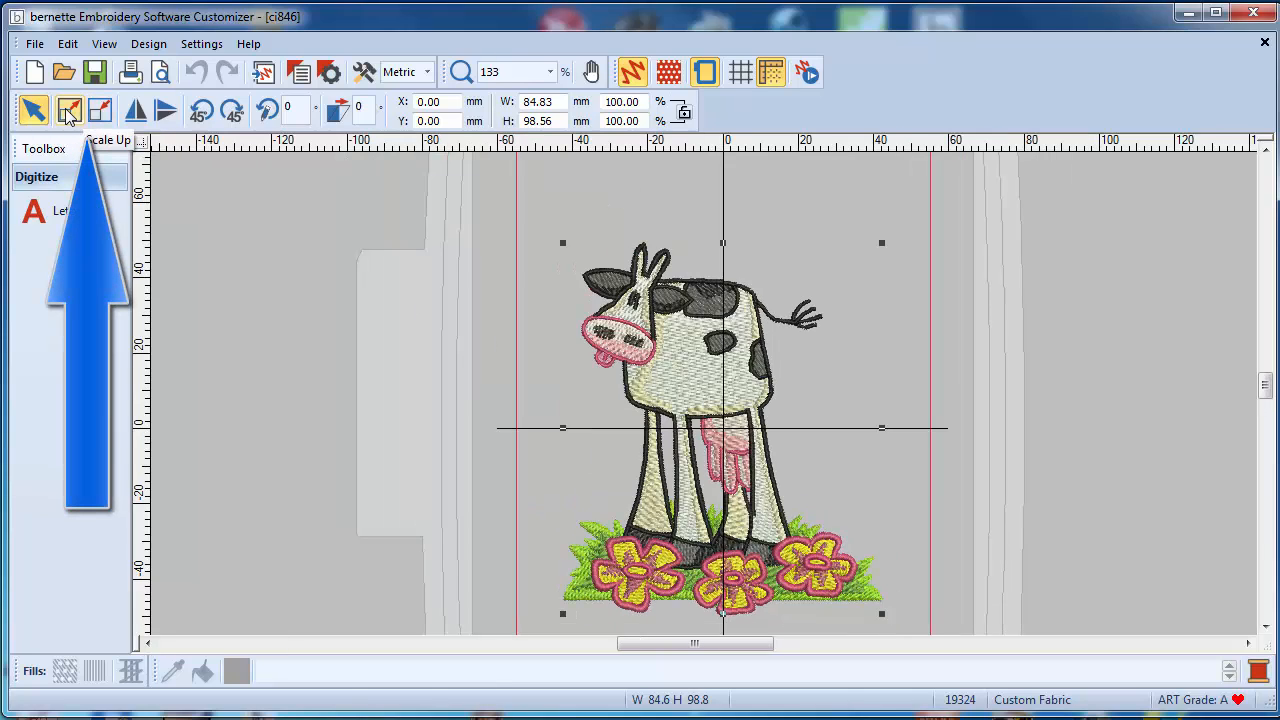
left_click(70, 110)
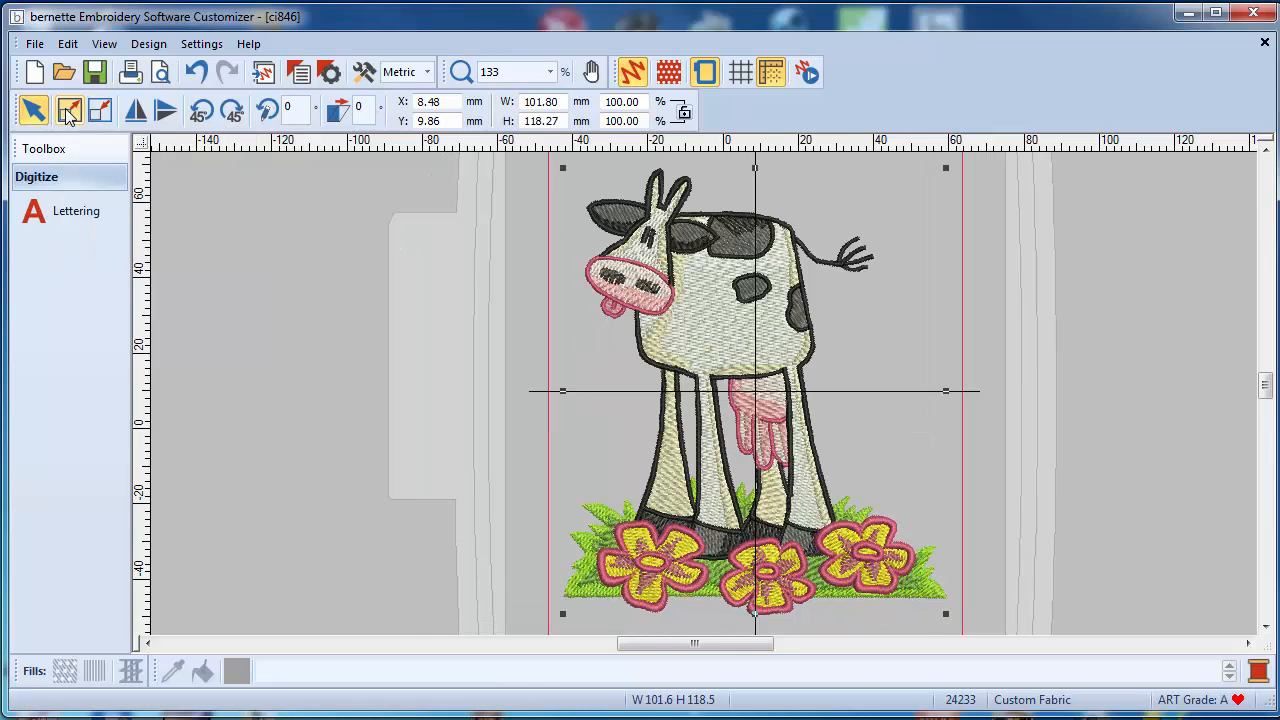
- Mirror the cow to face the other way, flip it vertically and back, then rotate it by 45° steps
left_click(136, 110)
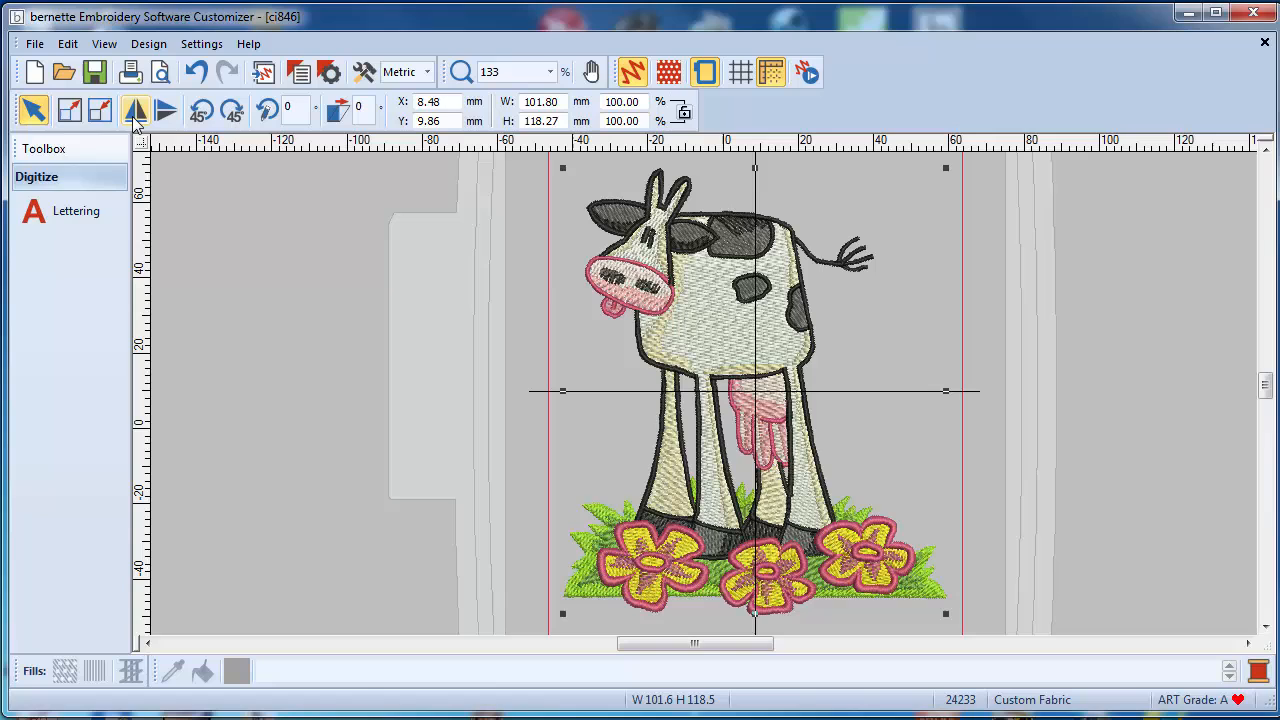
left_click(136, 110)
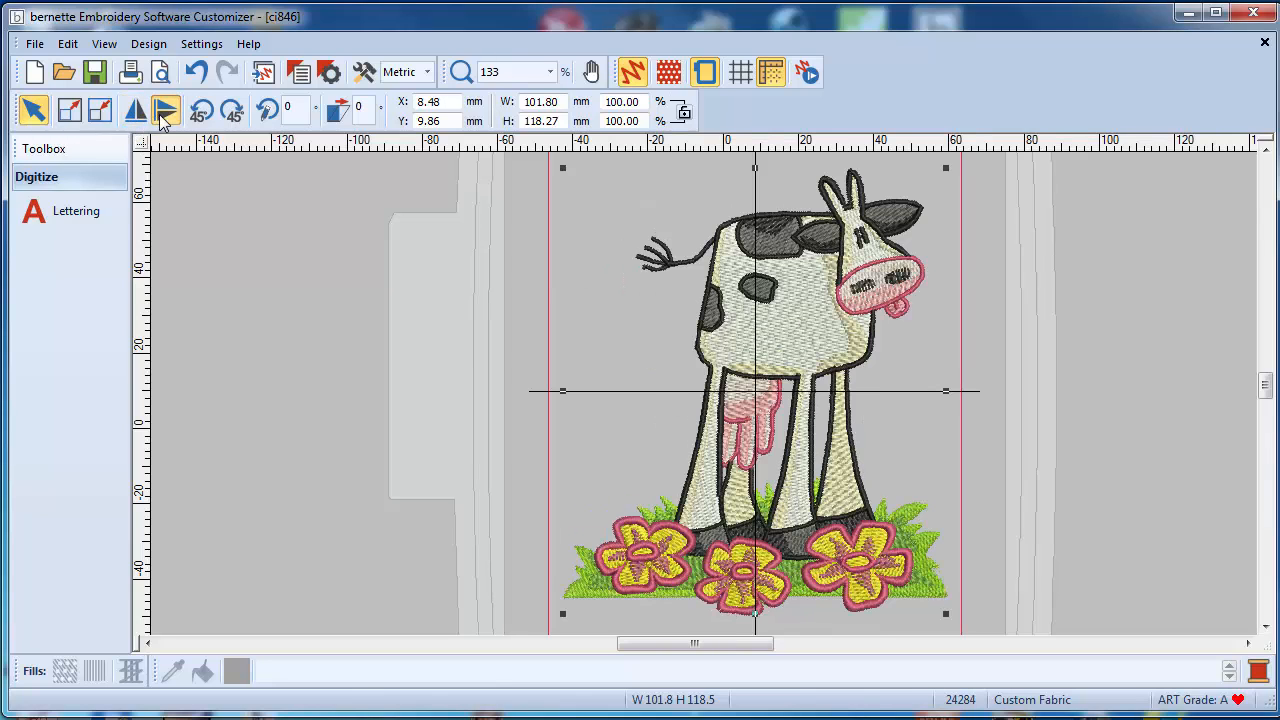
left_click(164, 110)
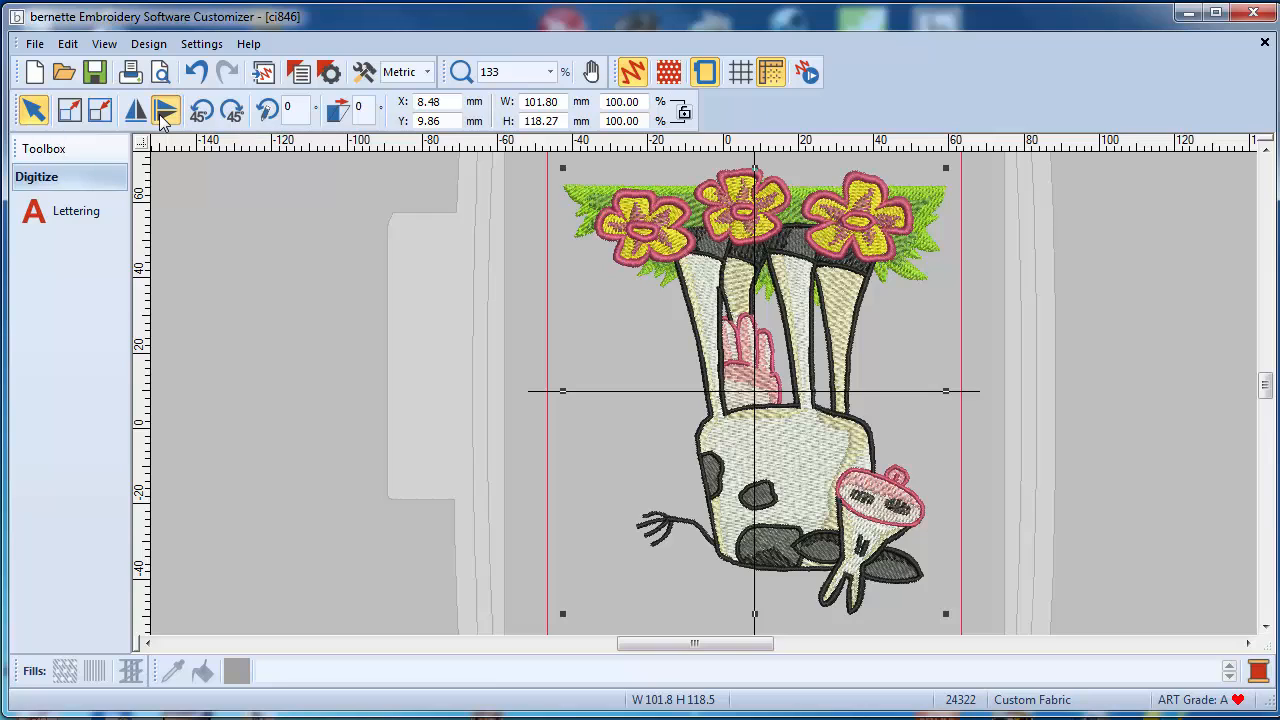
left_click(164, 110)
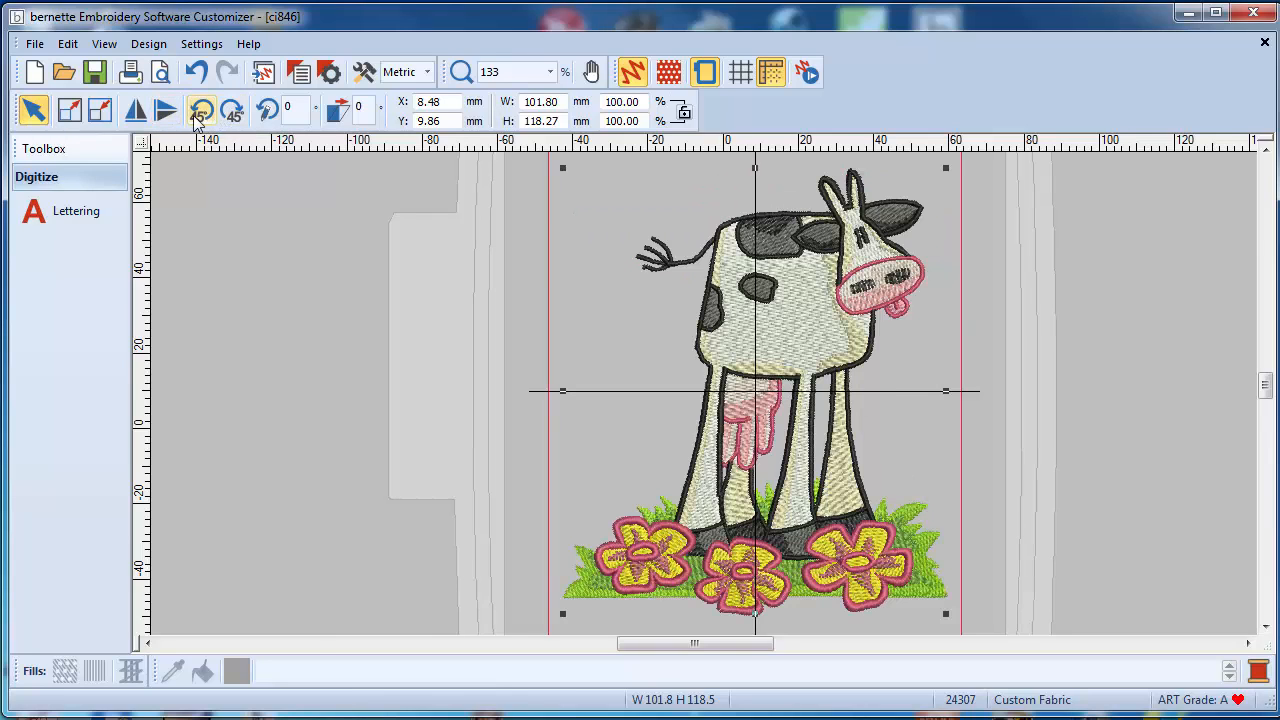
mouse_move(200, 110)
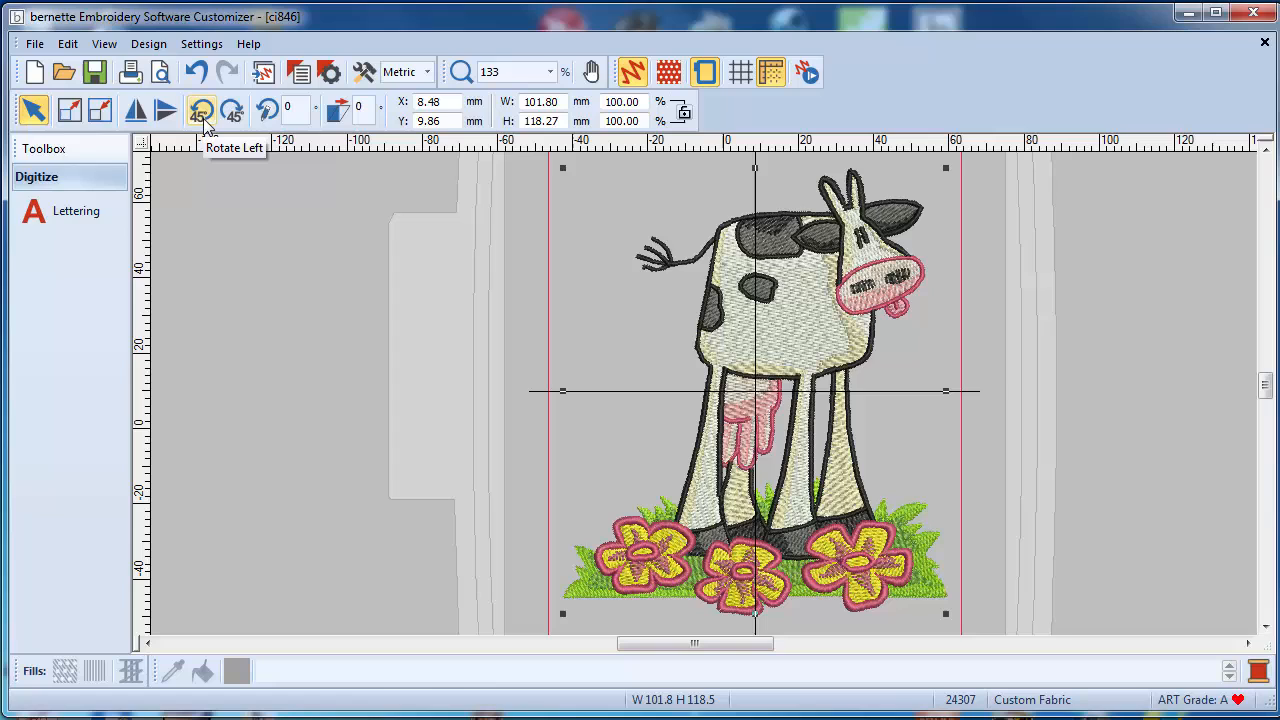
left_click(232, 110)
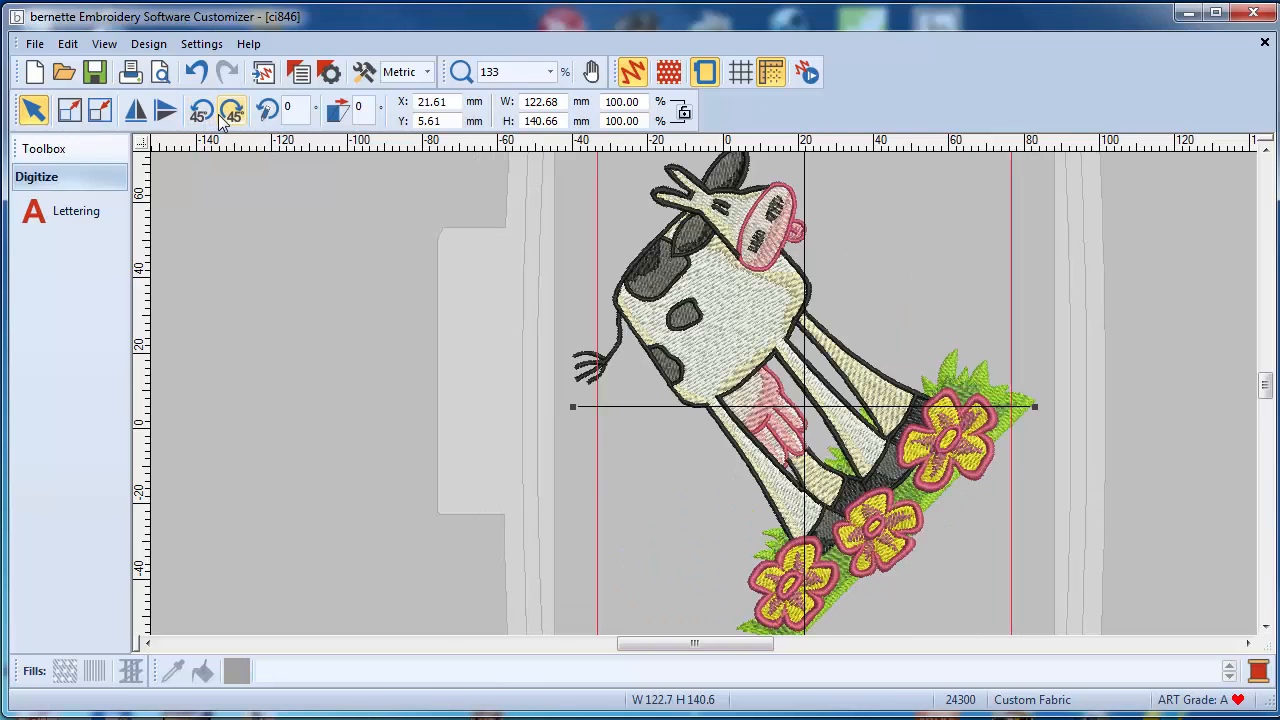
left_click(232, 110)
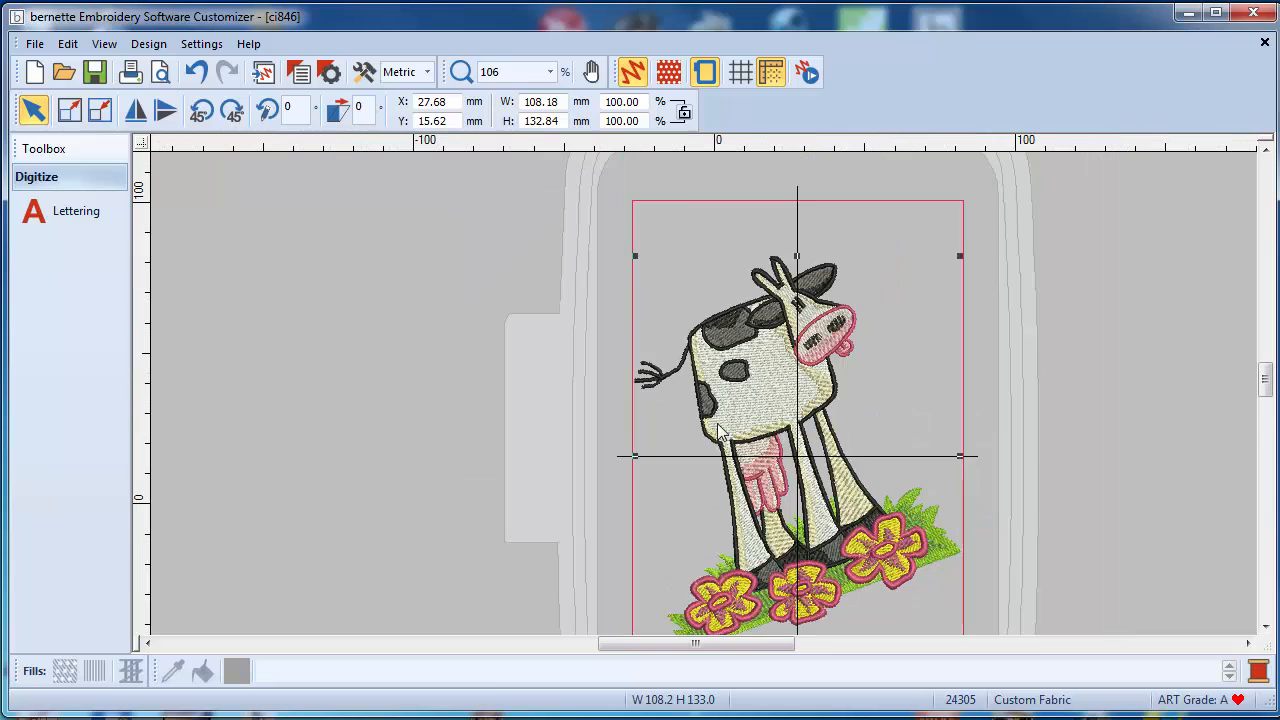
mouse_move(330, 148)
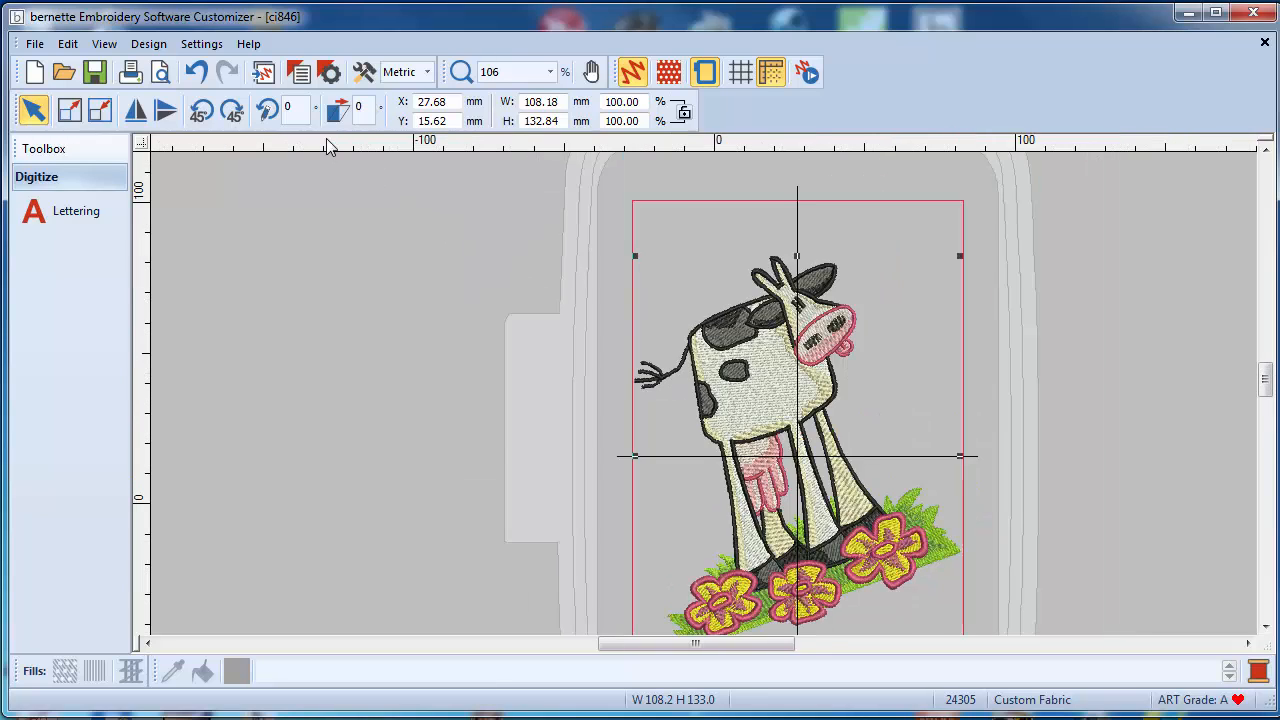
- Undo the rotation back to the upright 101.80 mm design and enter a 25° skew value
key("ctrl+z")
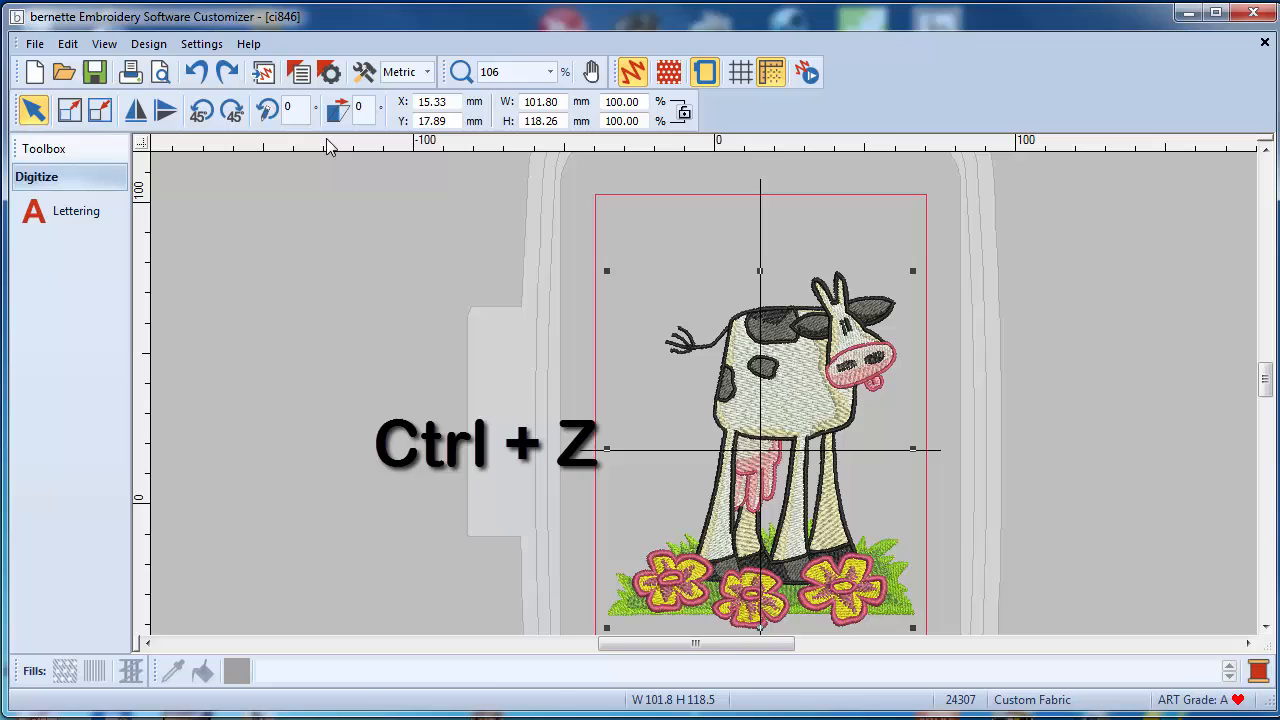
key("ctrl+z")
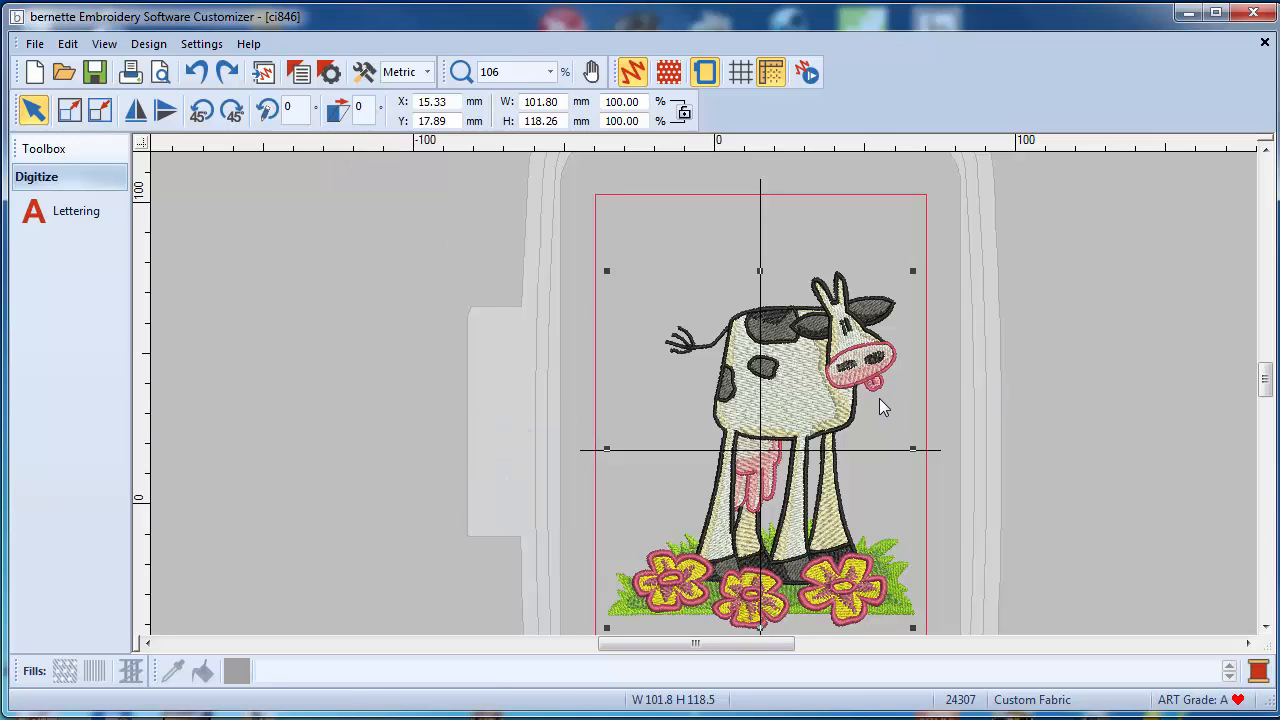
mouse_move(620, 272)
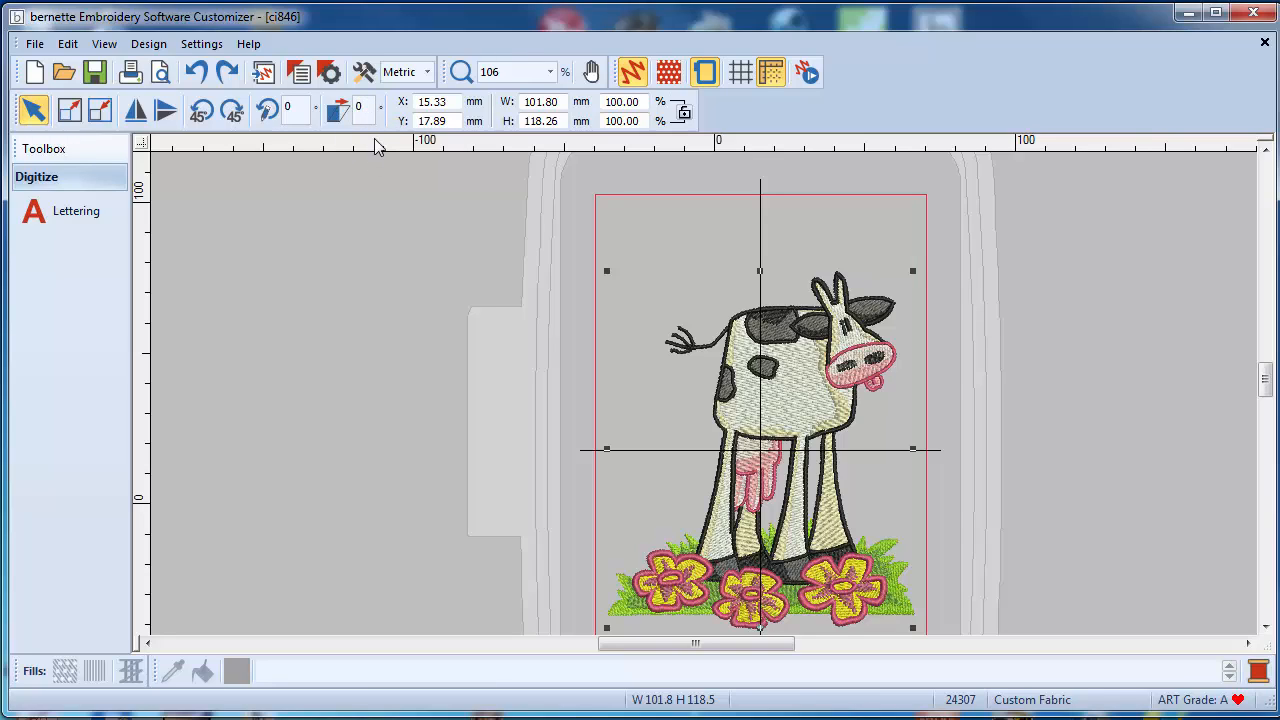
type("25")
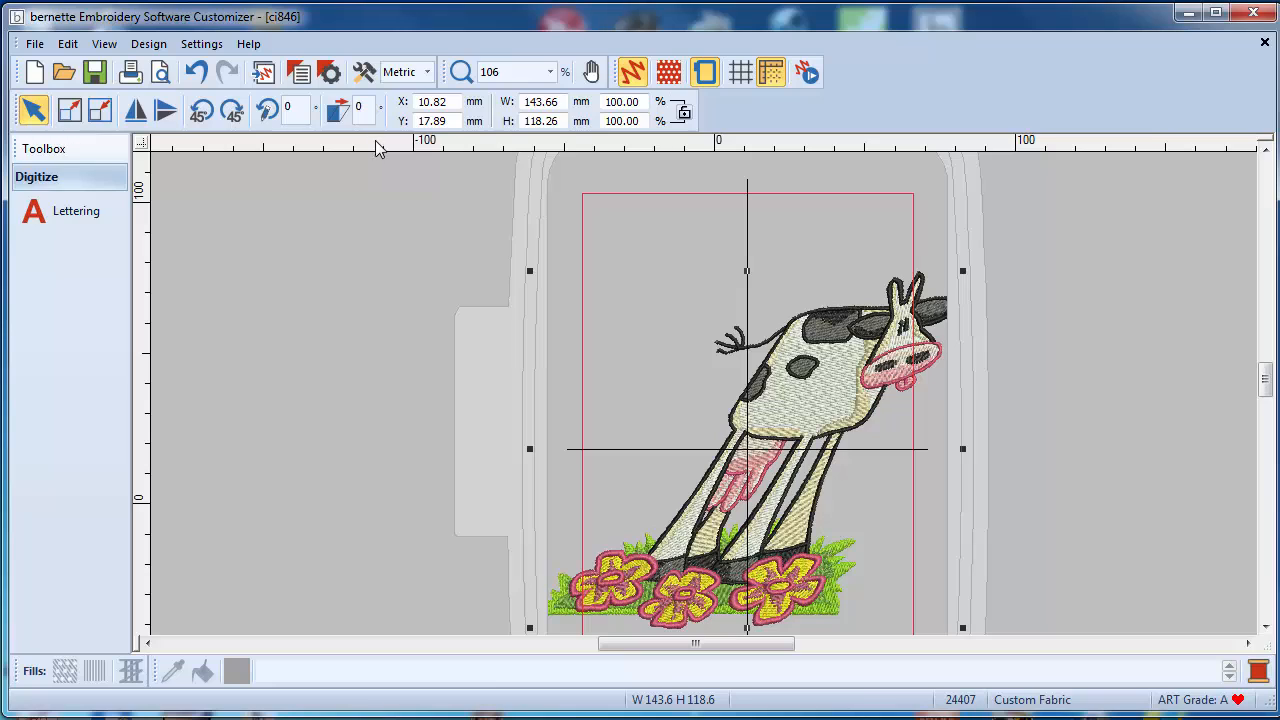
mouse_move(374, 212)
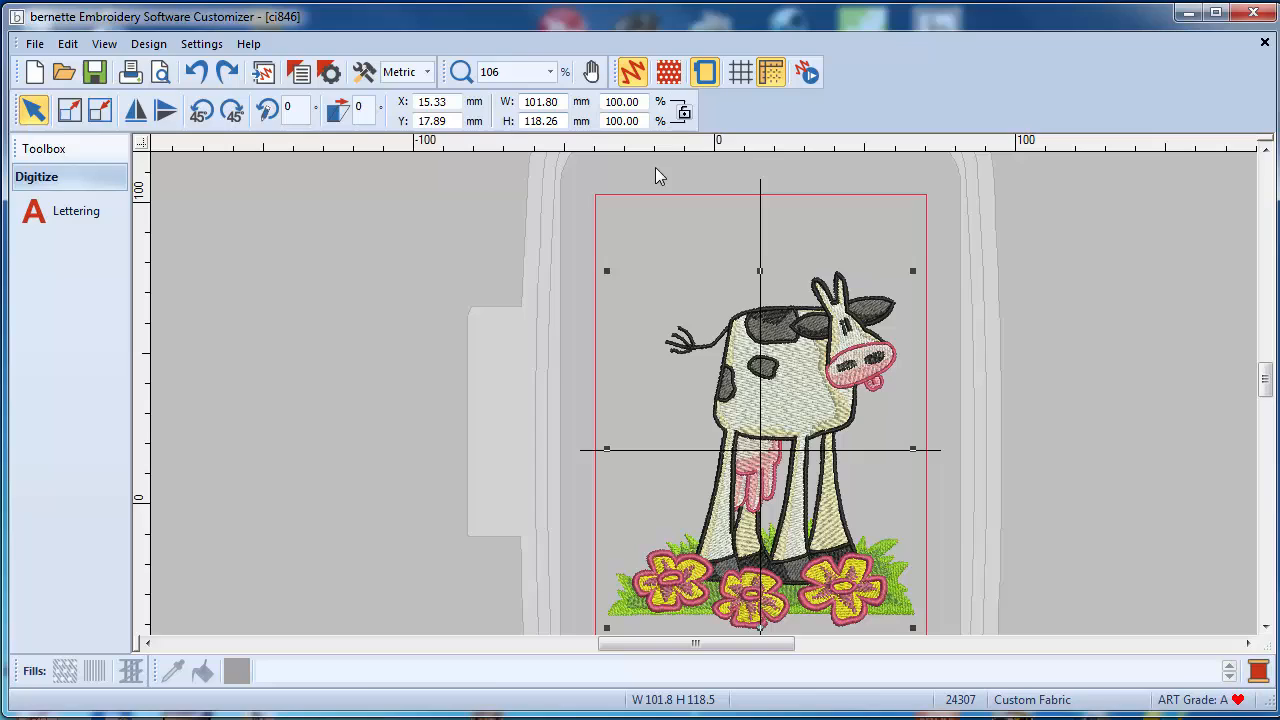
mouse_move(720, 352)
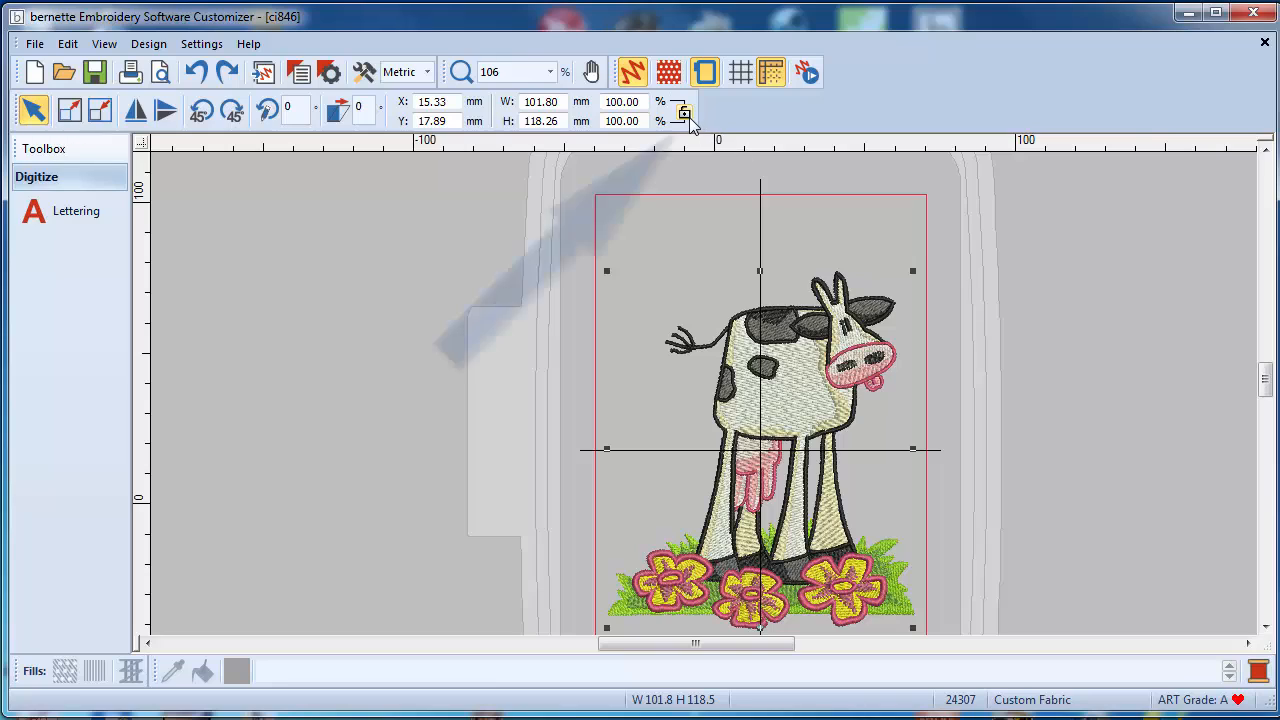
mouse_move(684, 112)
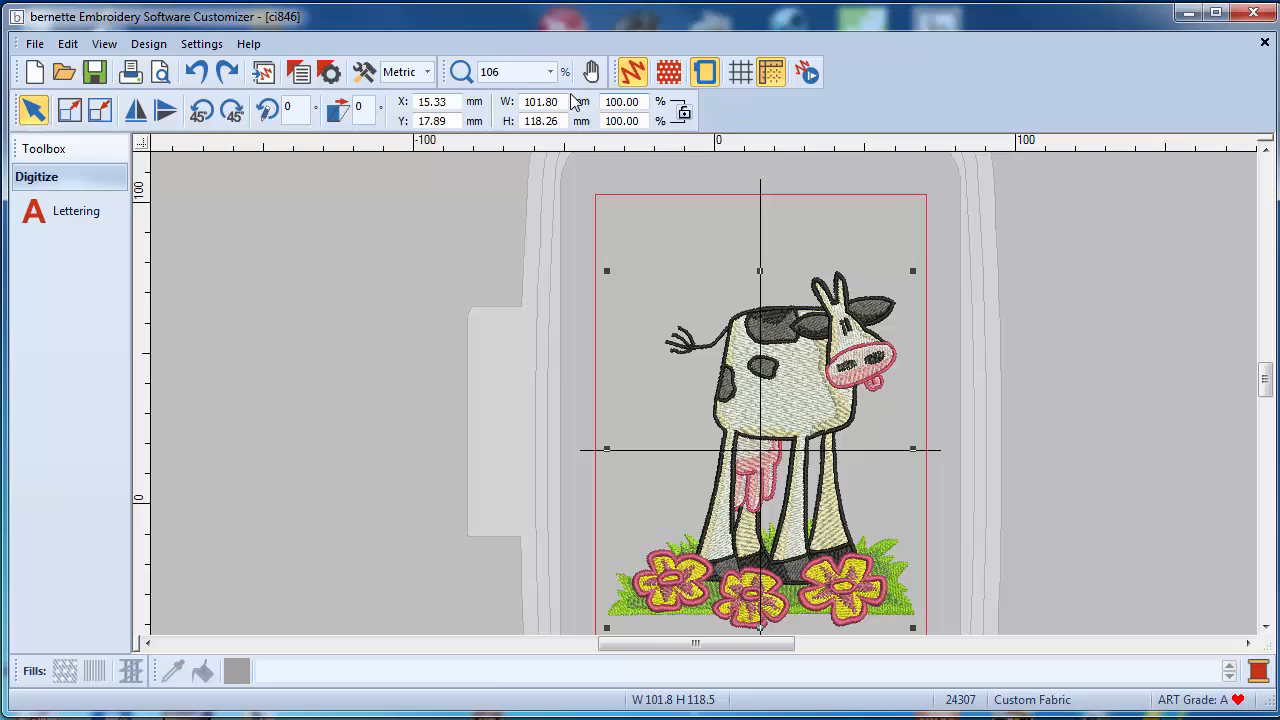
mouse_move(538, 156)
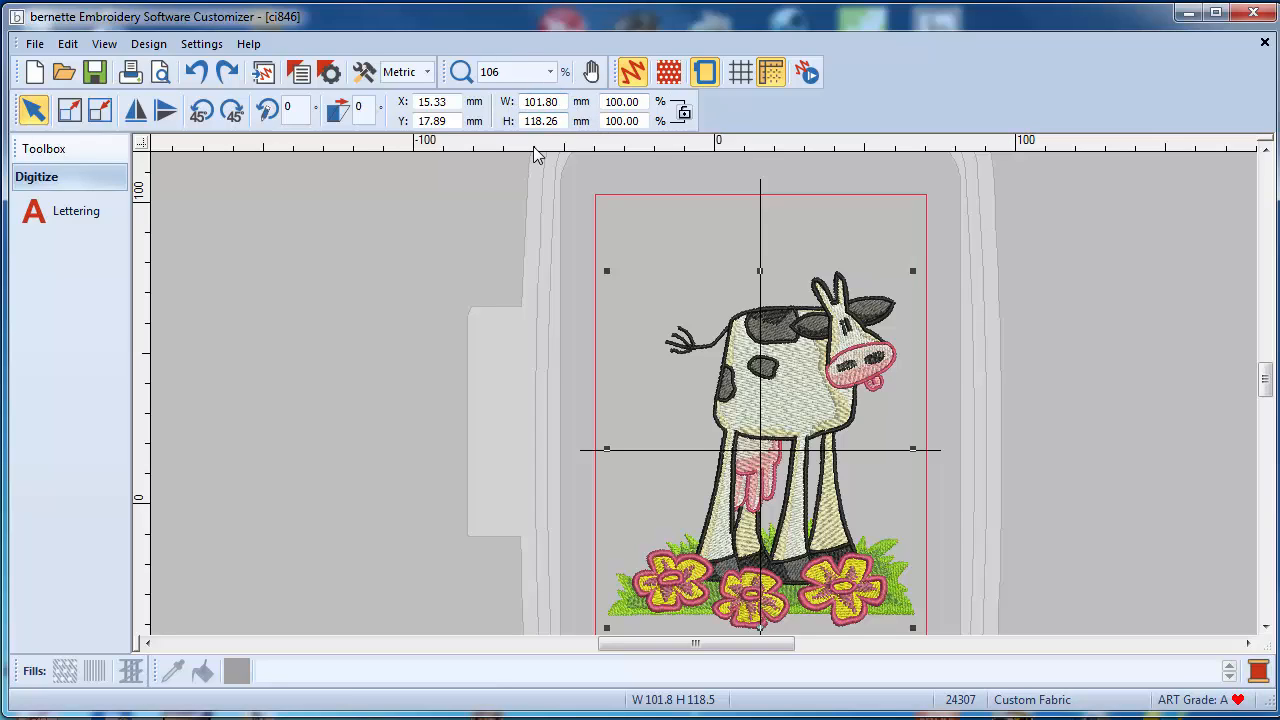
- Set the design width to 120 mm, then 132 mm, scaling proportionally to about 153 mm tall
left_click(540, 100)
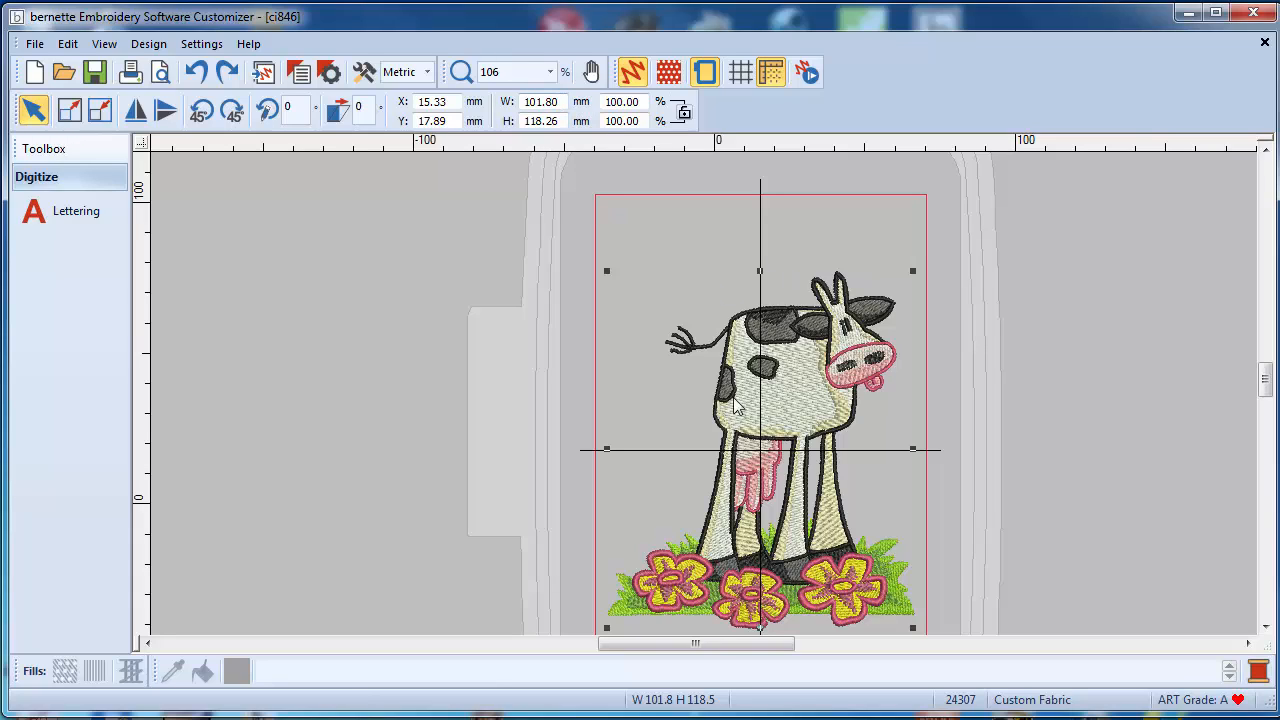
mouse_move(684, 110)
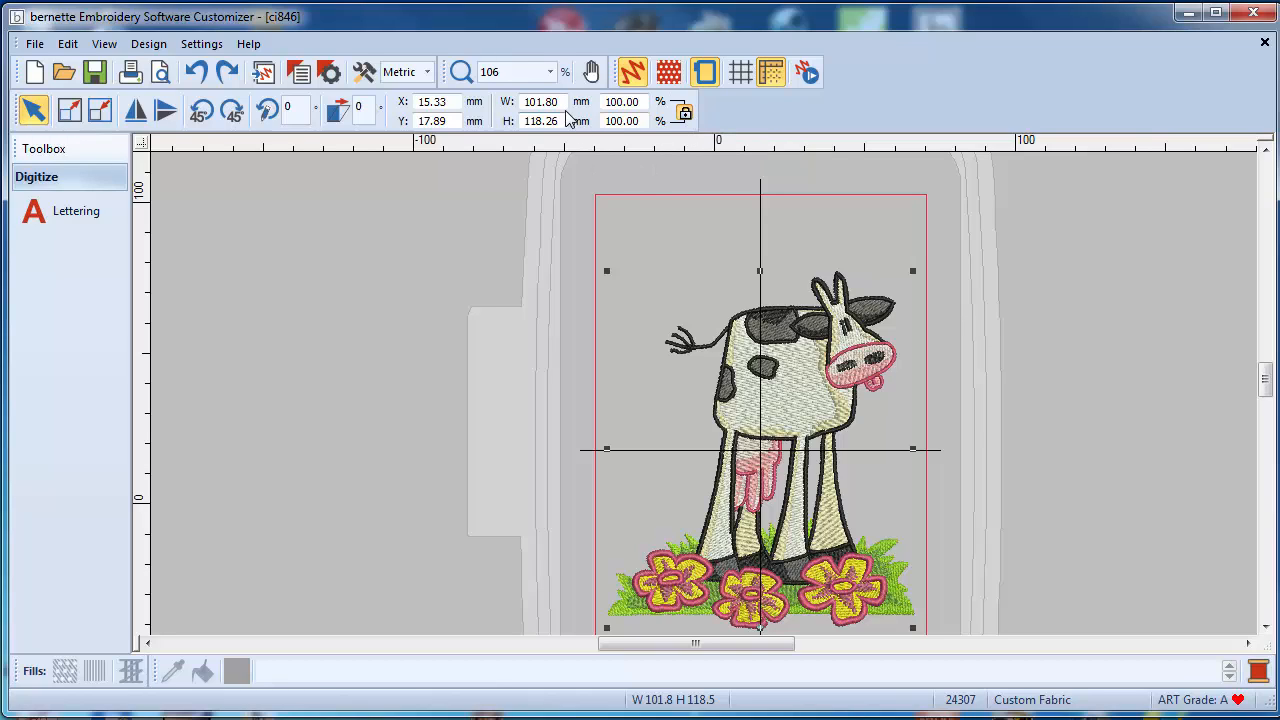
triple_click(540, 100)
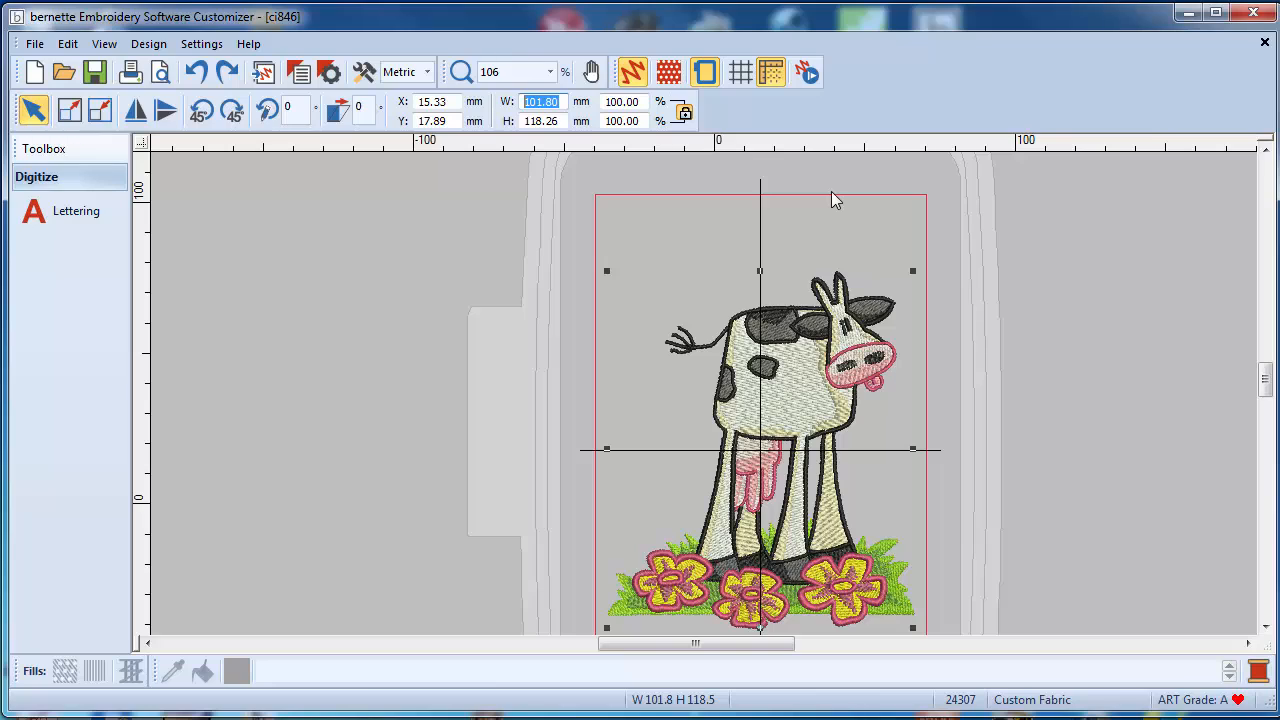
type("1")
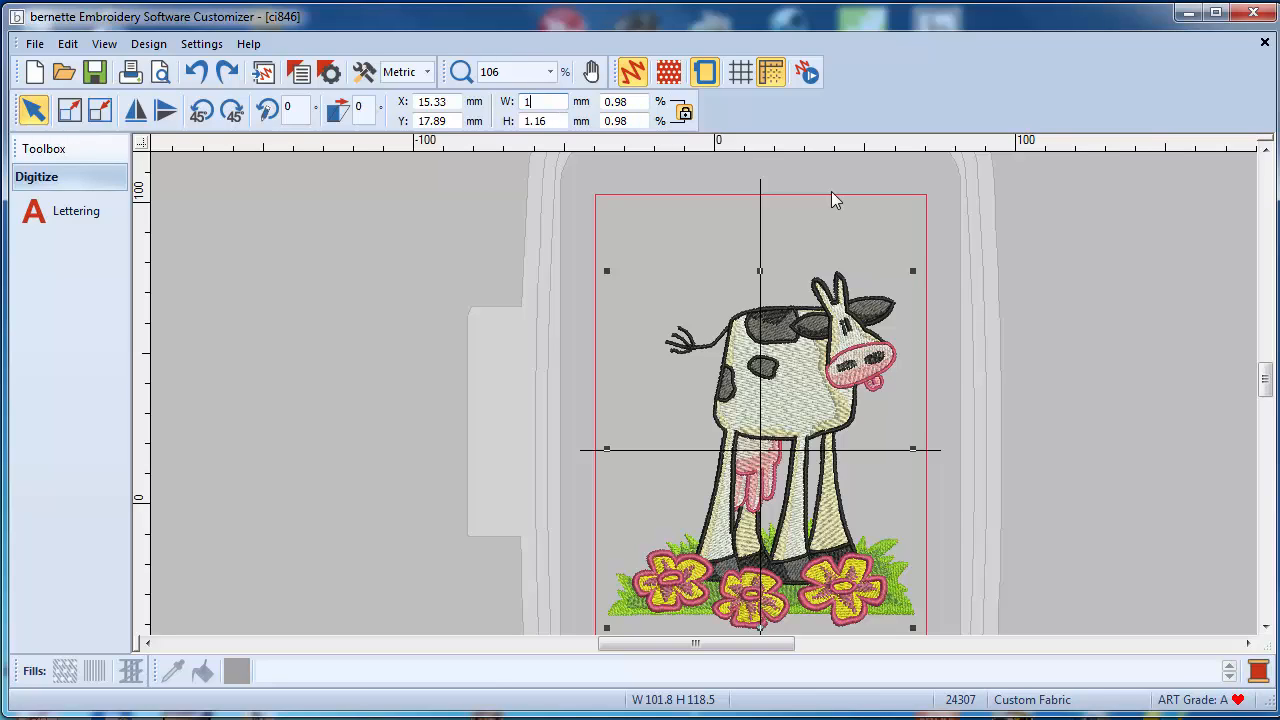
type("120")
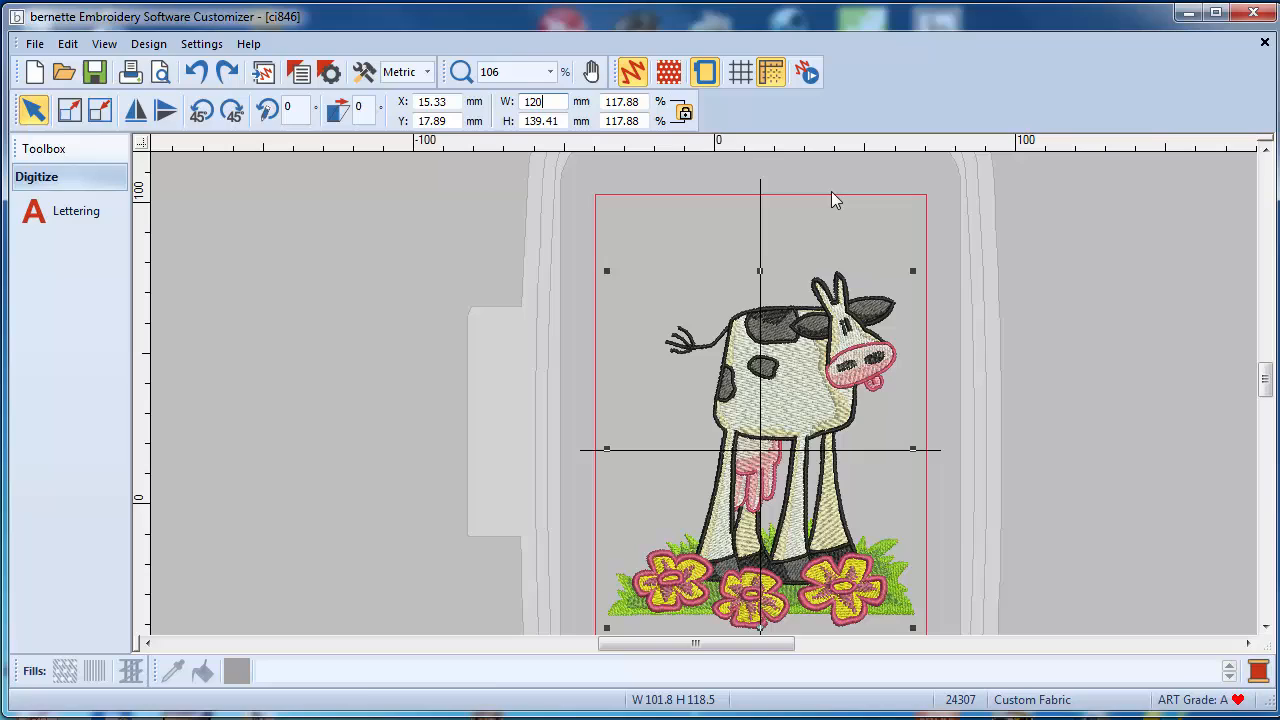
mouse_move(550, 138)
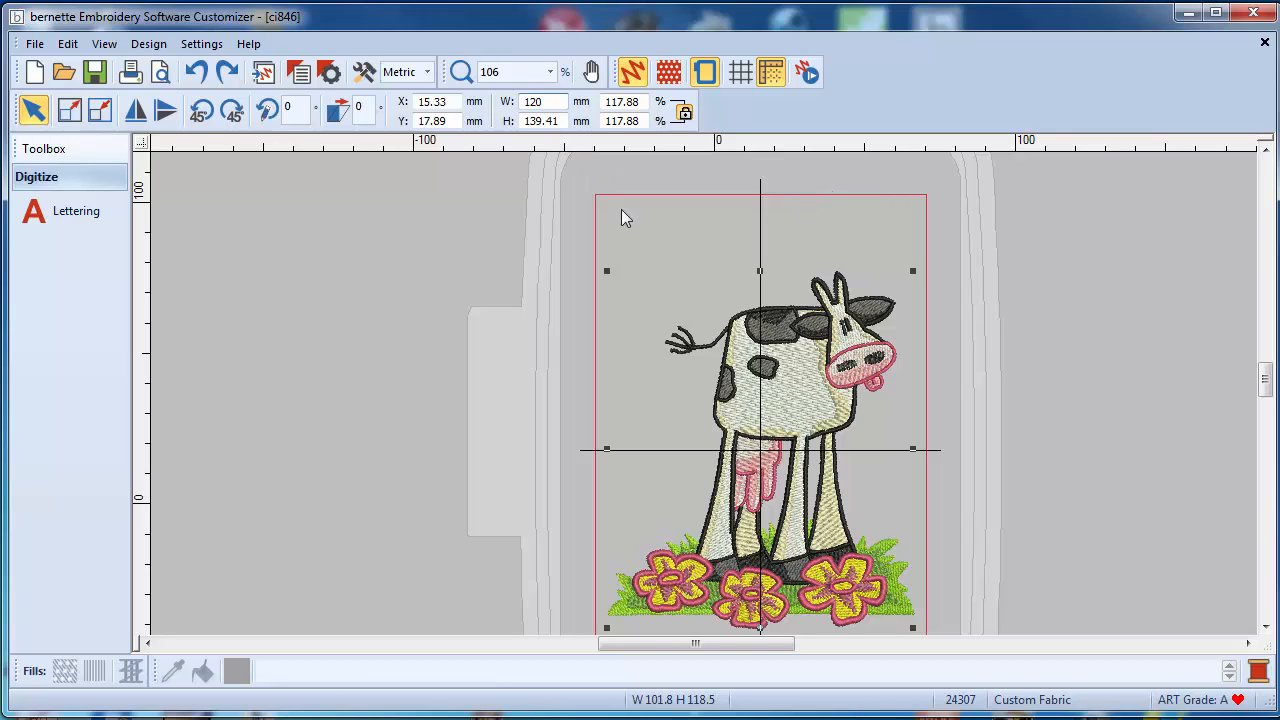
left_click(544, 100)
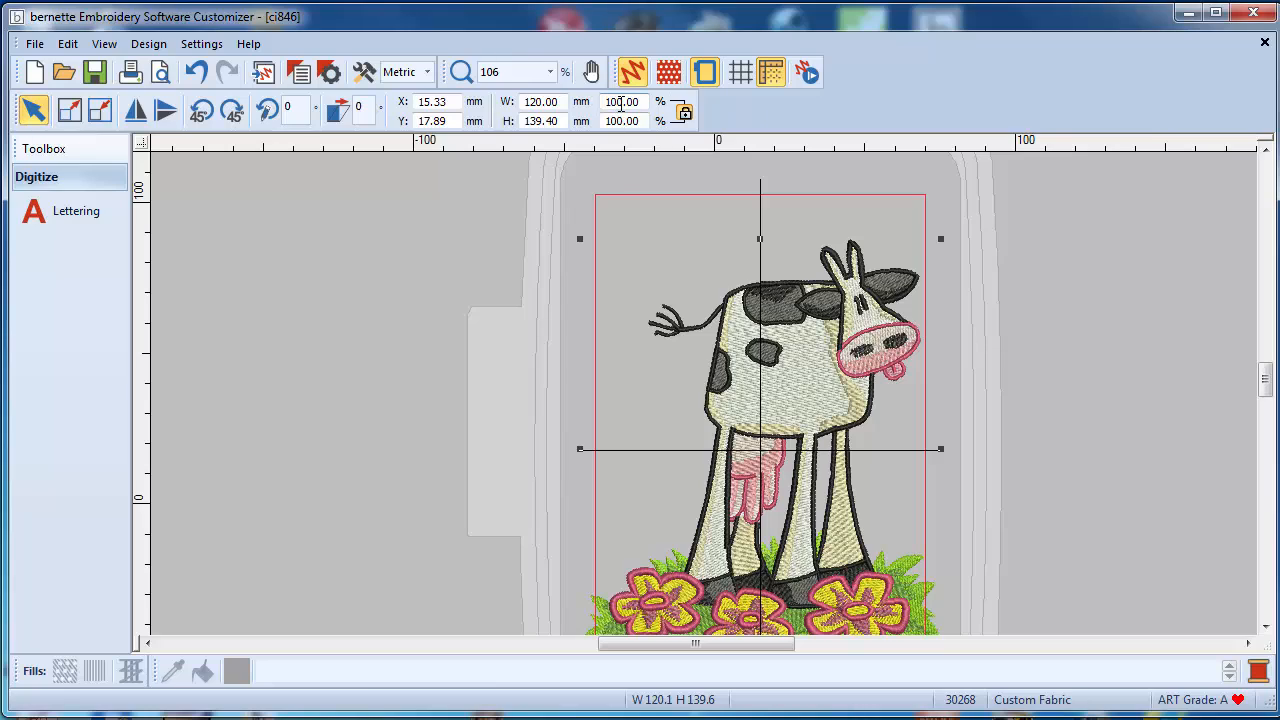
type("12.00")
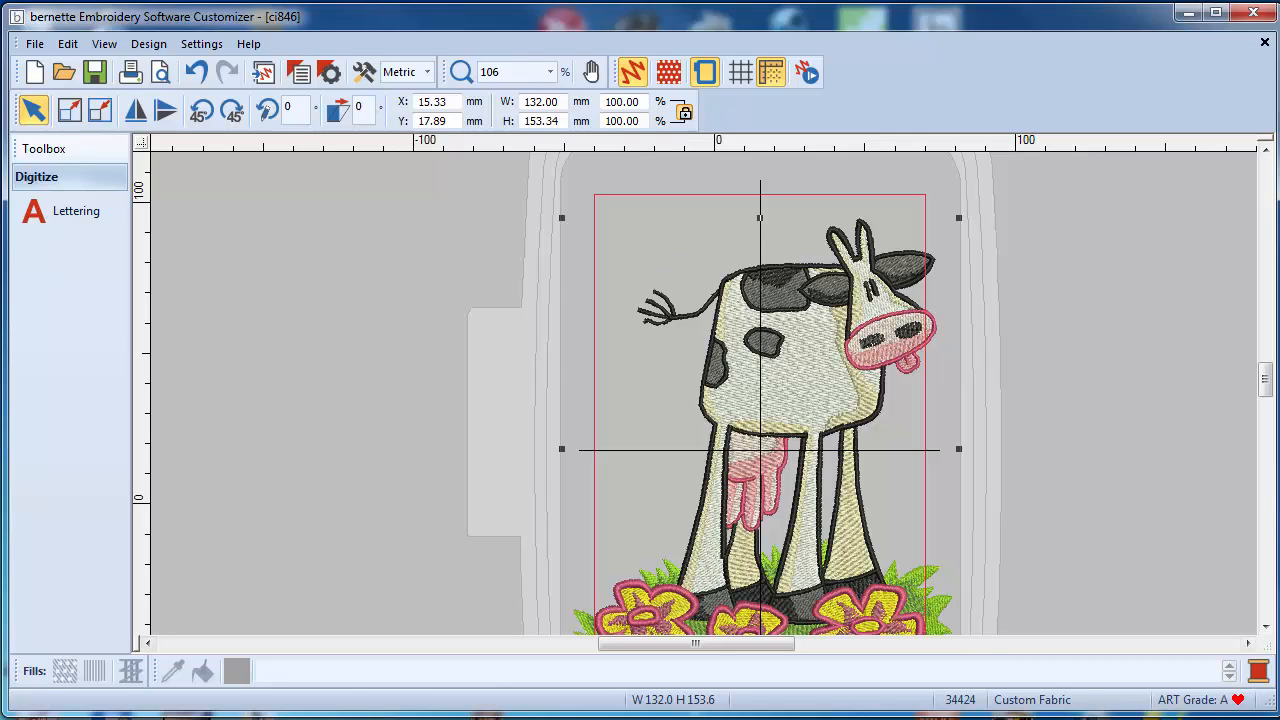
mouse_move(790, 424)
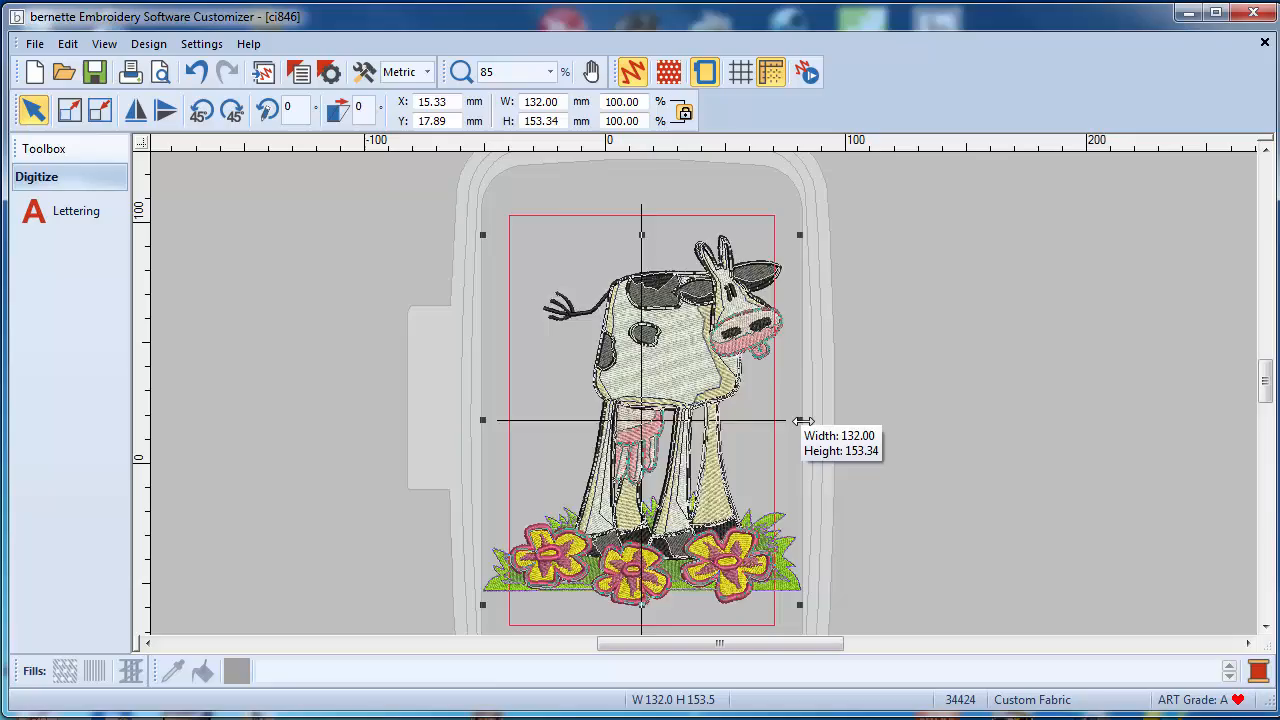
left_click_drag(800, 420, 876, 424)
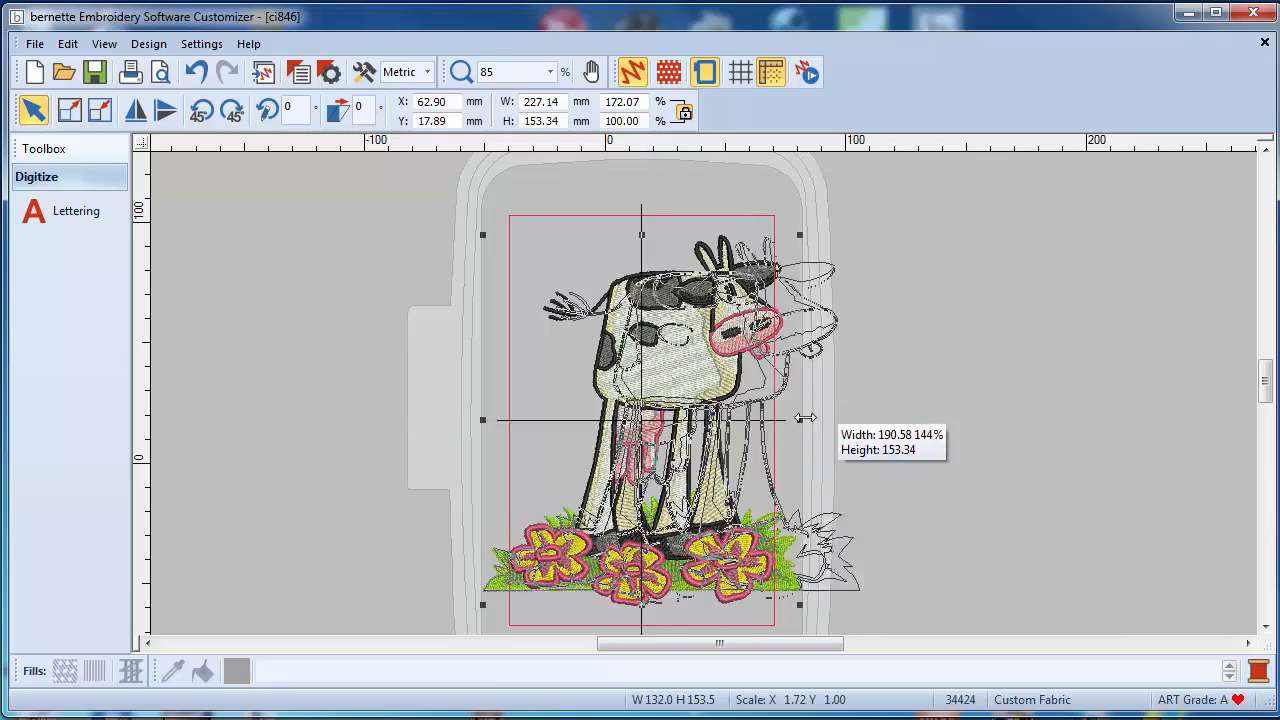
left_click_drag(804, 418, 800, 418)
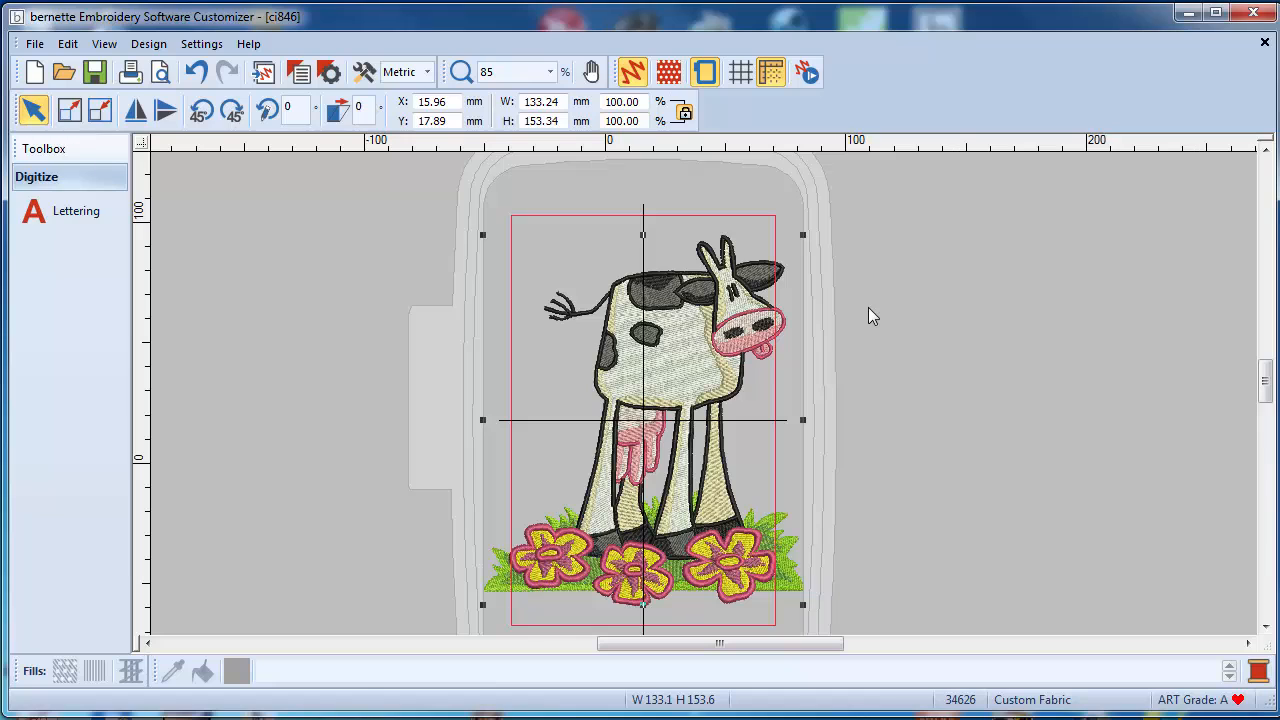
mouse_move(810, 262)
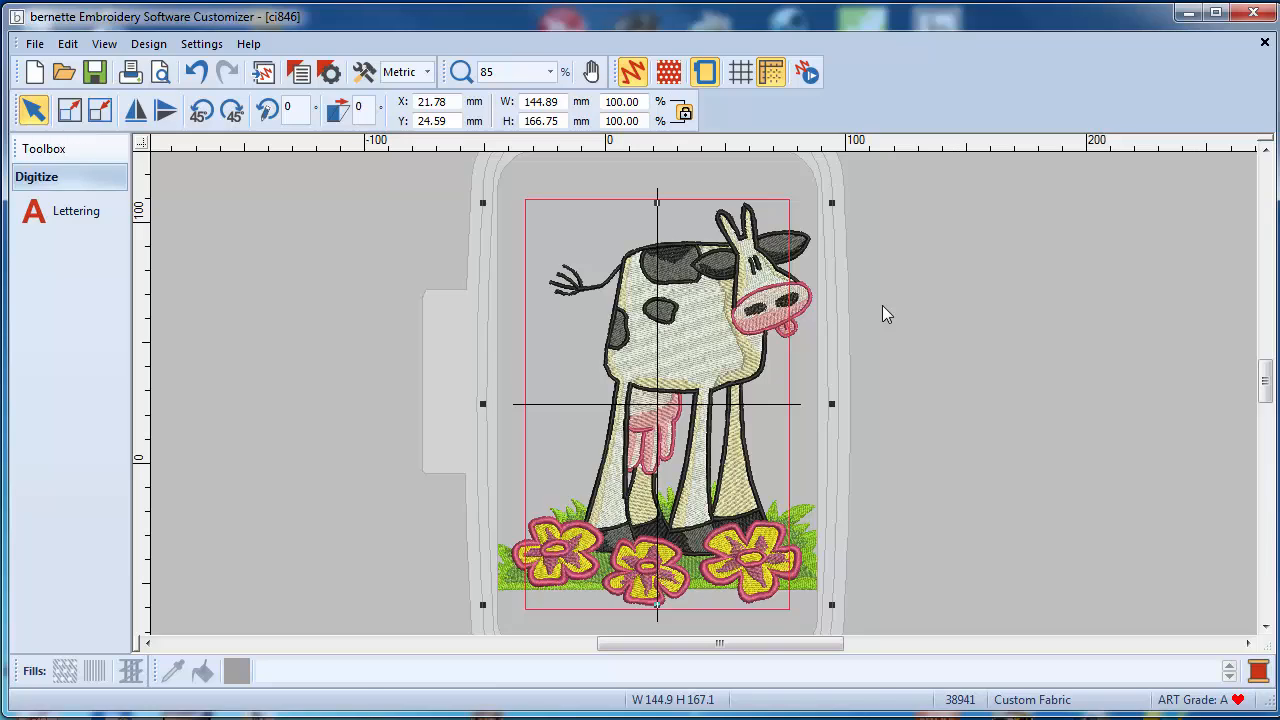
mouse_move(884, 308)
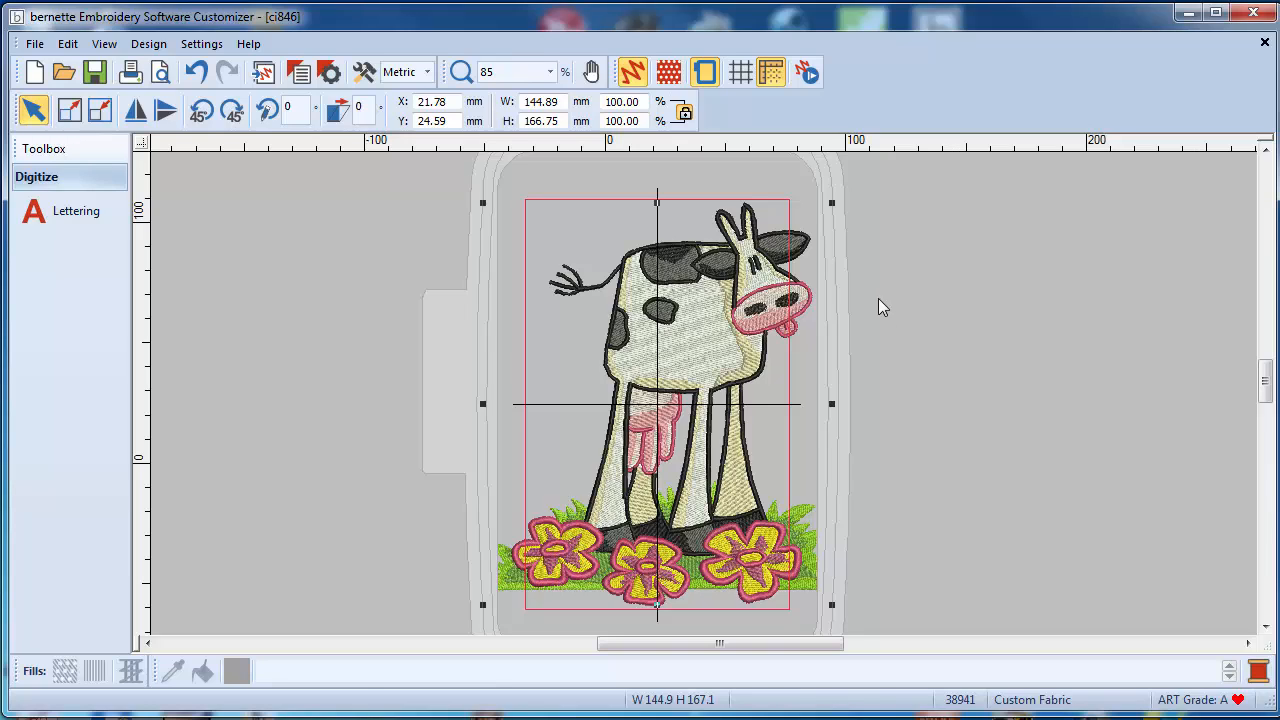
key("ctrl")
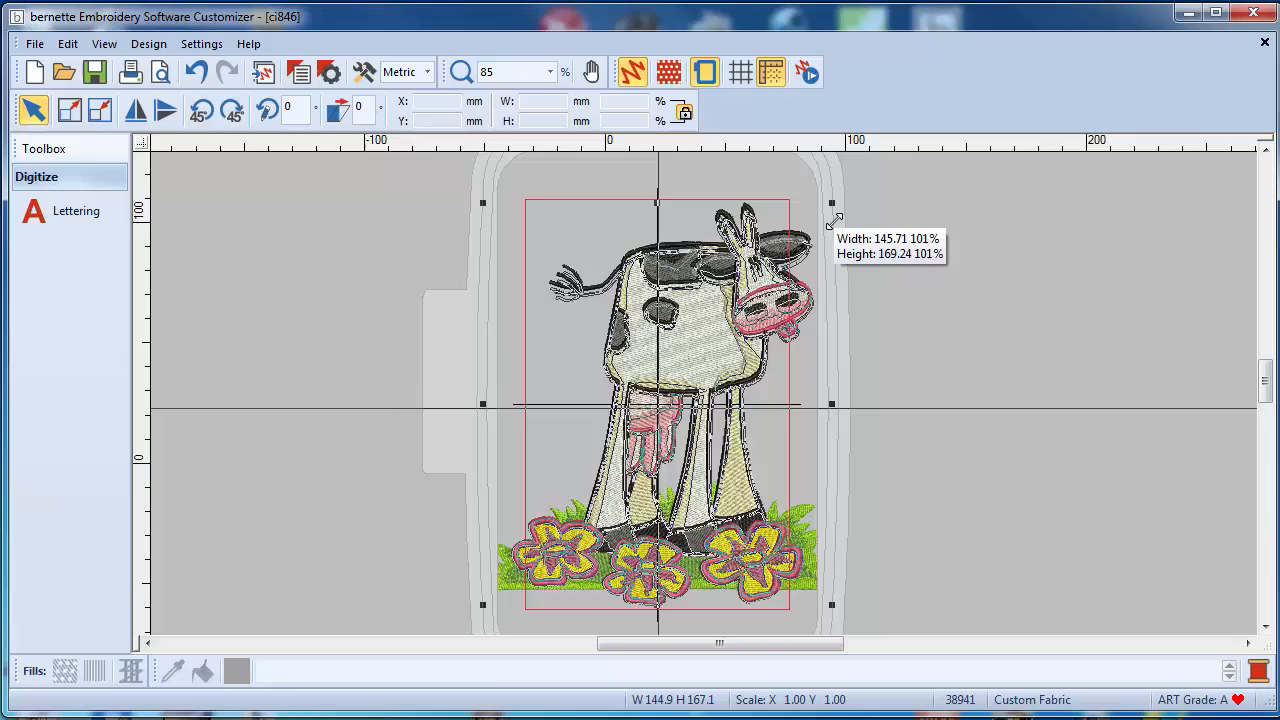
left_click_drag(832, 204, 820, 220)
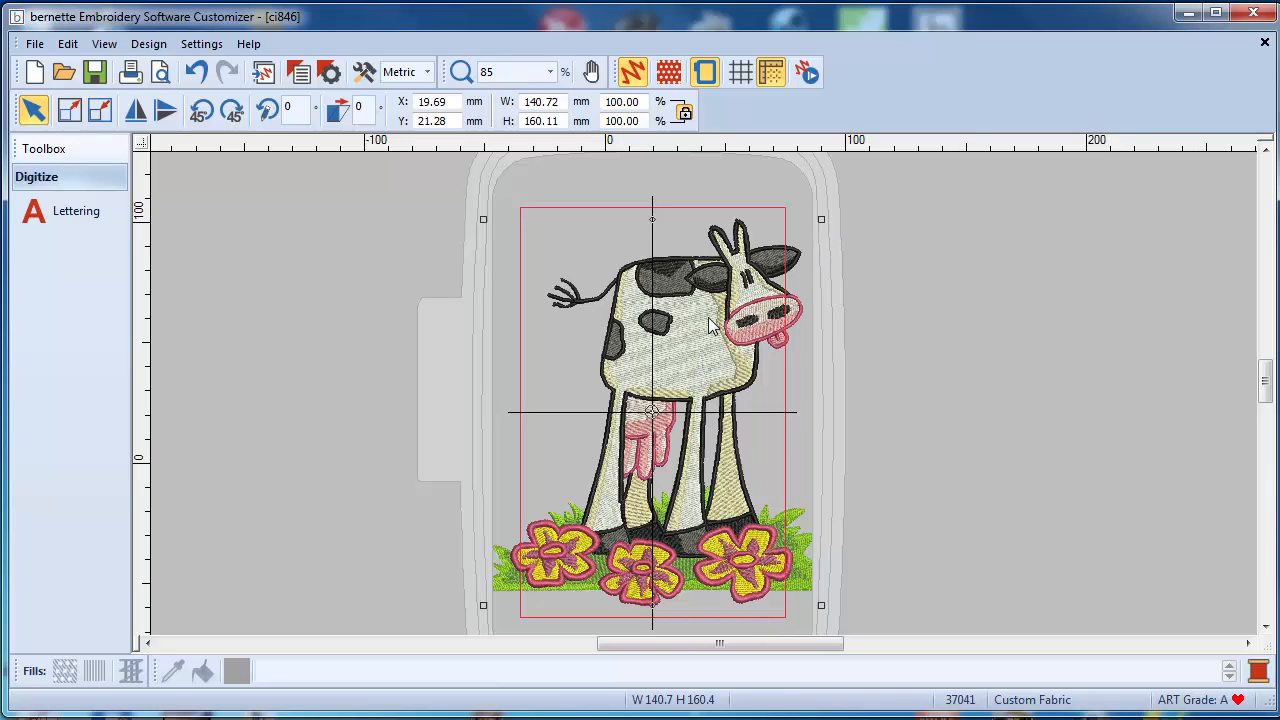
mouse_move(830, 280)
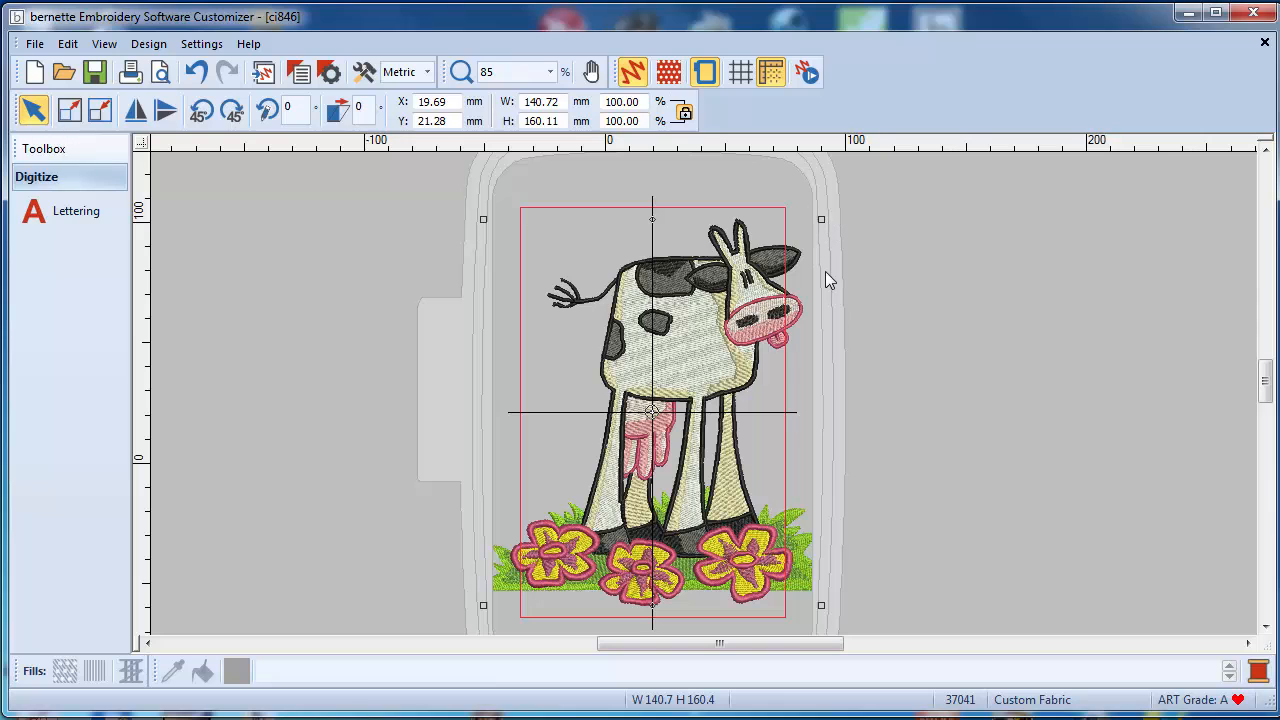
mouse_move(832, 234)
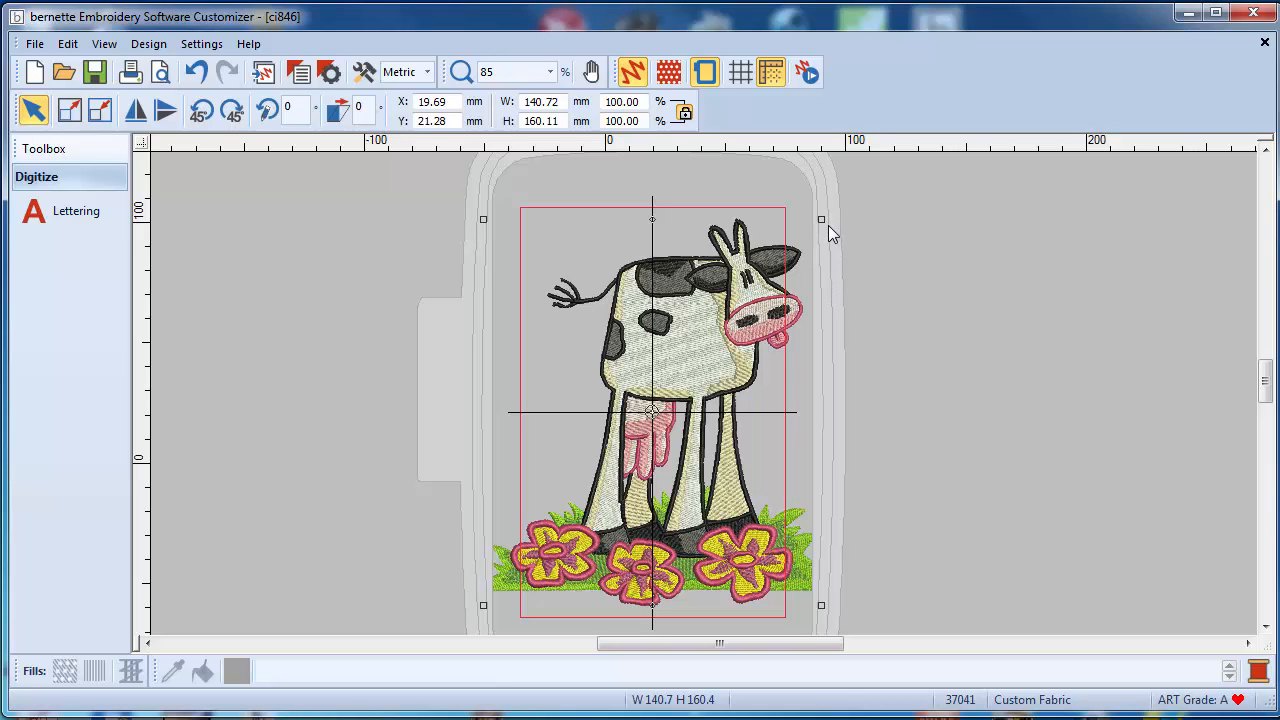
left_click_drag(820, 218, 776, 188)
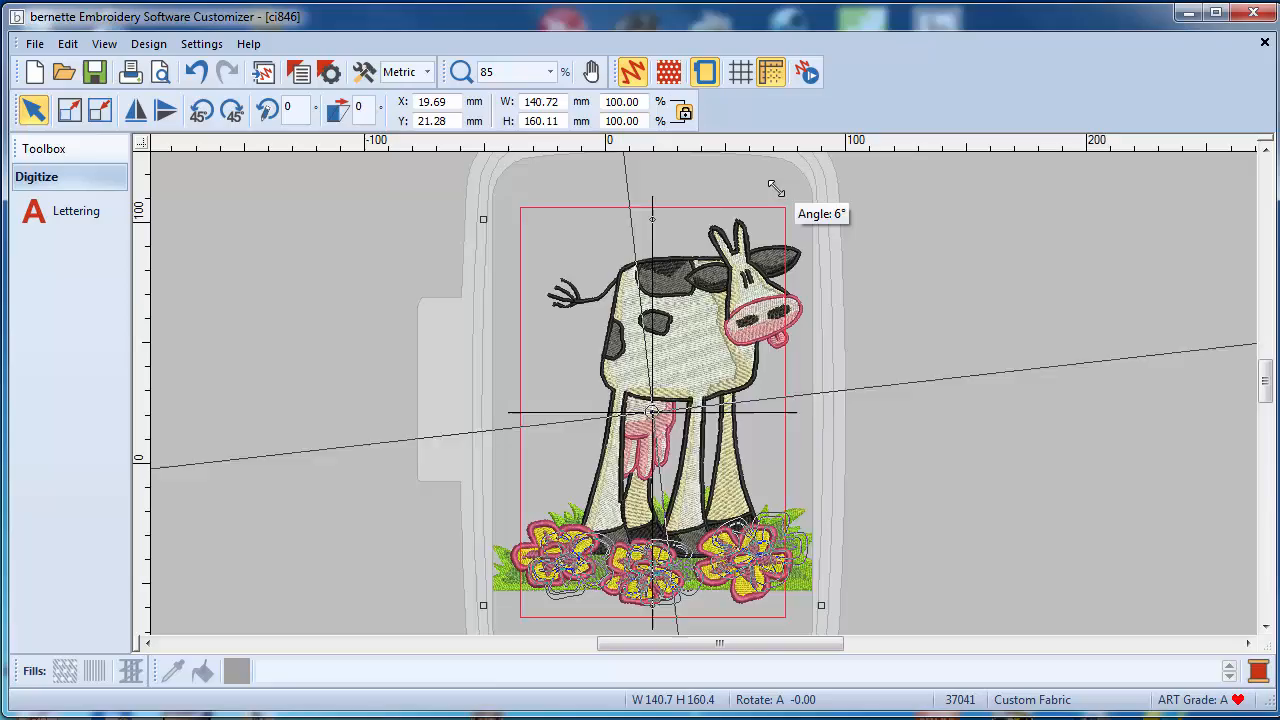
left_click_drag(776, 188, 832, 450)
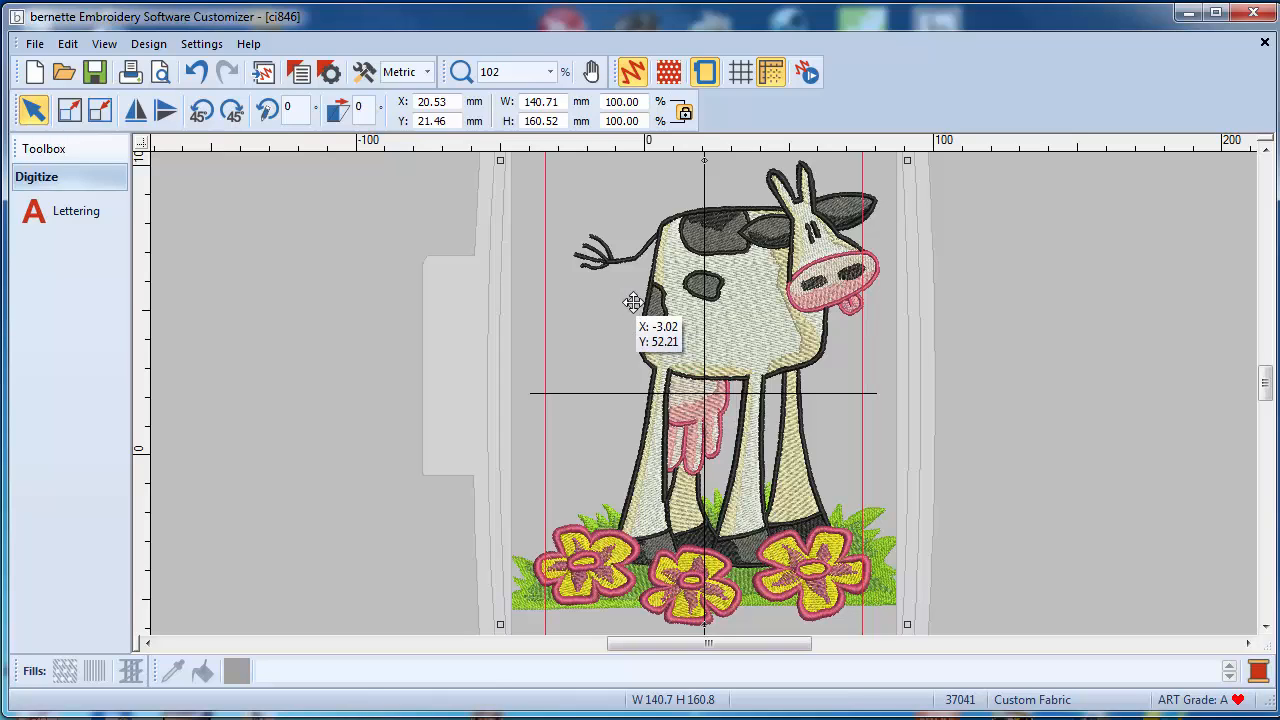
mouse_move(572, 252)
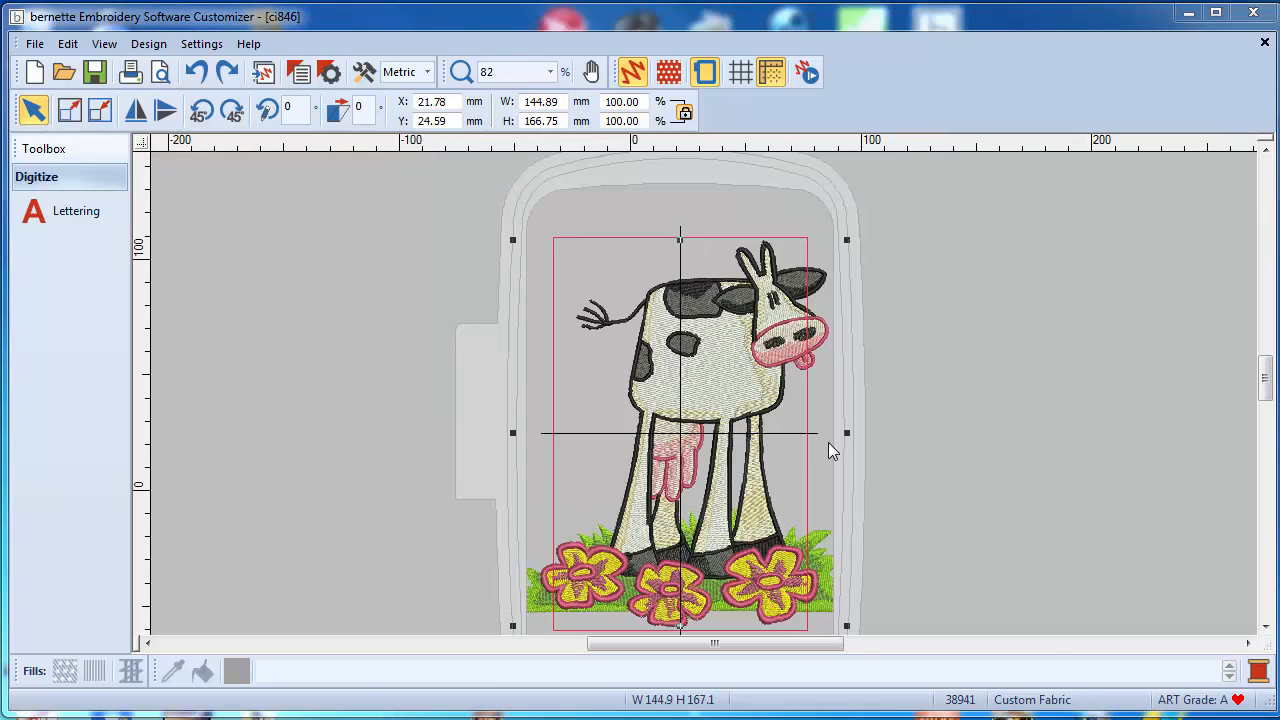
mouse_move(690, 364)
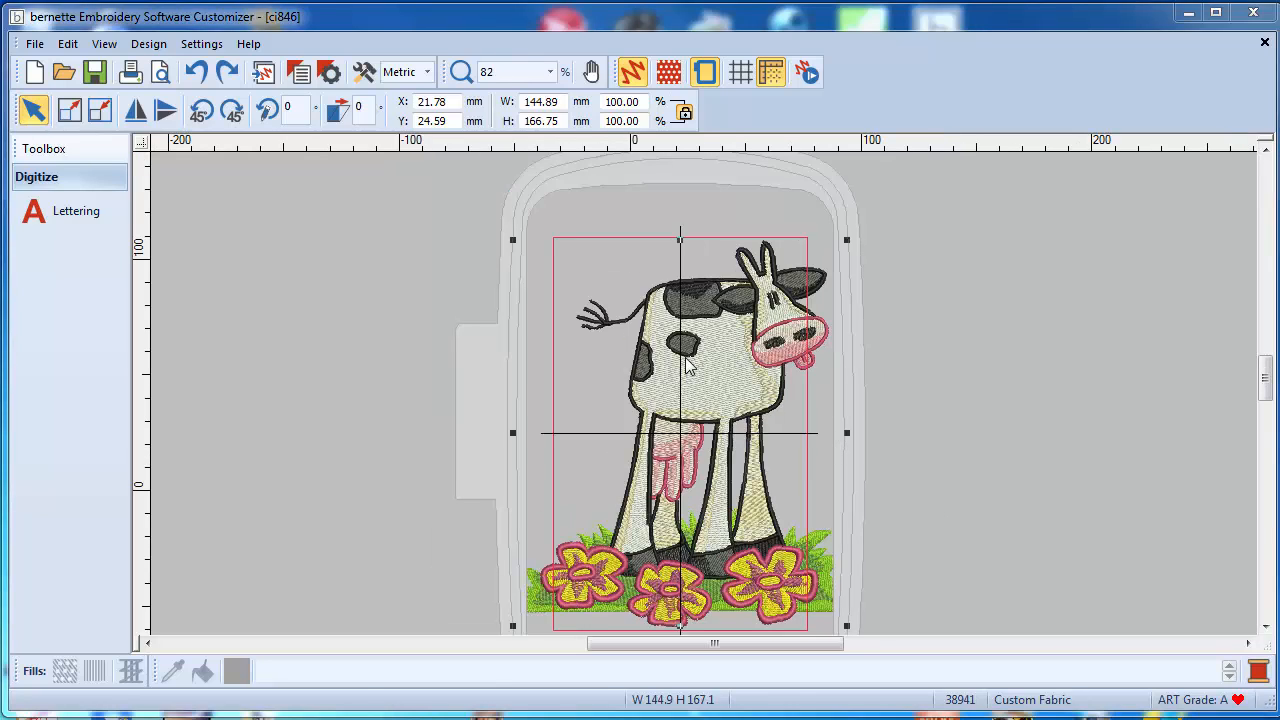
mouse_move(750, 340)
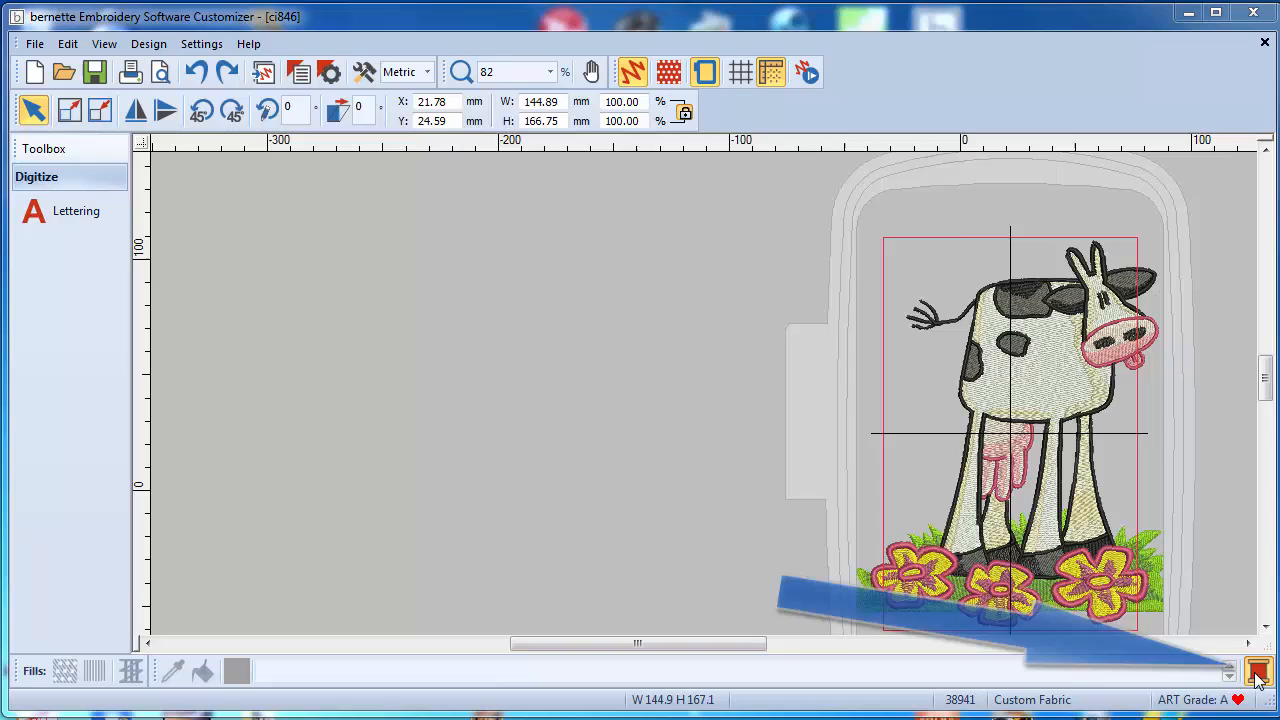
- Show the Design Properties listing the twelve Isacord thread colours
left_click(1258, 672)
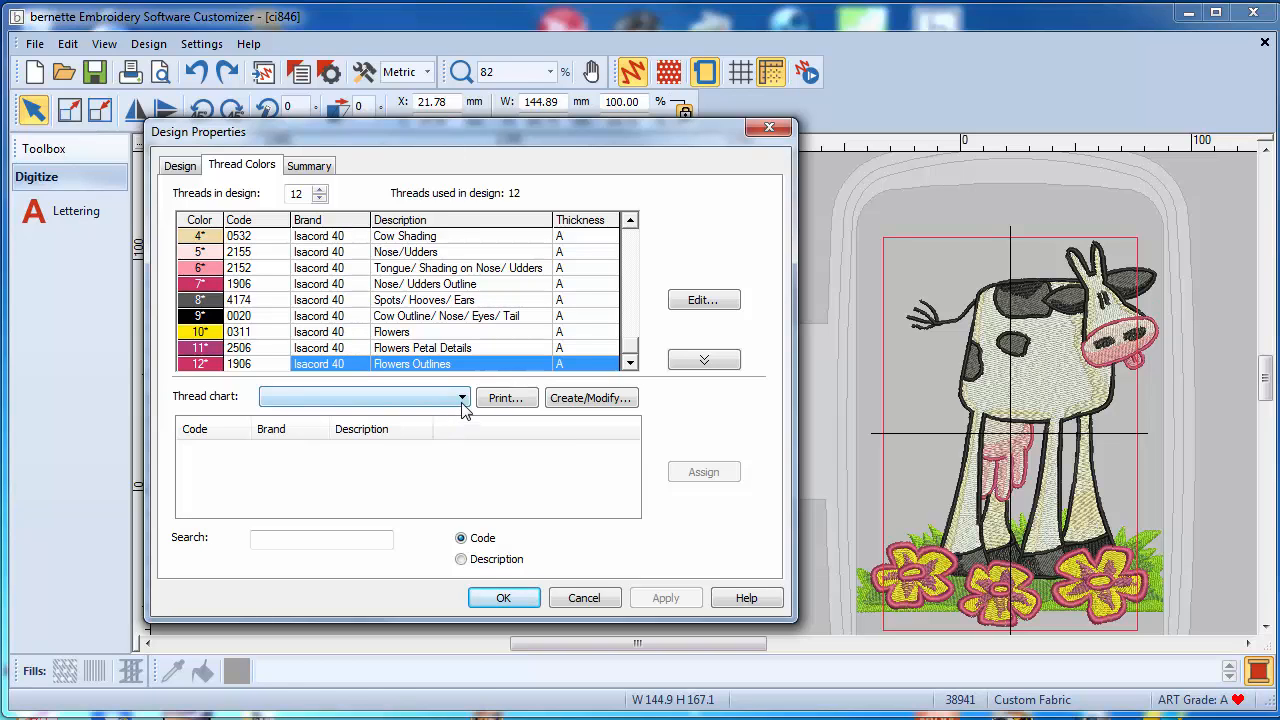
- Choose Mettler 40 wt-numerical as the thread chart for replacement colours
left_click(460, 396)
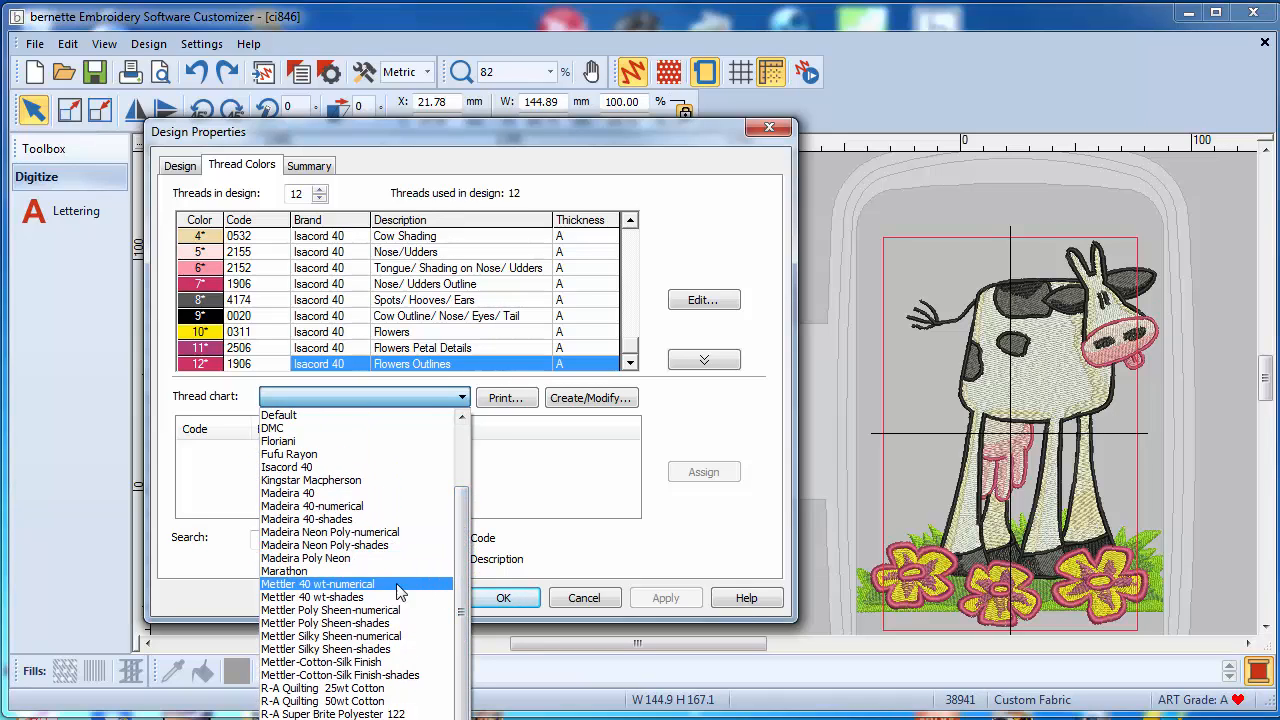
left_click(318, 584)
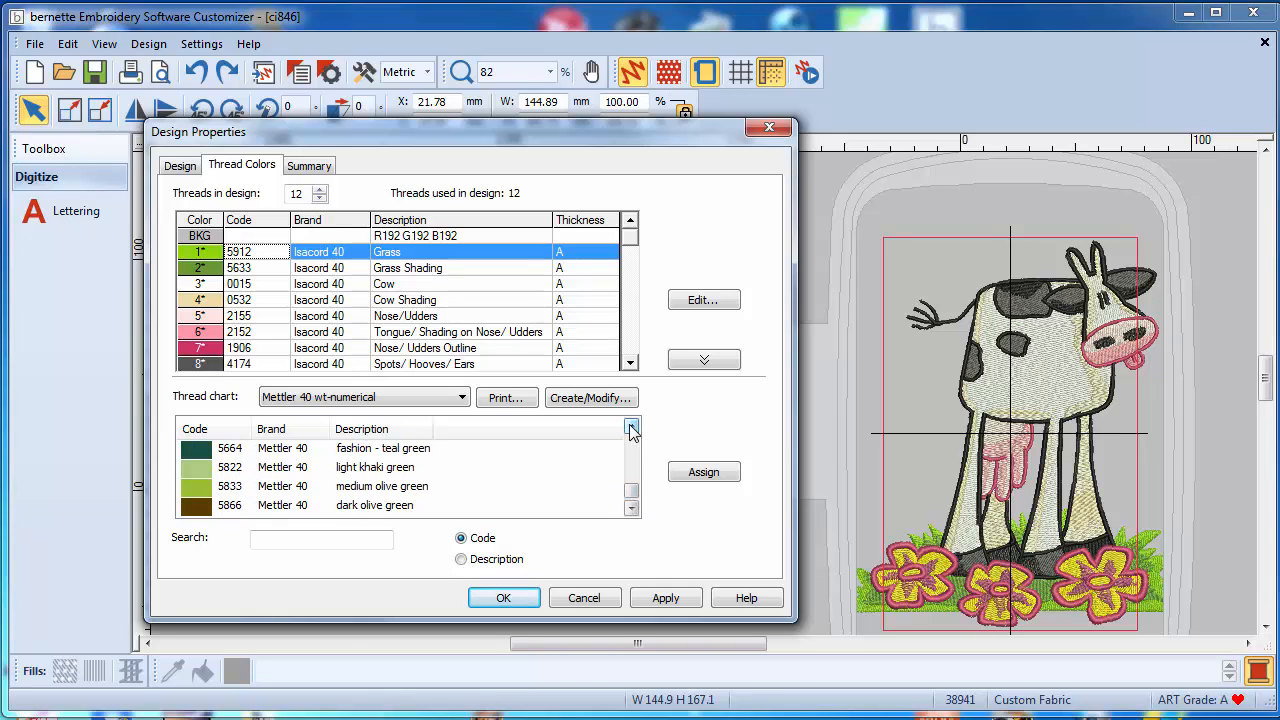
- Assign Mettler light leaf green to the first grass colour row
left_click(632, 430)
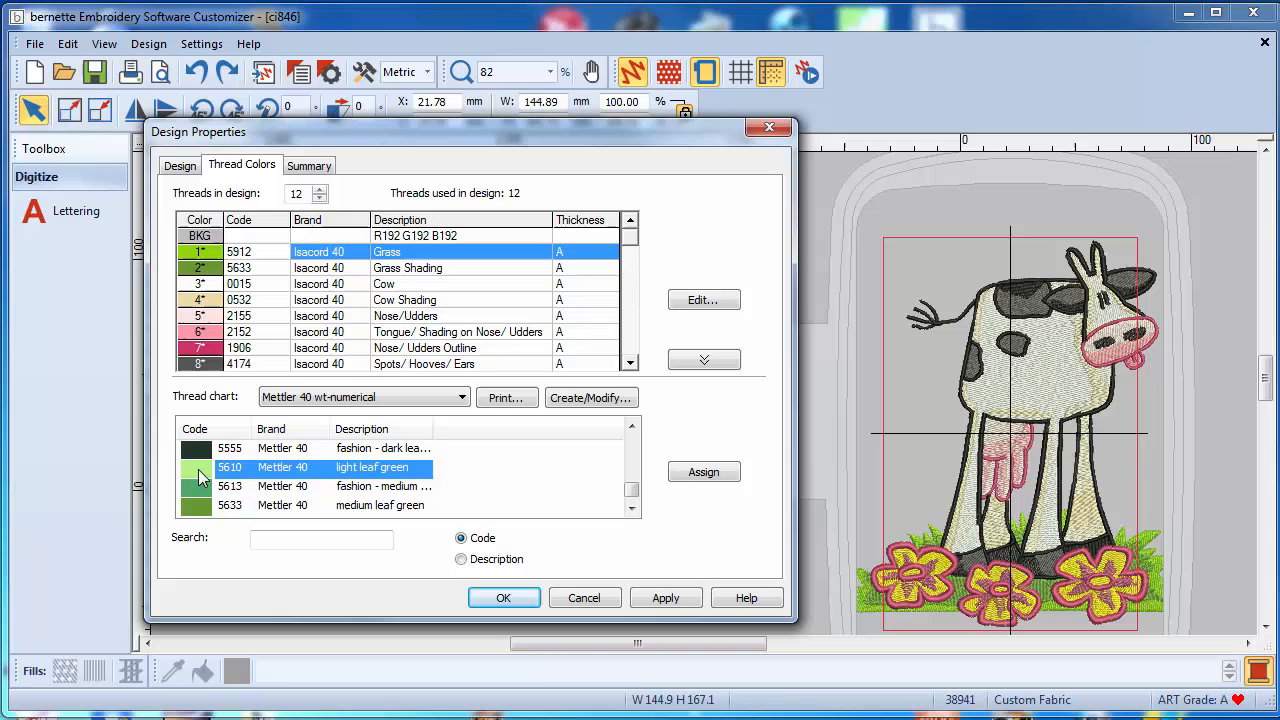
left_click(704, 472)
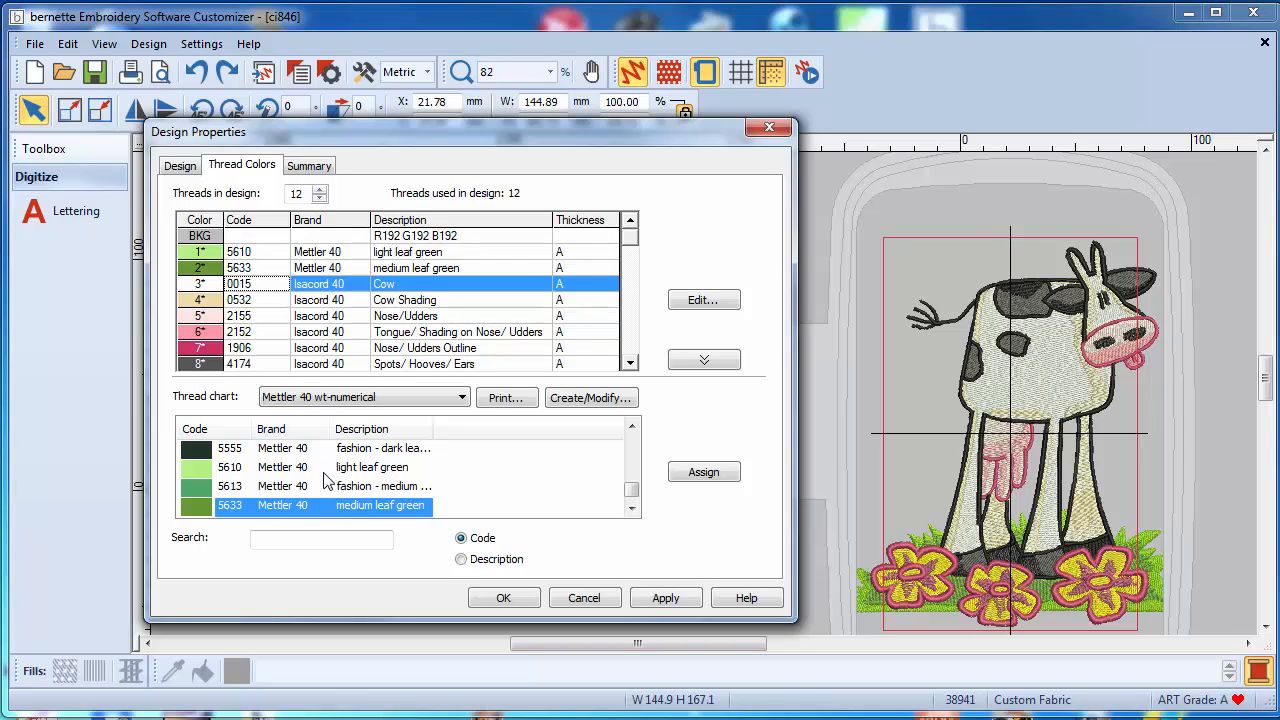
mouse_move(350, 458)
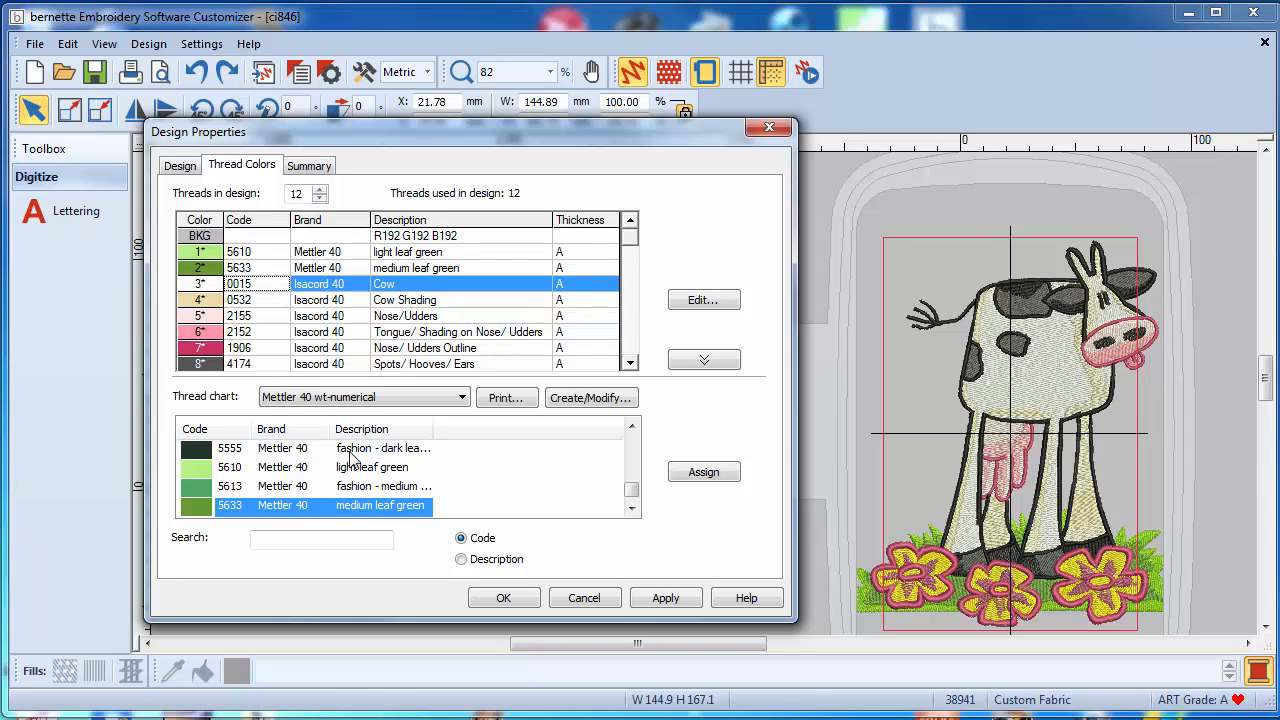
mouse_move(584, 536)
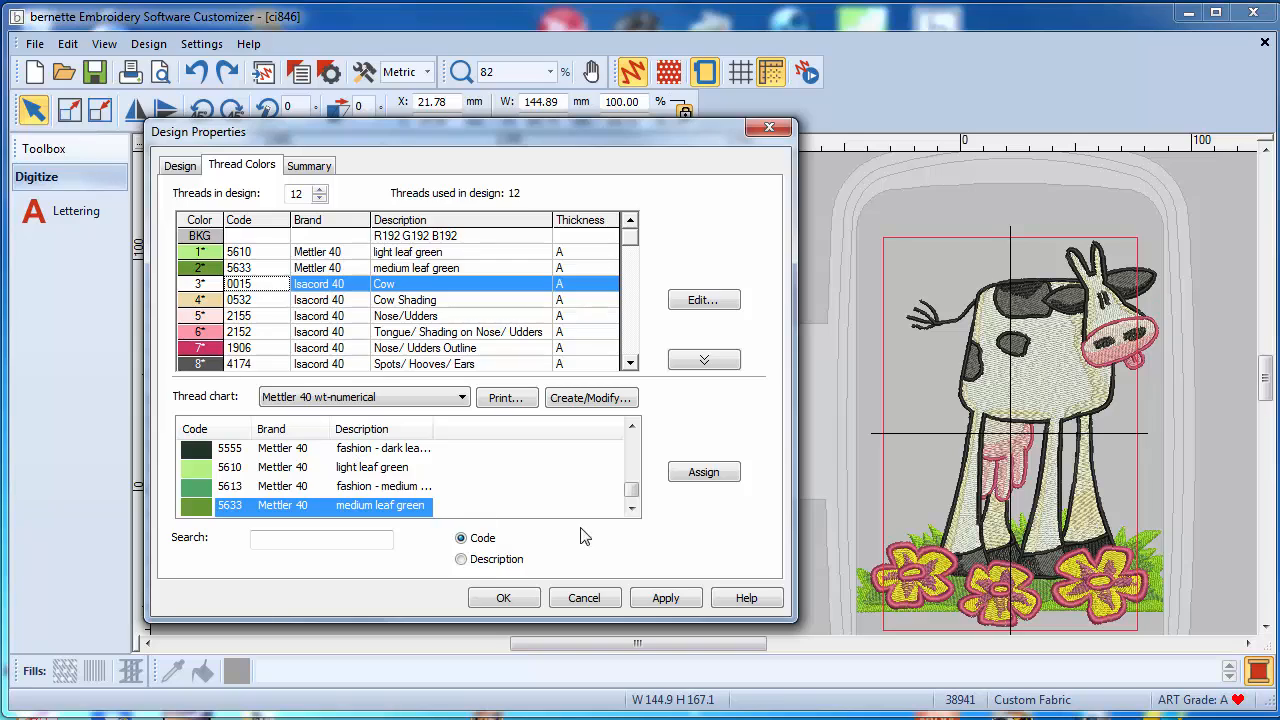
mouse_move(818, 522)
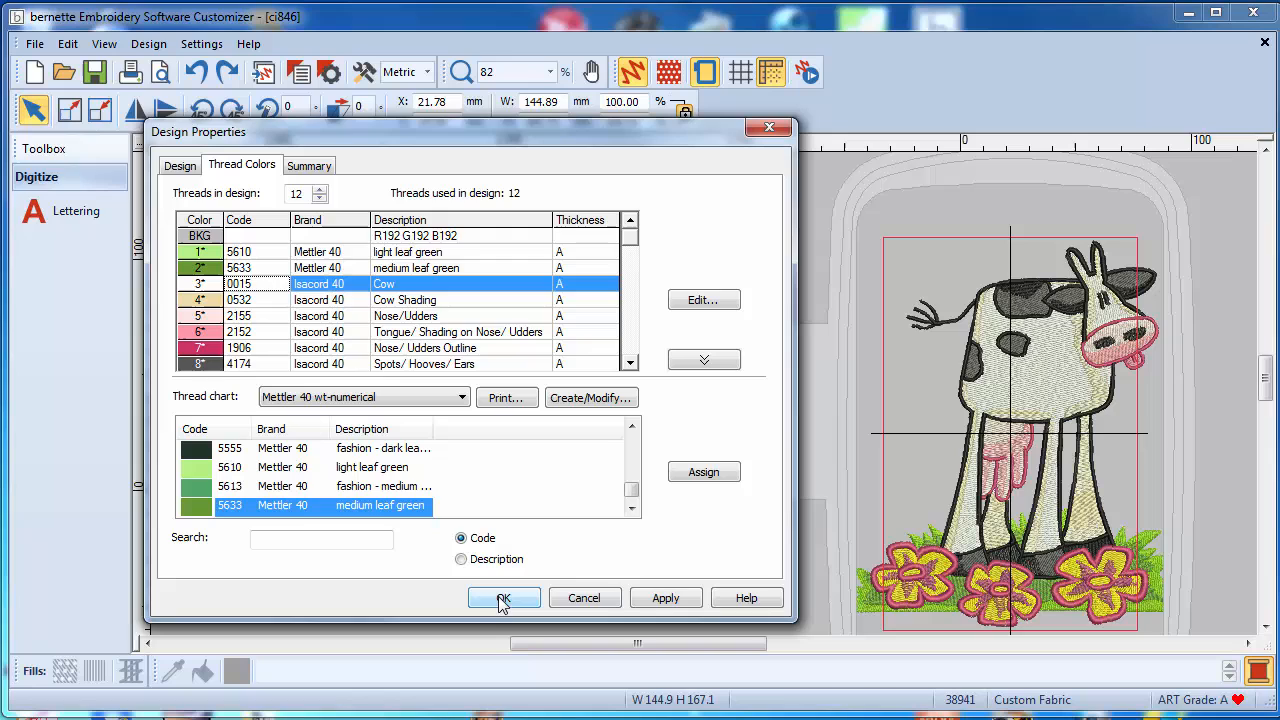
- Confirm the Mettler thread colours in Design Properties and recentre the cow design in the hoop
left_click(504, 596)
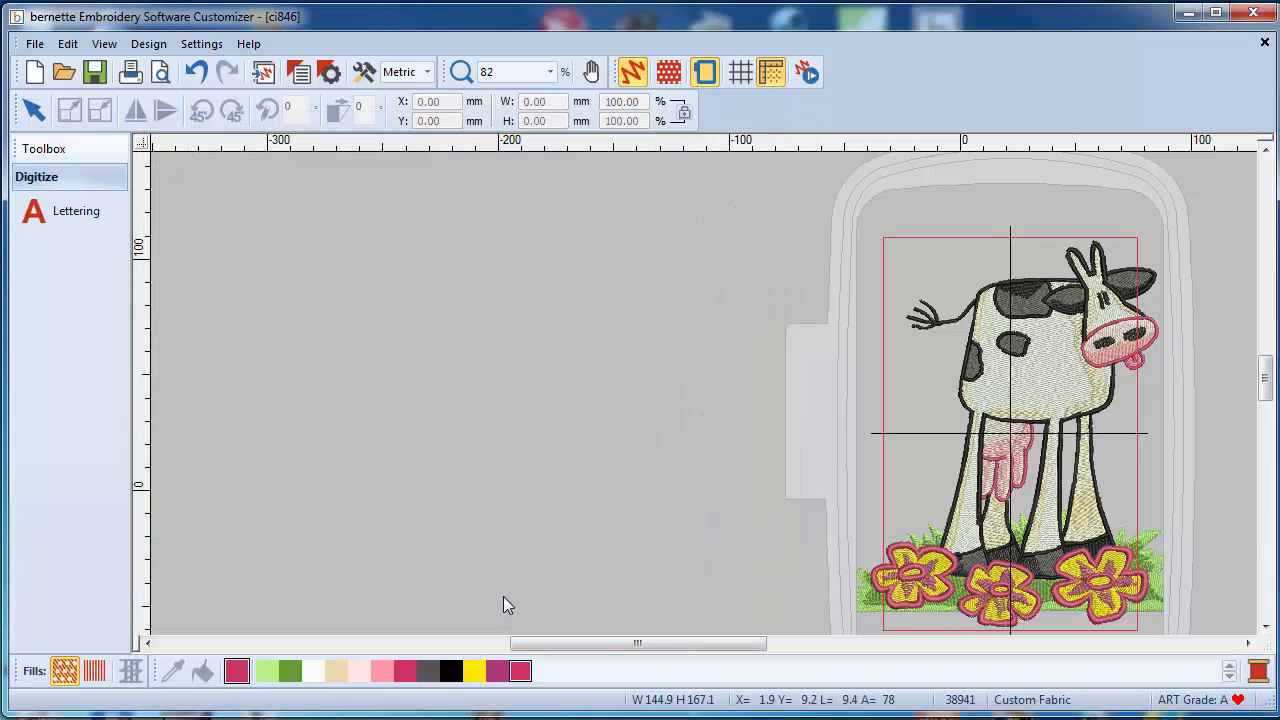
left_click_drag(636, 644, 716, 644)
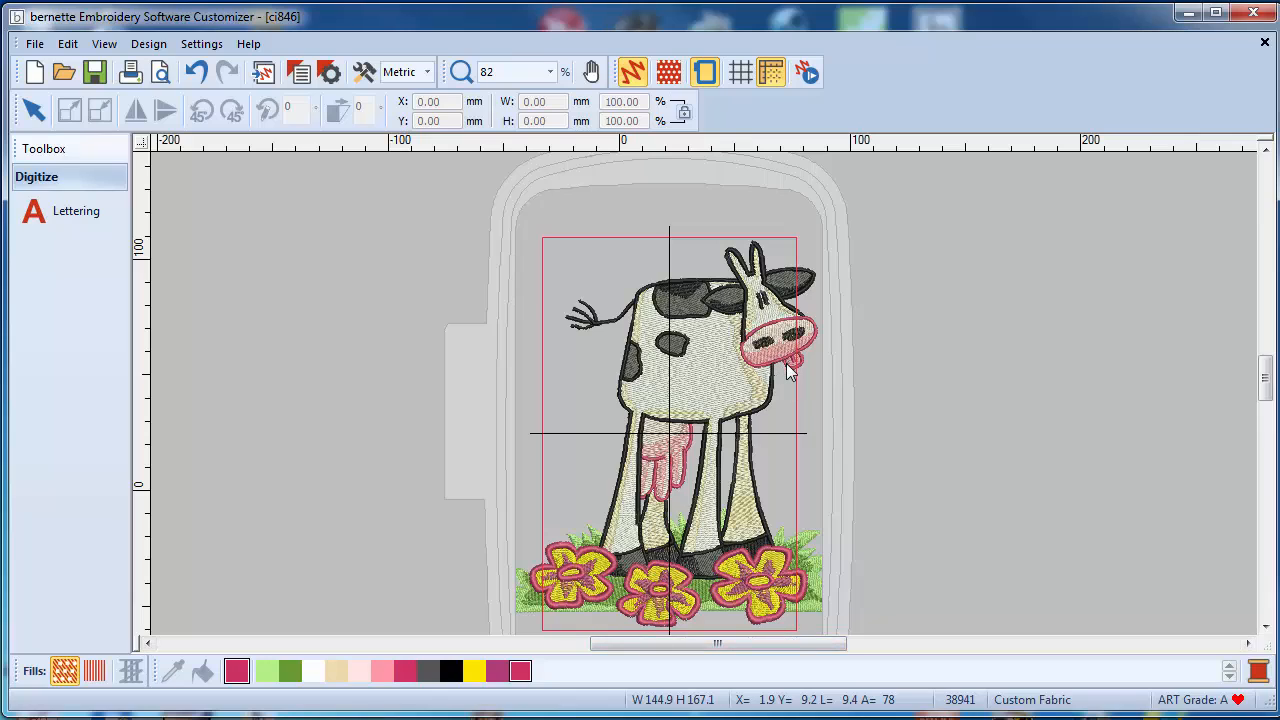
mouse_move(444, 266)
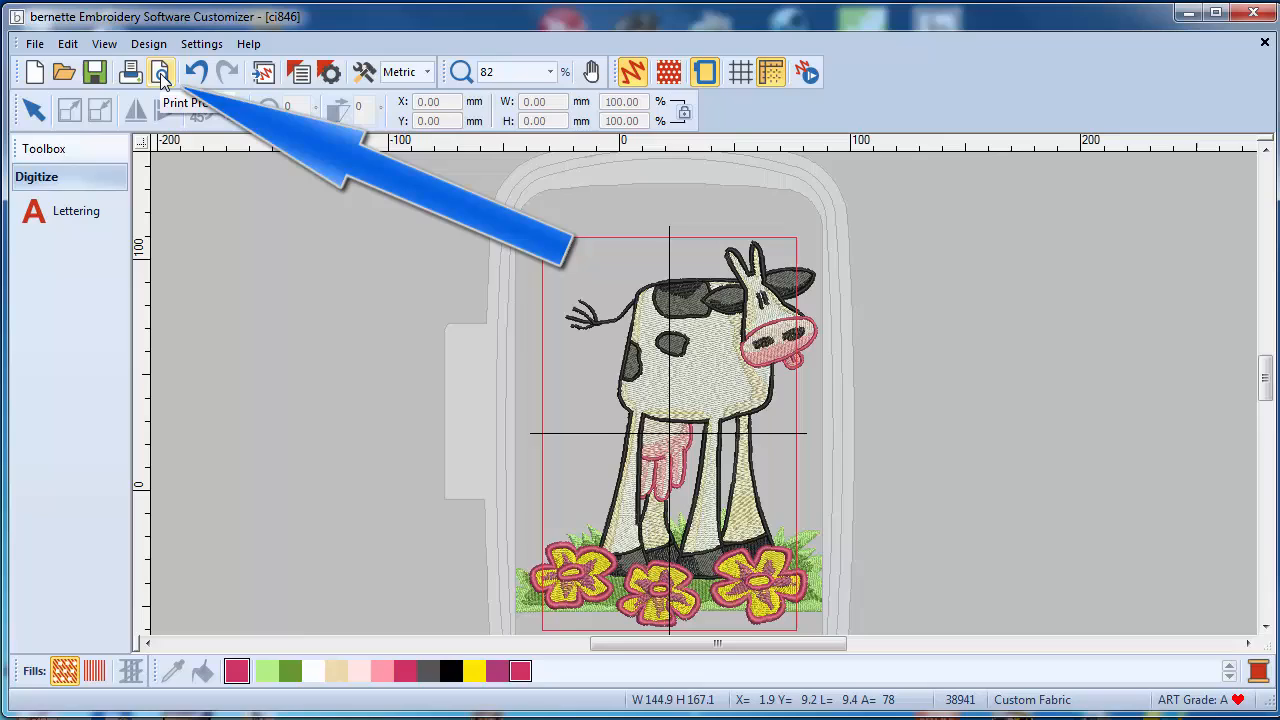
- Show the two-page Design Worksheet print preview of the cow design
left_click(160, 72)
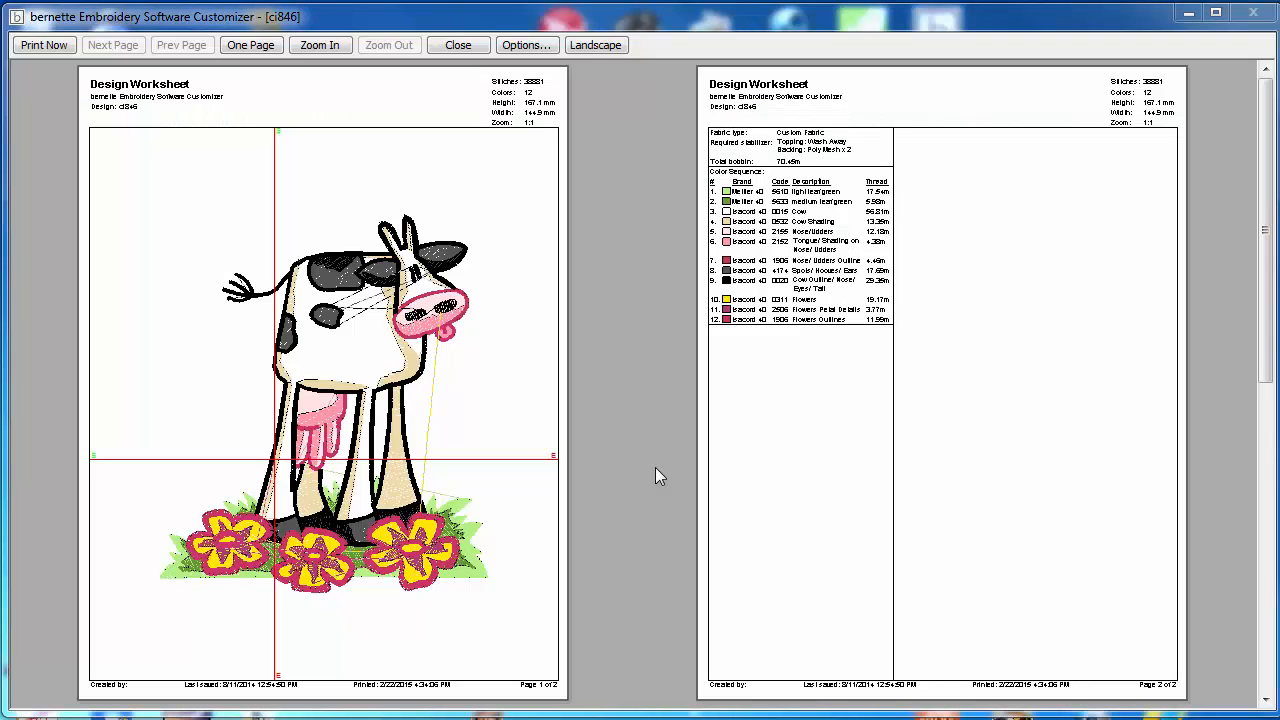
mouse_move(328, 252)
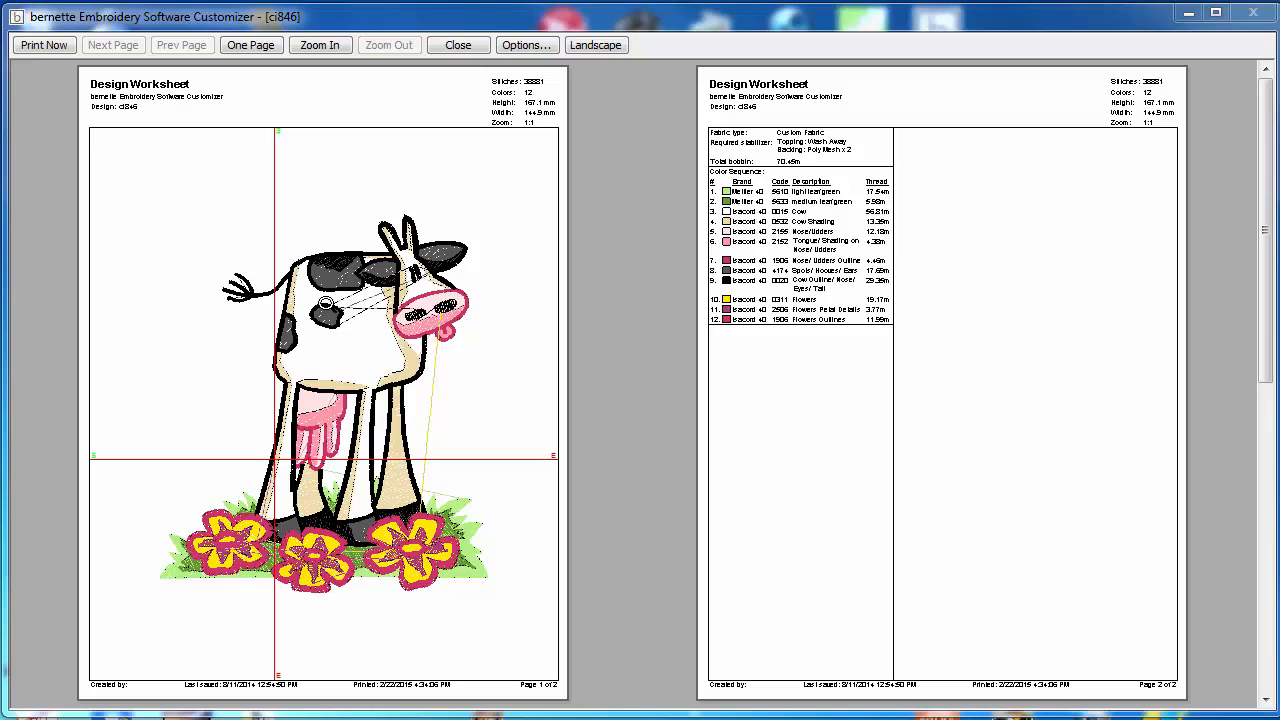
mouse_move(398, 196)
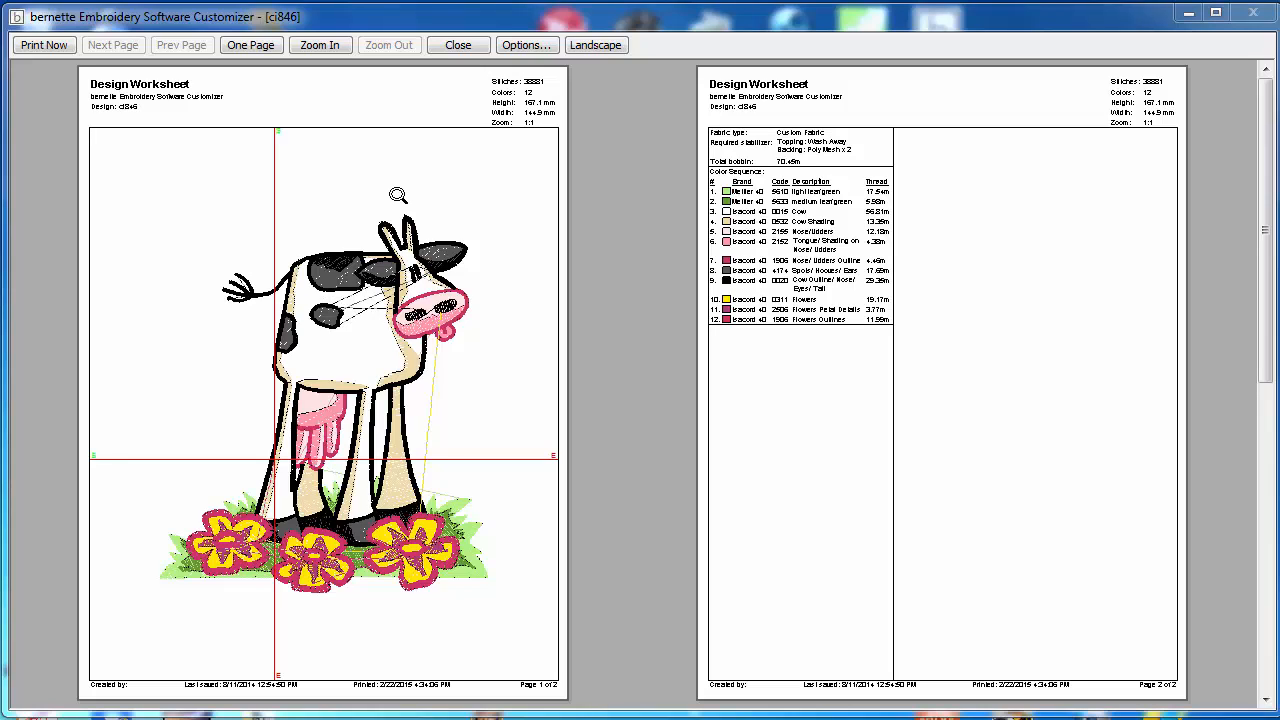
mouse_move(524, 62)
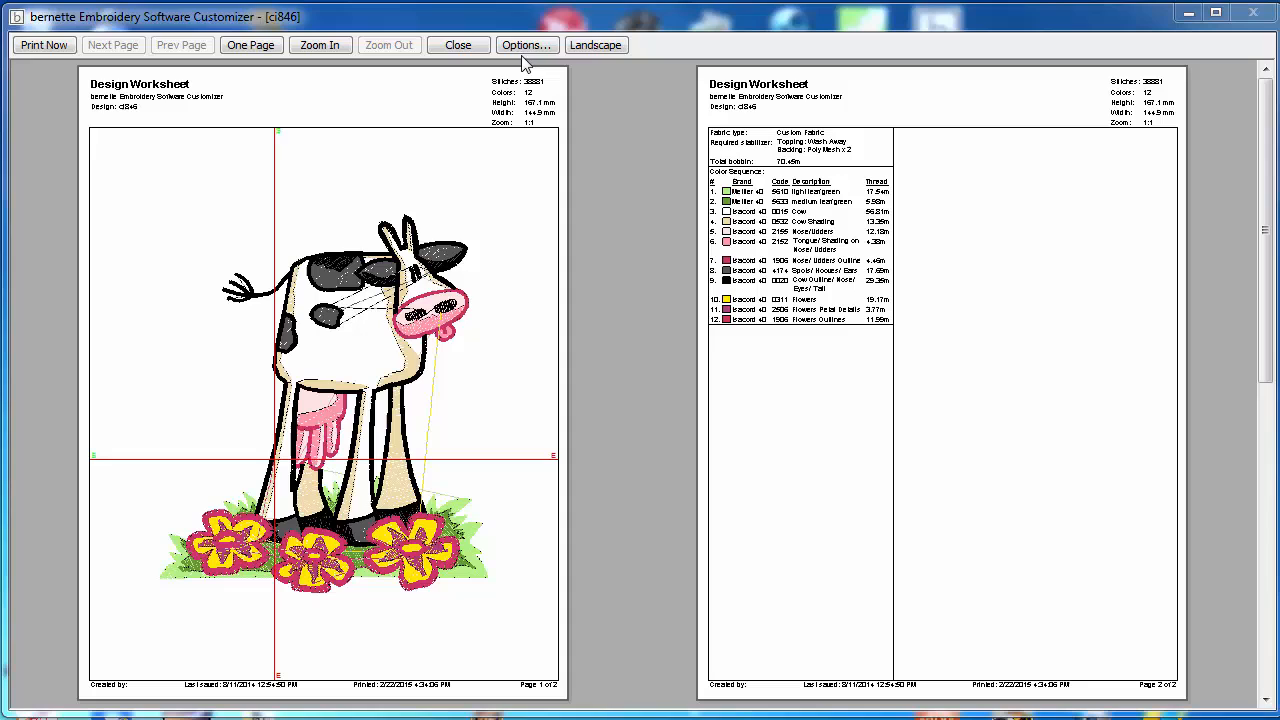
left_click(526, 44)
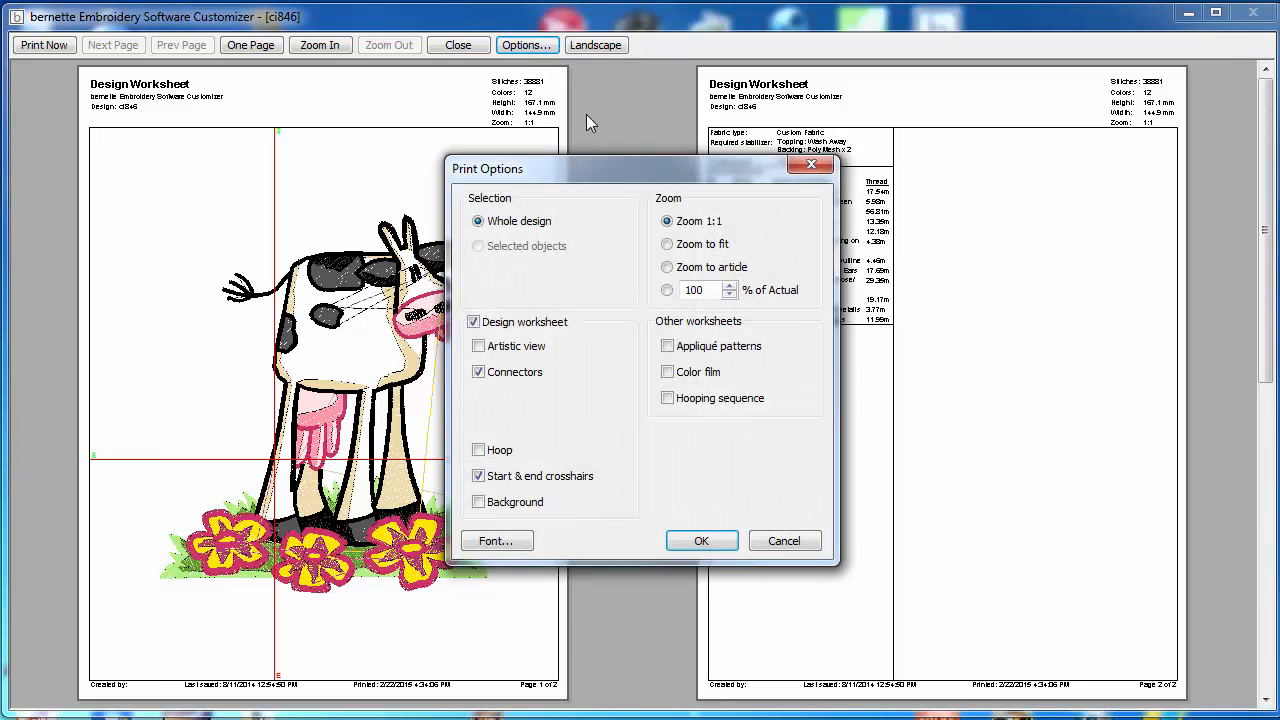
left_click_drag(640, 168, 564, 168)
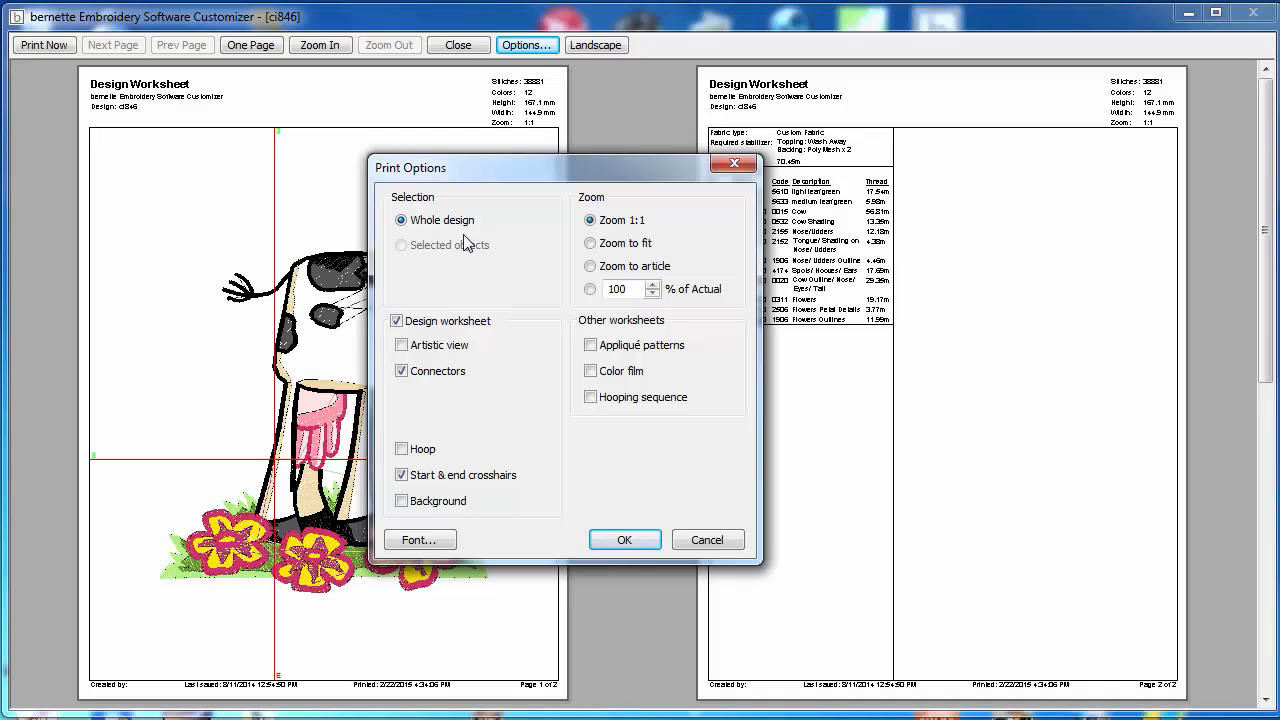
mouse_move(500, 304)
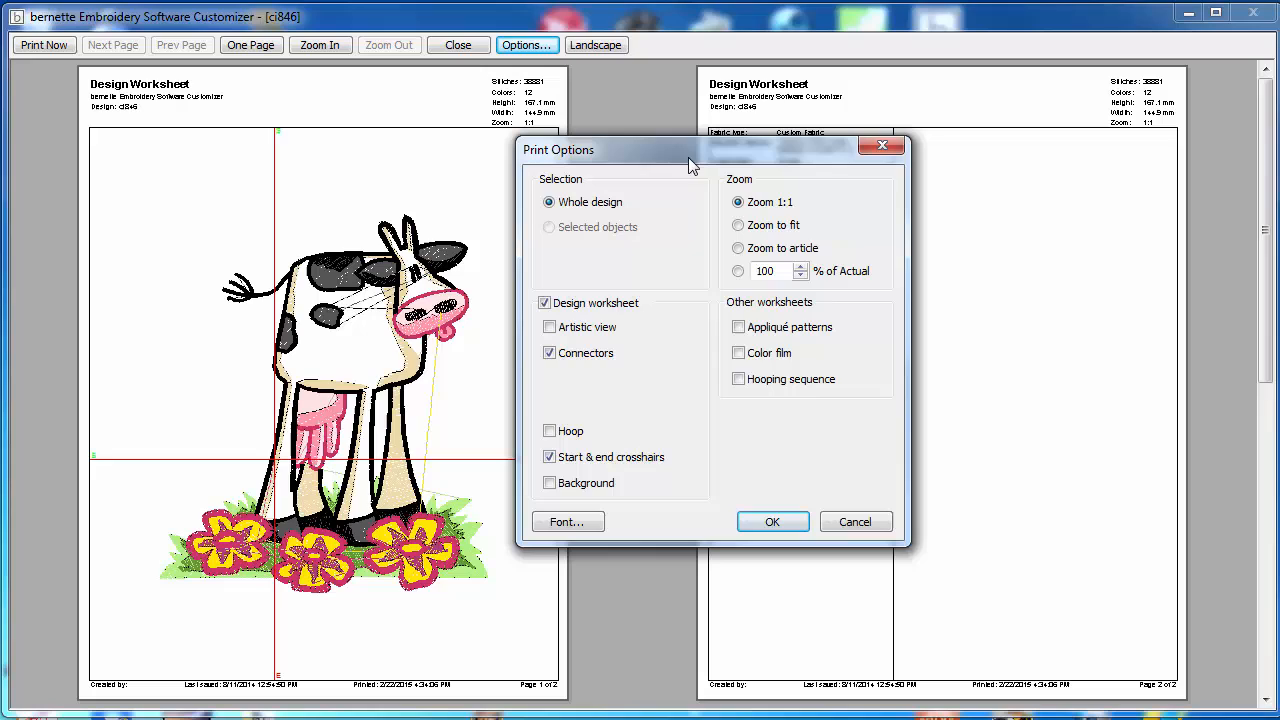
mouse_move(338, 316)
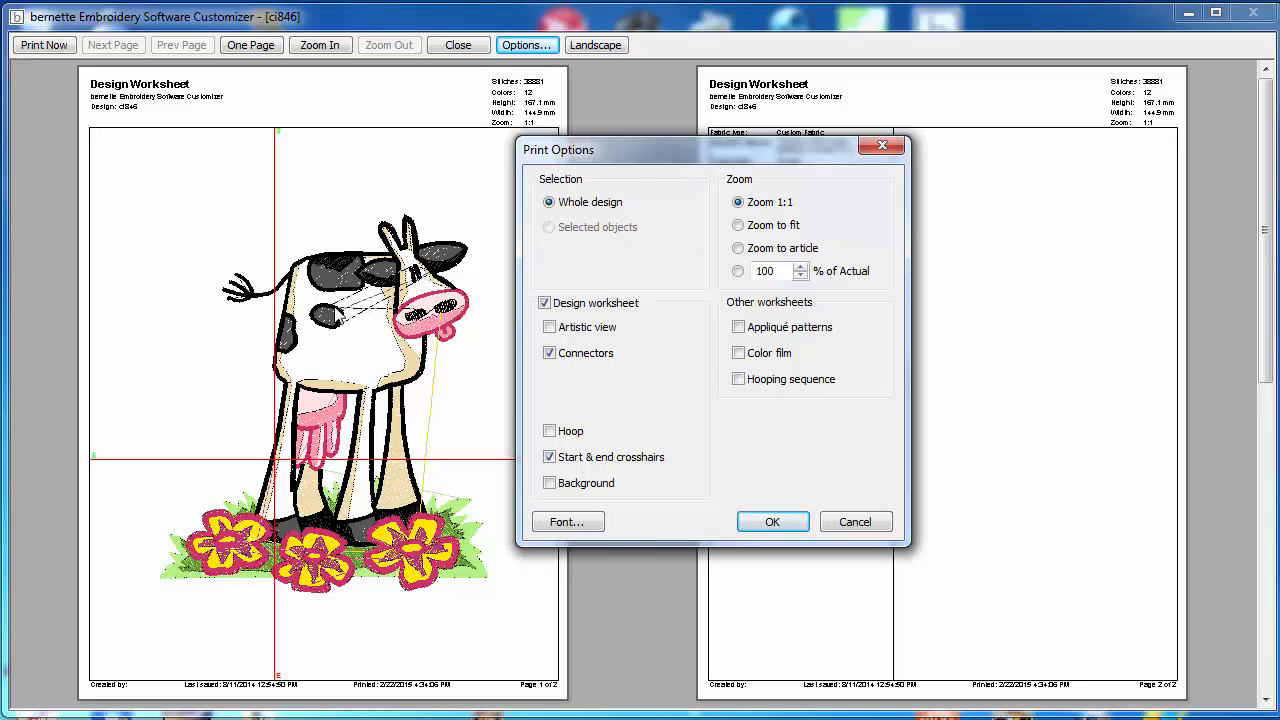
mouse_move(400, 444)
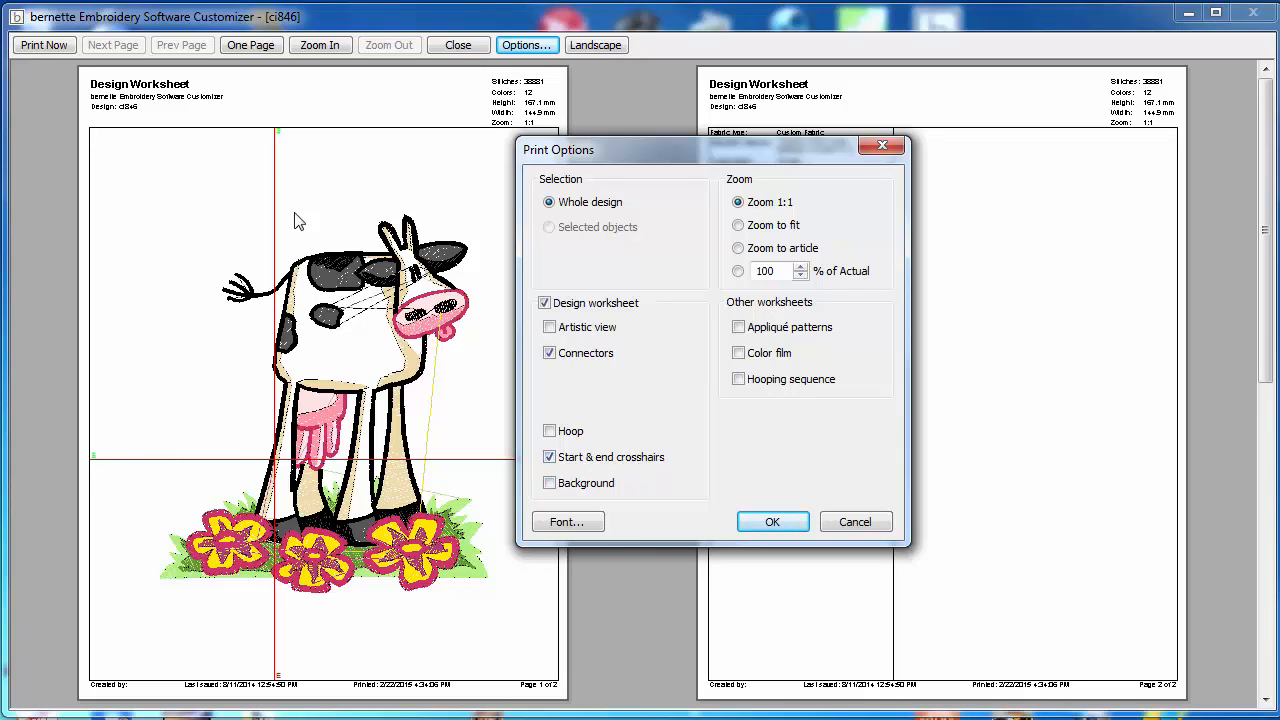
mouse_move(280, 498)
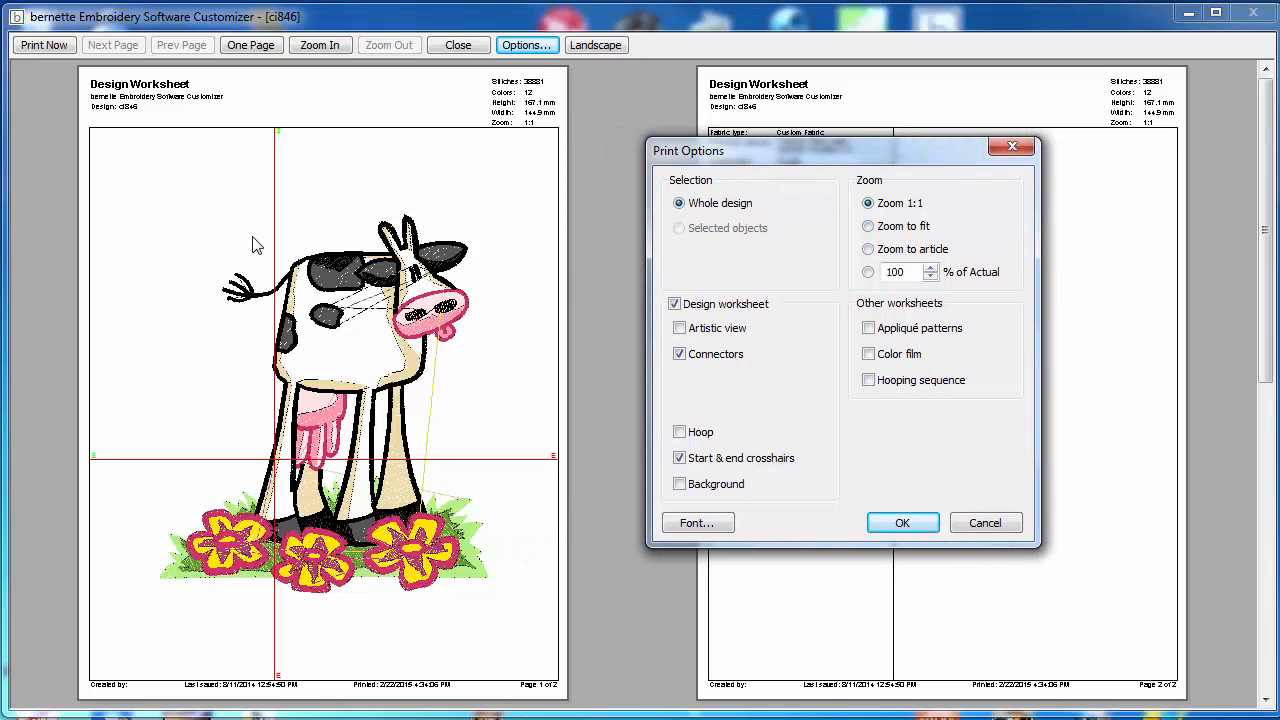
mouse_move(484, 330)
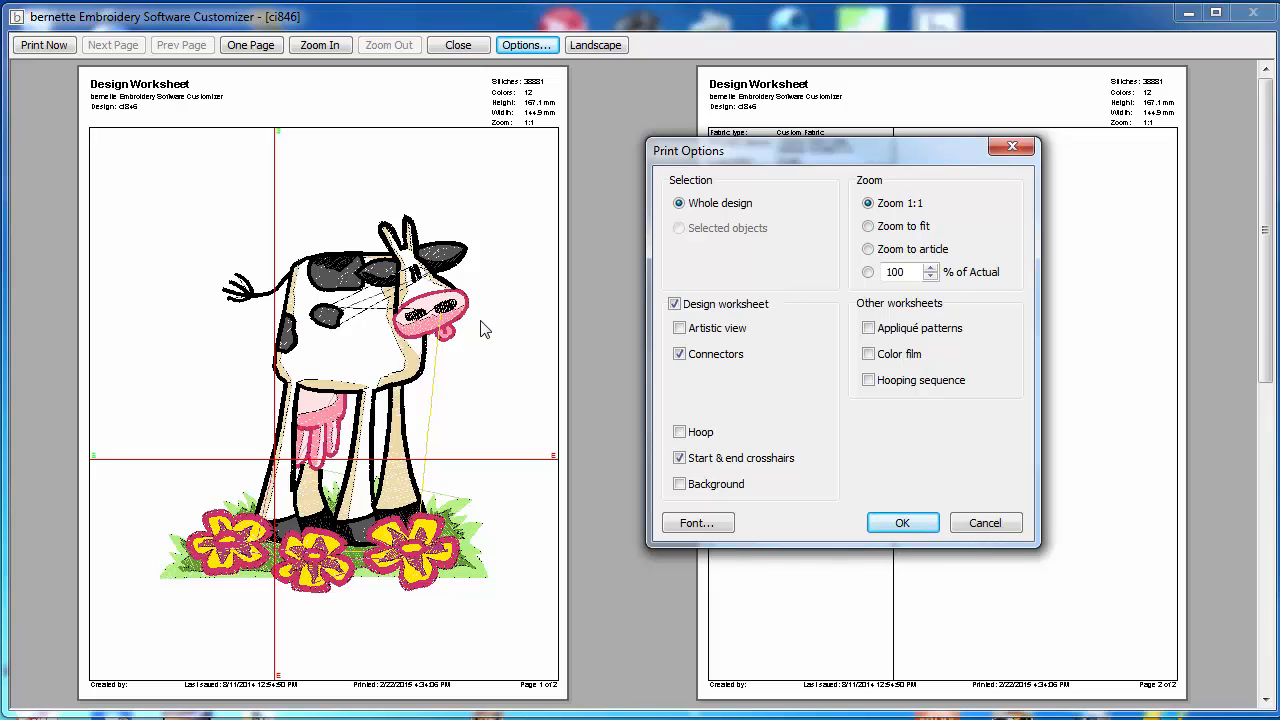
mouse_move(876, 260)
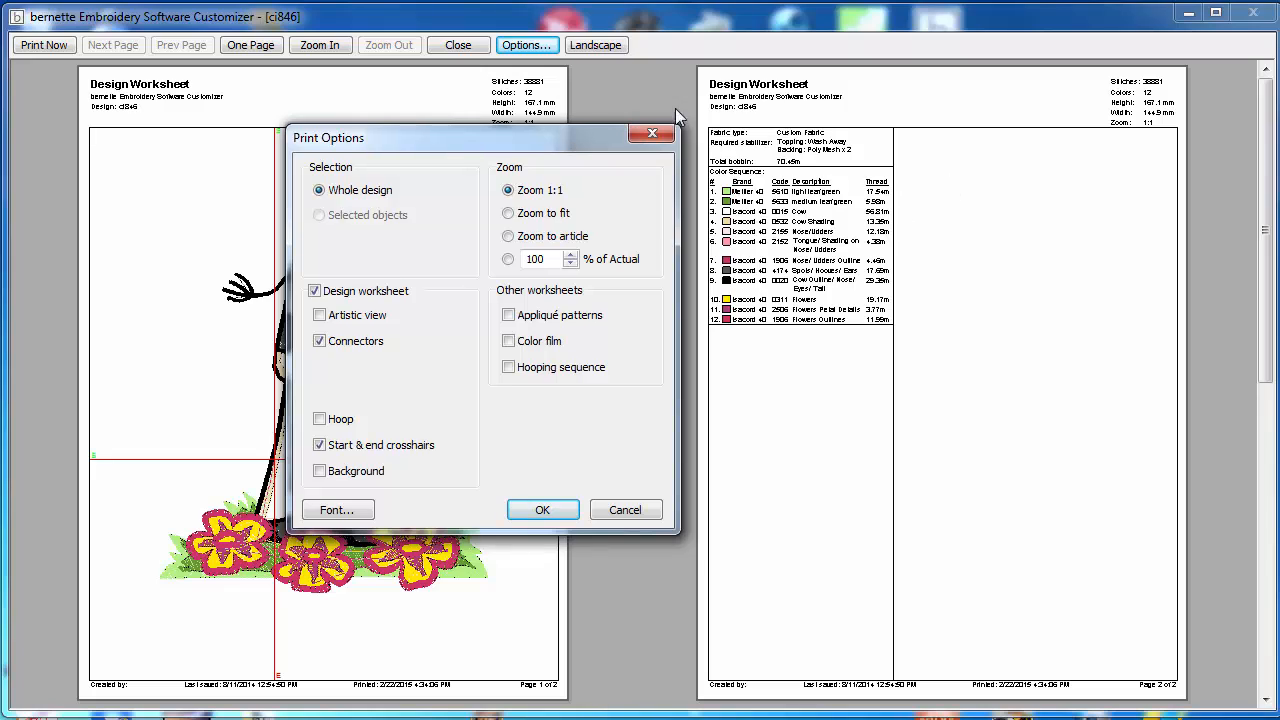
mouse_move(938, 350)
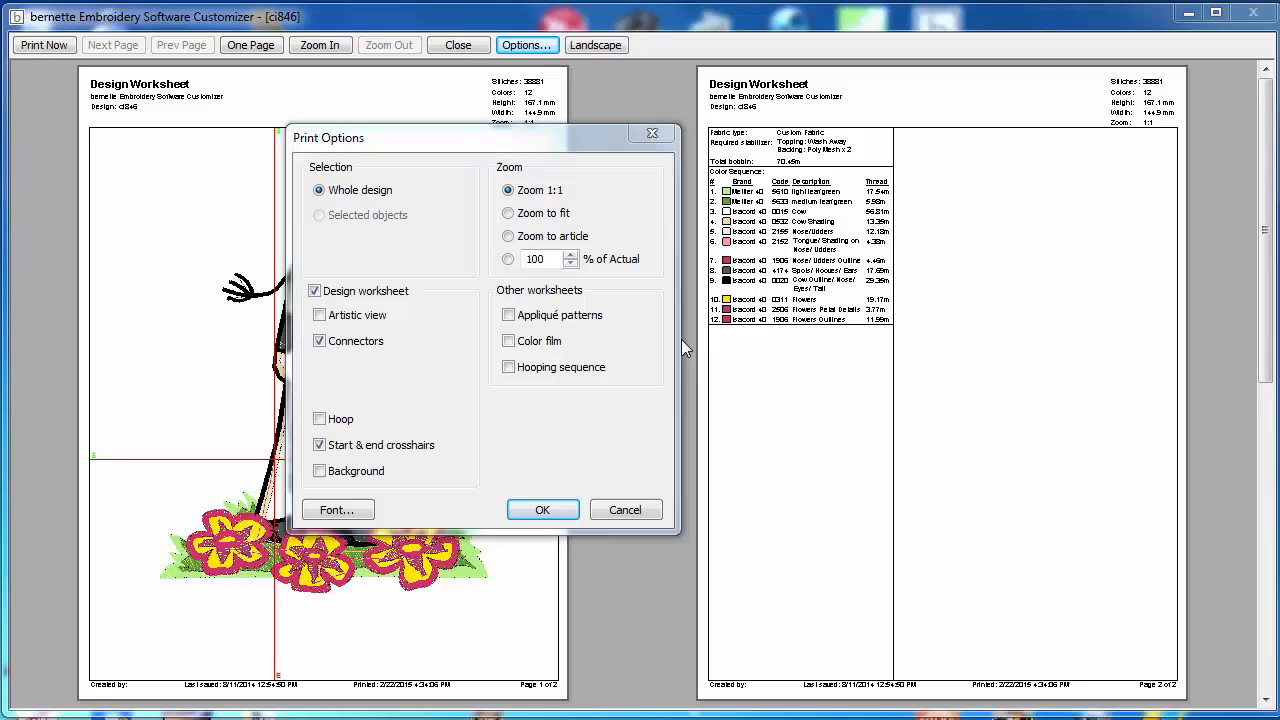
- Confirm the Print Options and leave print preview back to the cow design
left_click(542, 510)
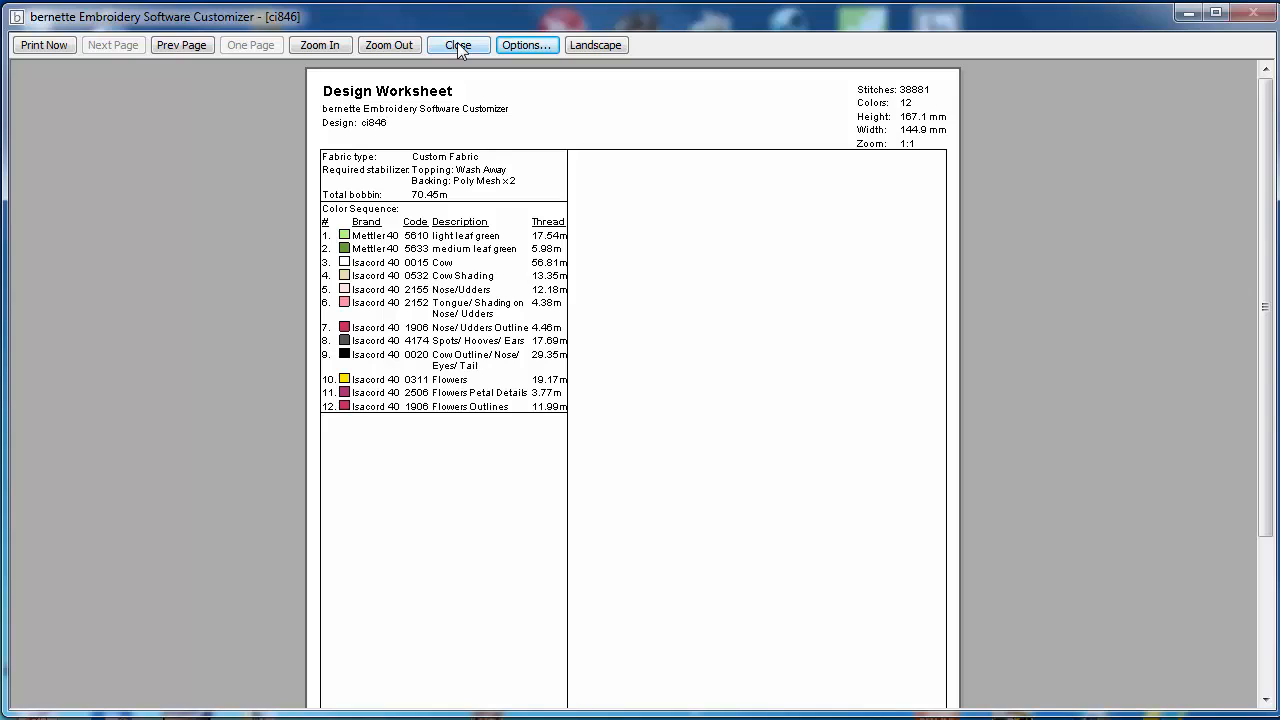
left_click(456, 44)
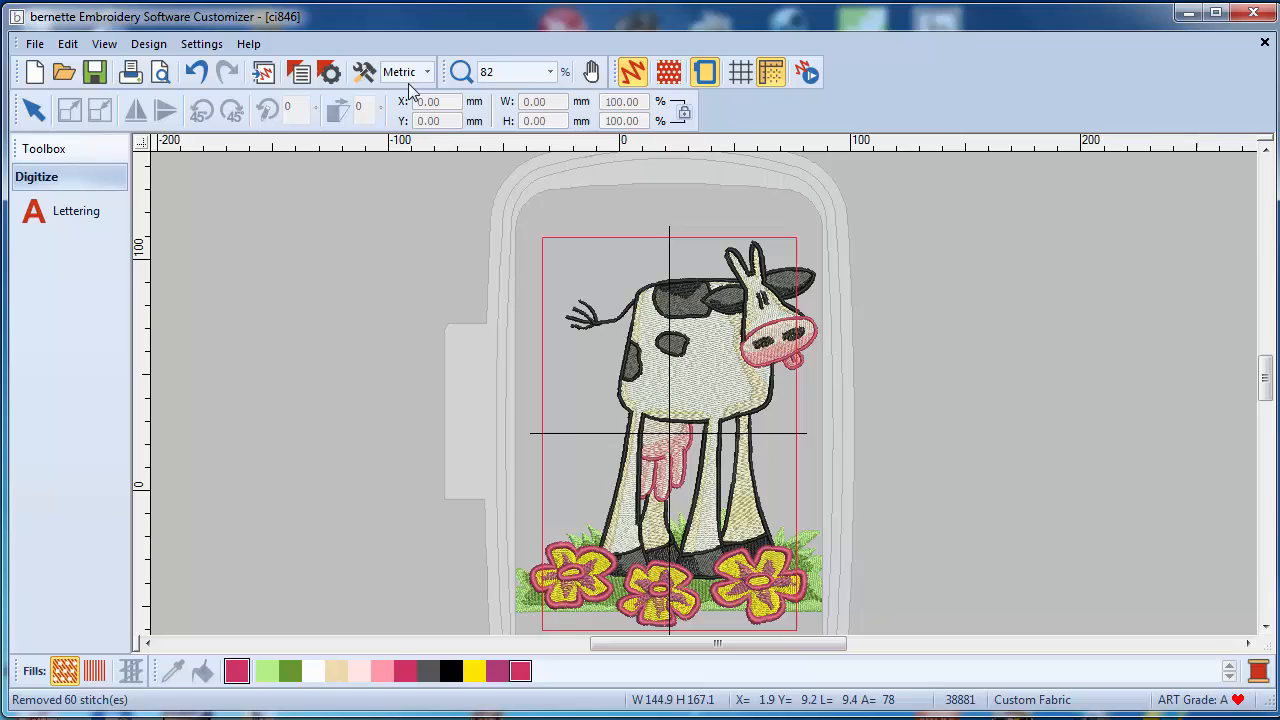
- Start Save As for ci846 and choose the BERNINA USB Stick (*.EXP) format
left_click(34, 44)
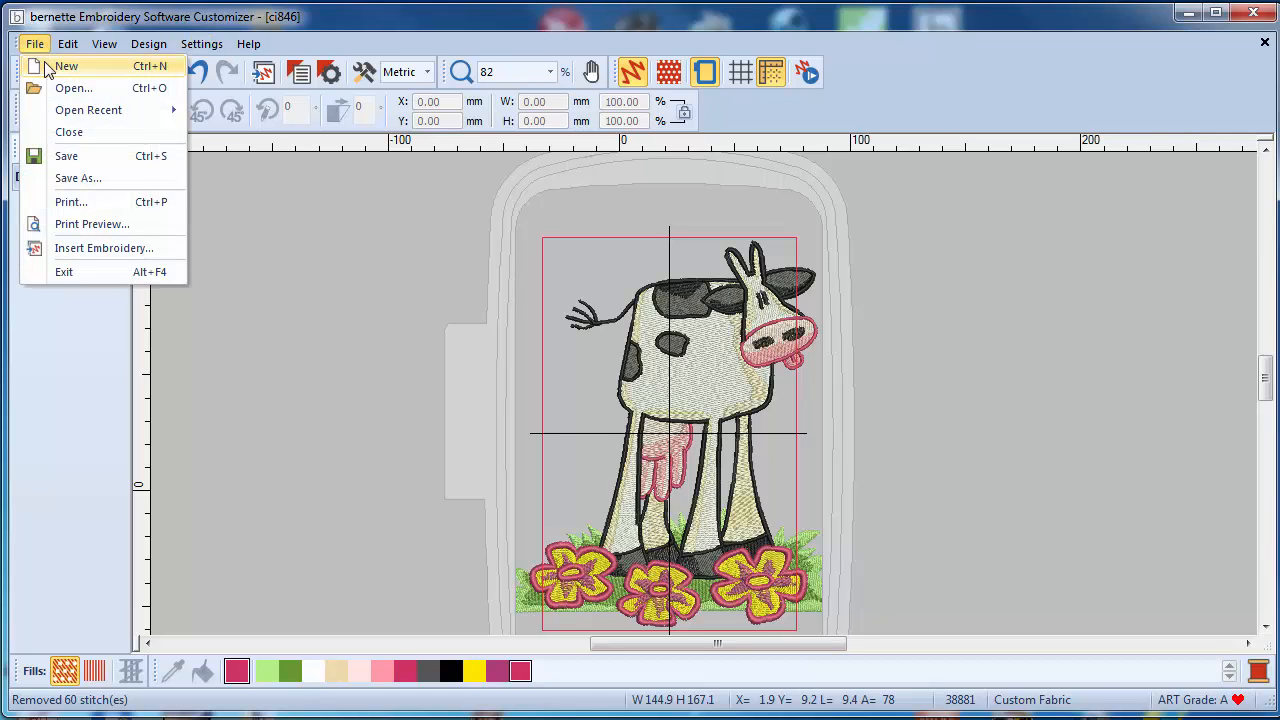
left_click(76, 178)
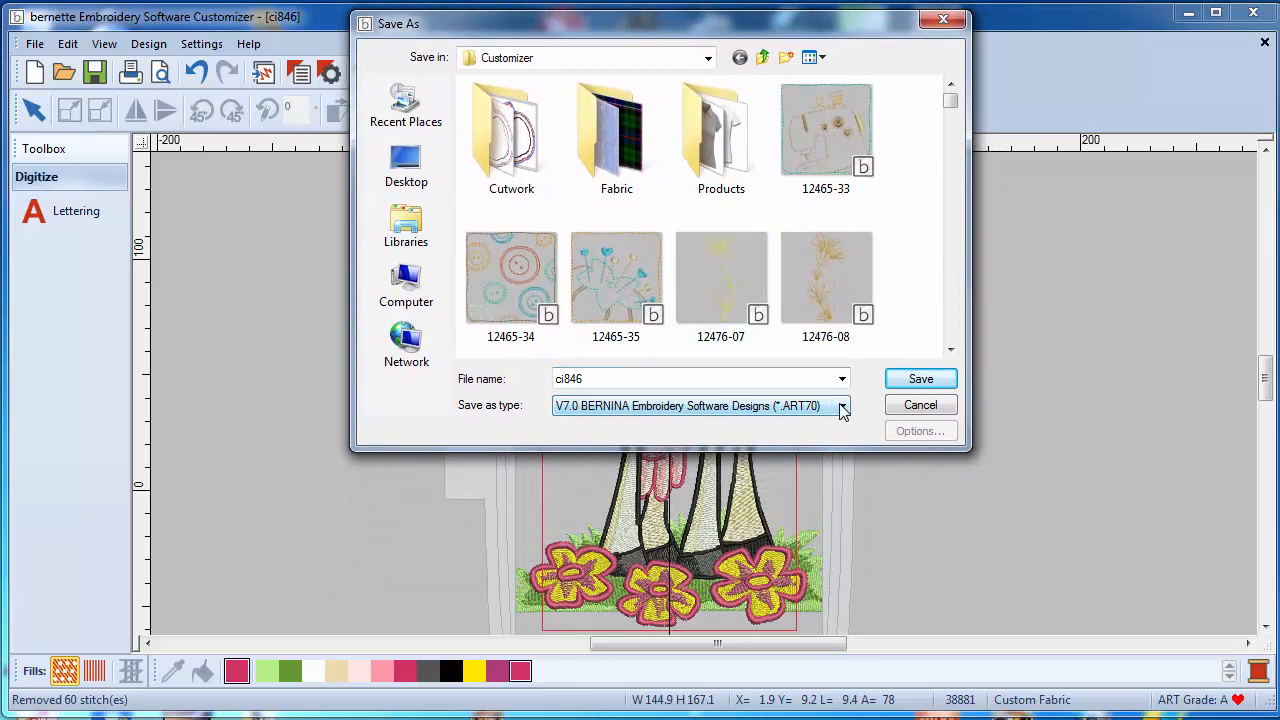
left_click(842, 404)
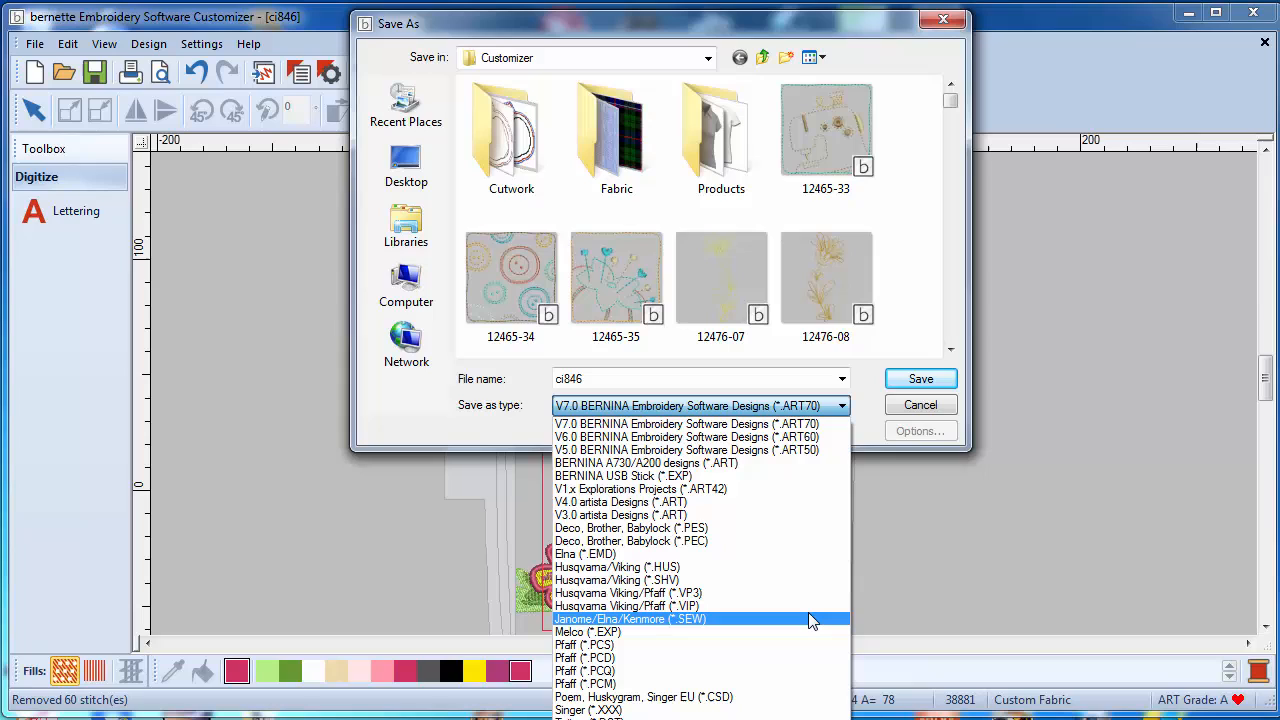
mouse_move(808, 592)
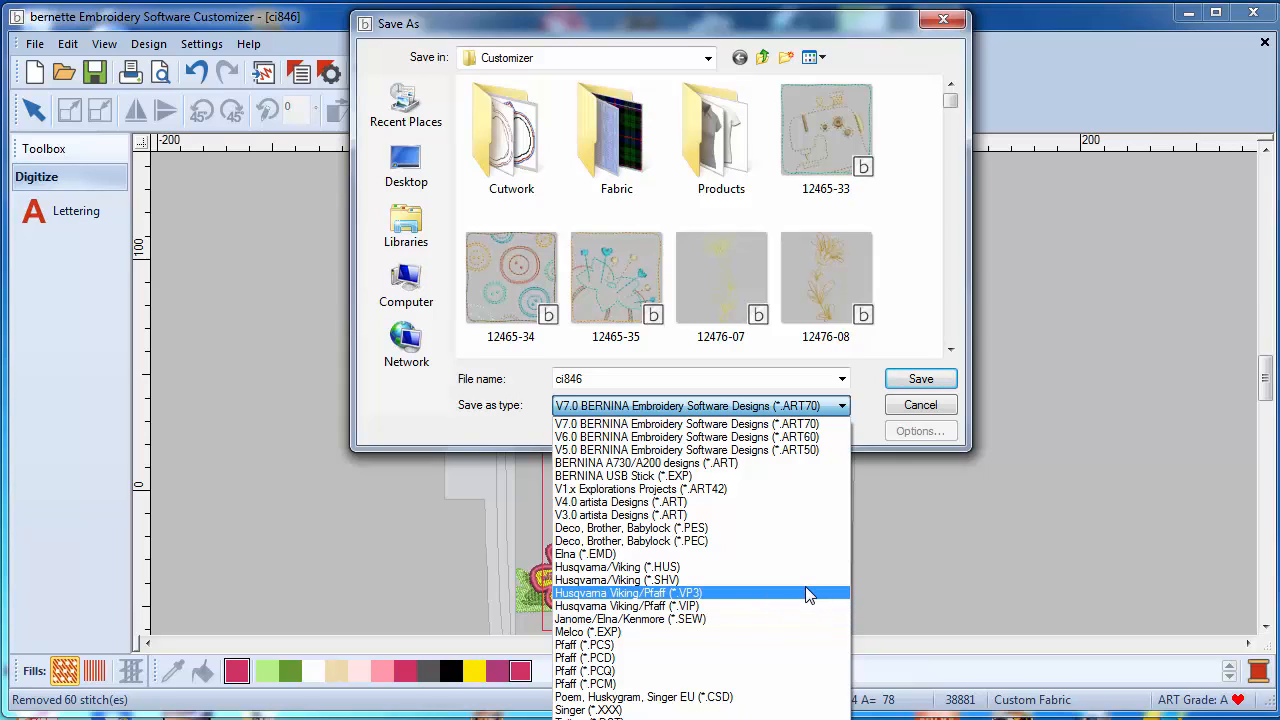
mouse_move(744, 488)
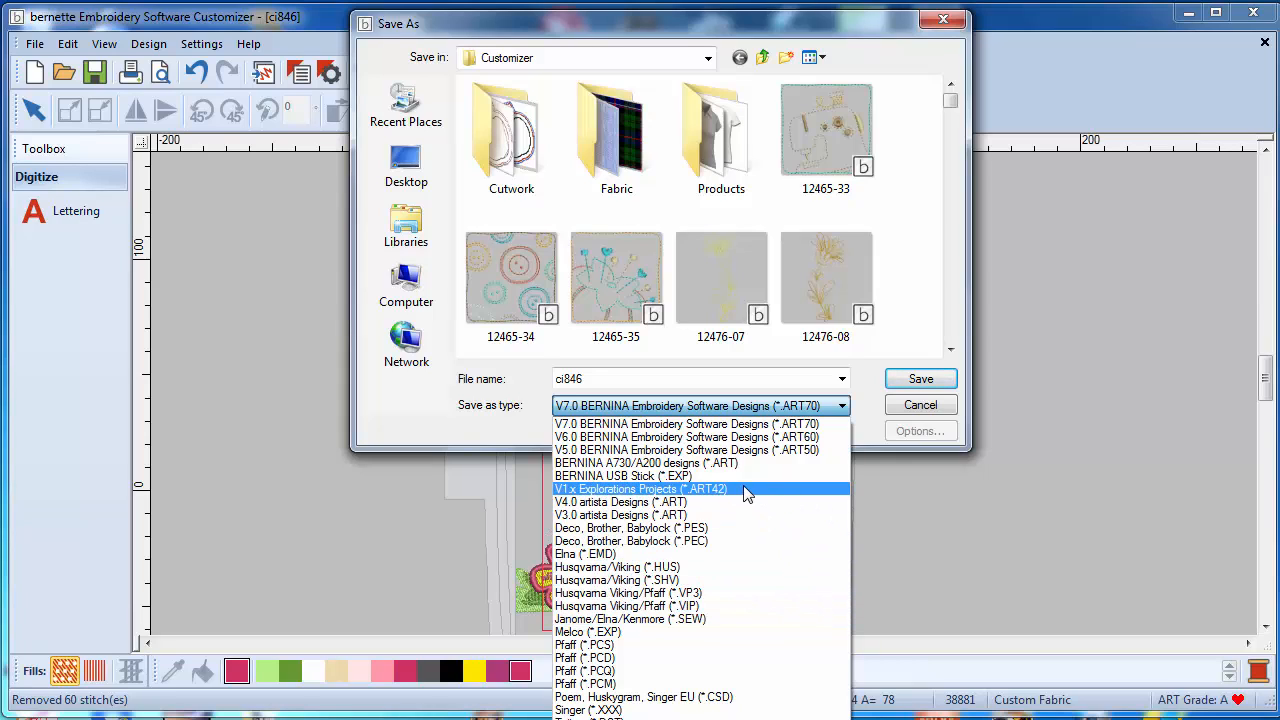
mouse_move(620, 476)
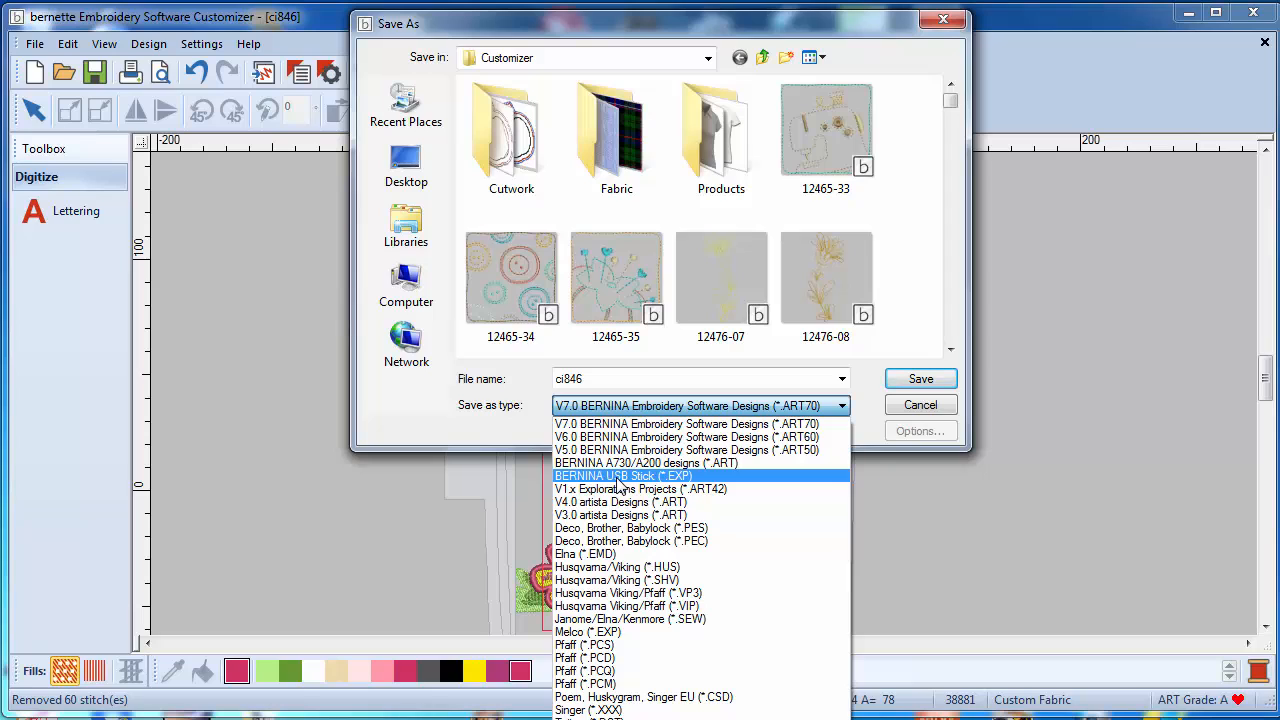
left_click(622, 476)
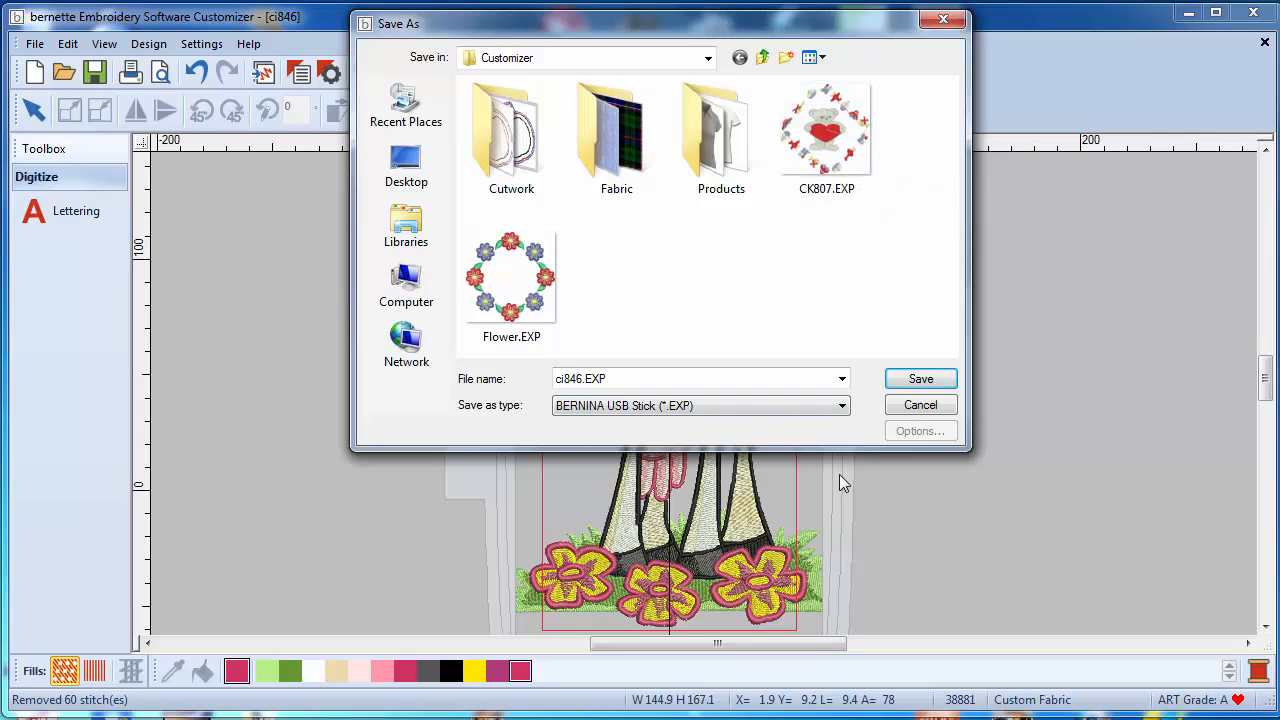
mouse_move(920, 378)
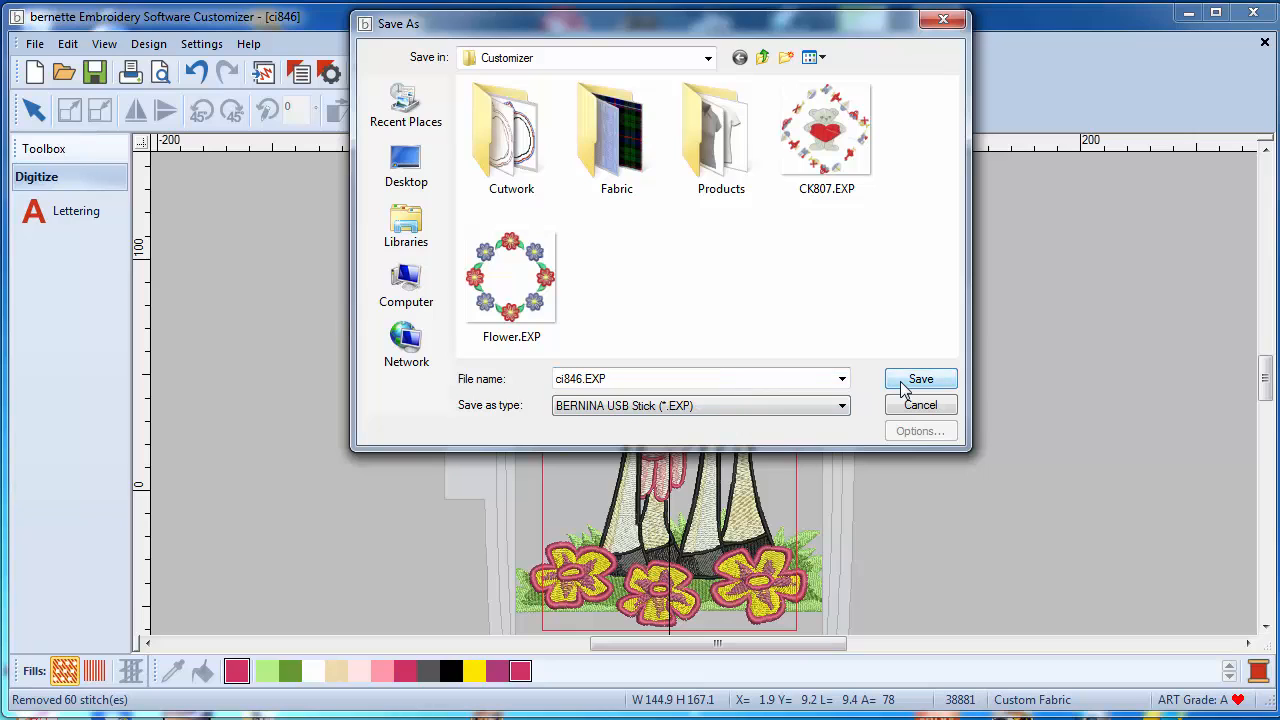
- Save ci846.EXP, continuing past the Object Not Covered by hoop warning
left_click(920, 378)
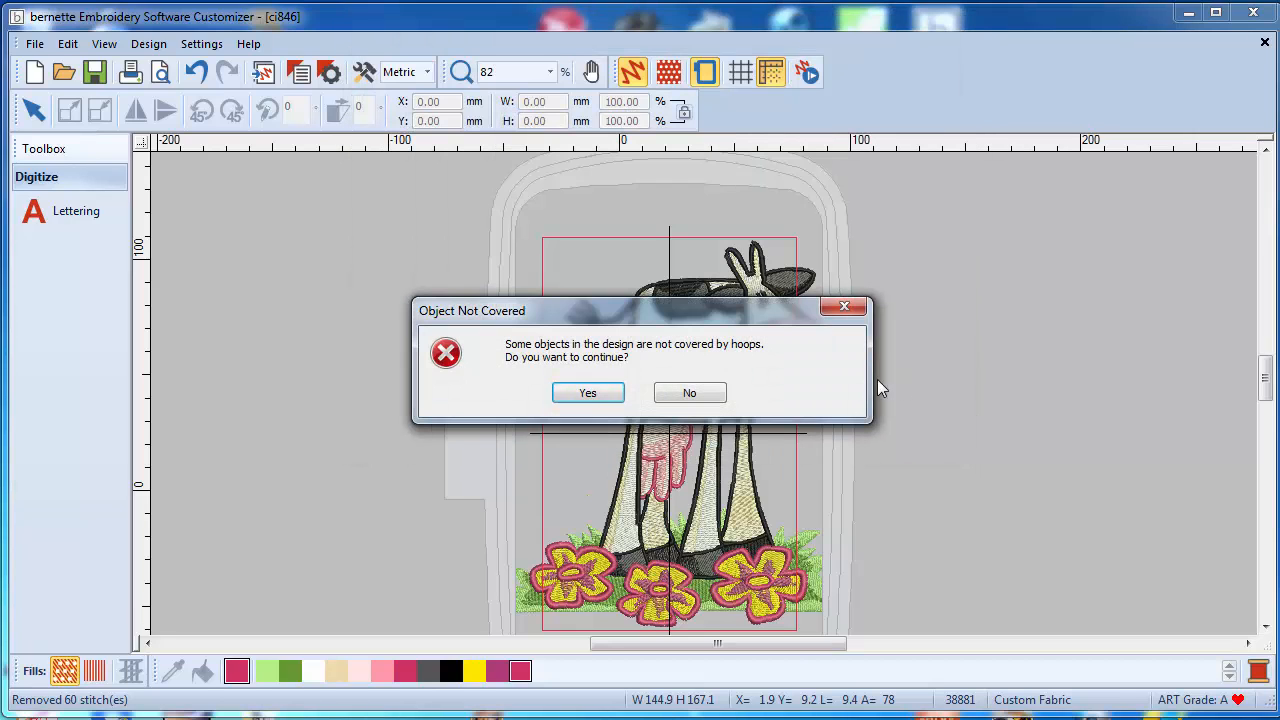
mouse_move(660, 414)
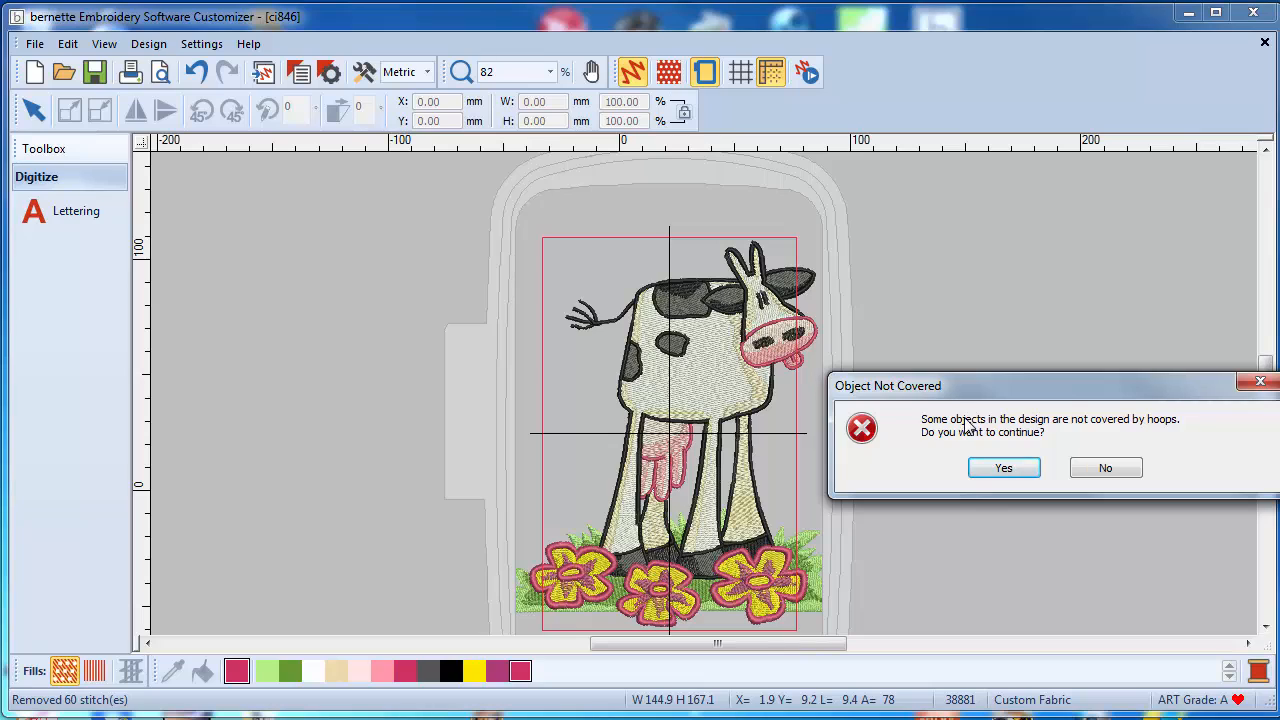
left_click(1004, 468)
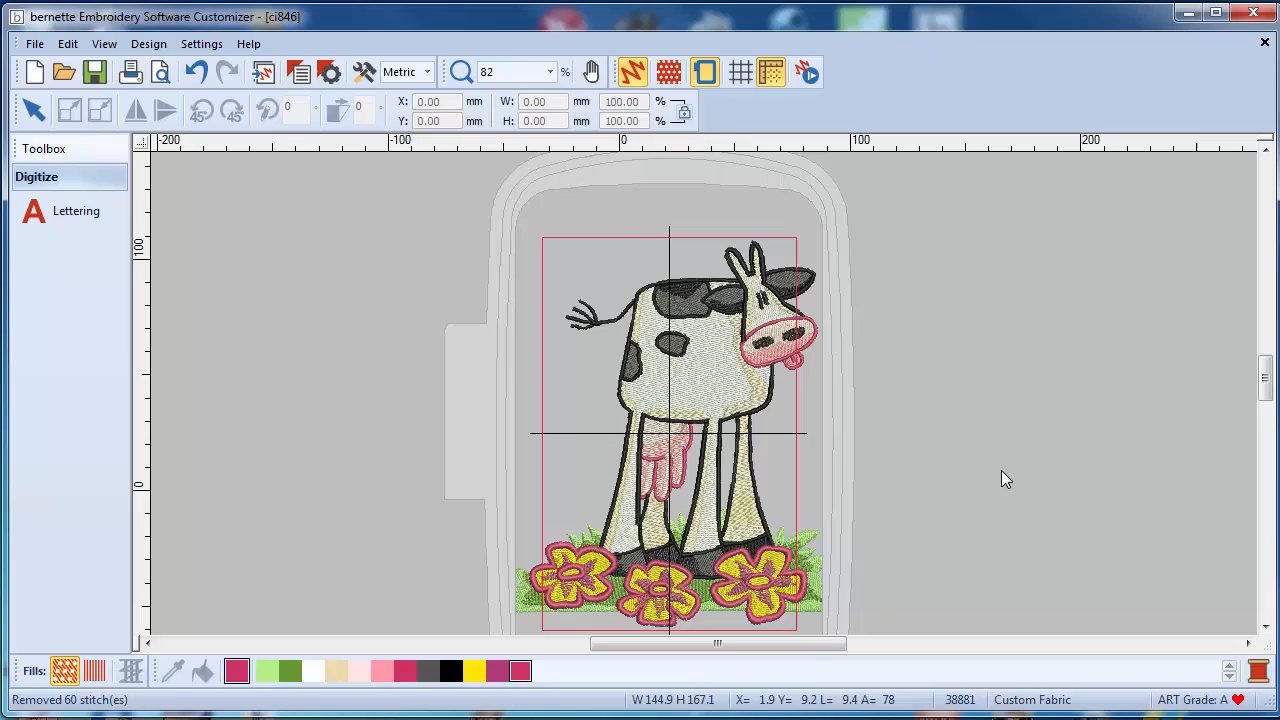
mouse_move(976, 368)
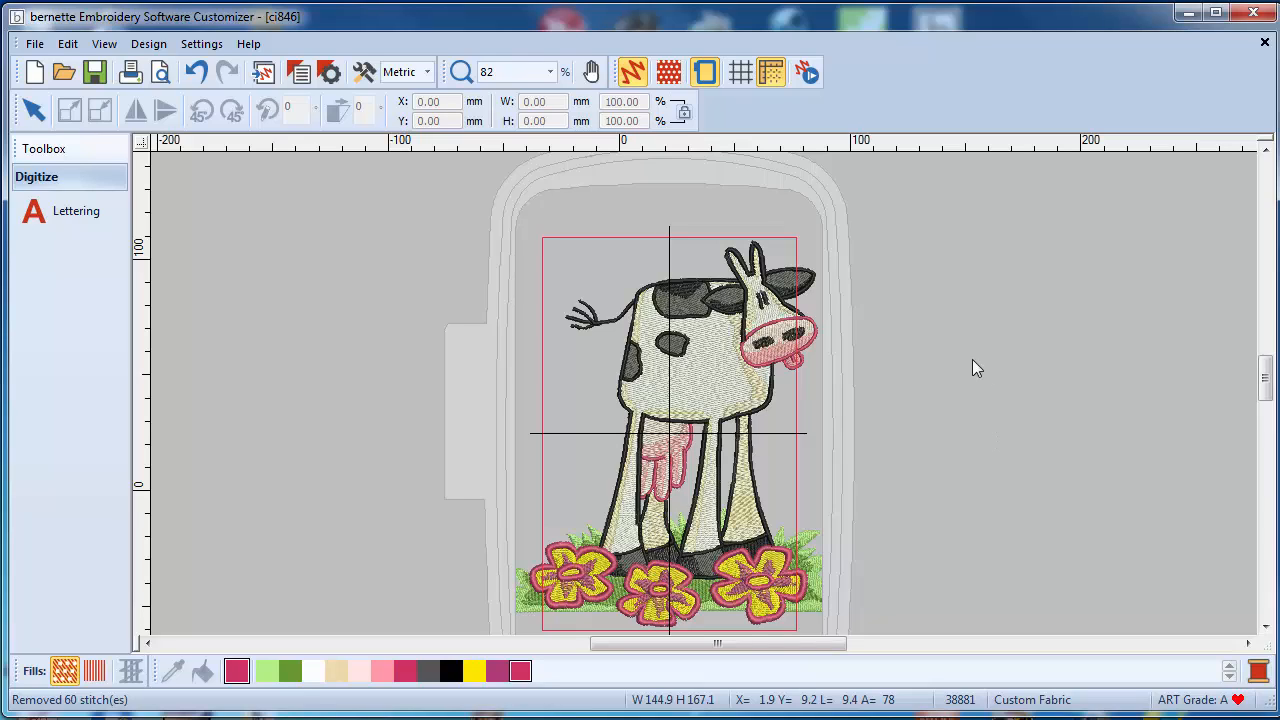
mouse_move(948, 336)
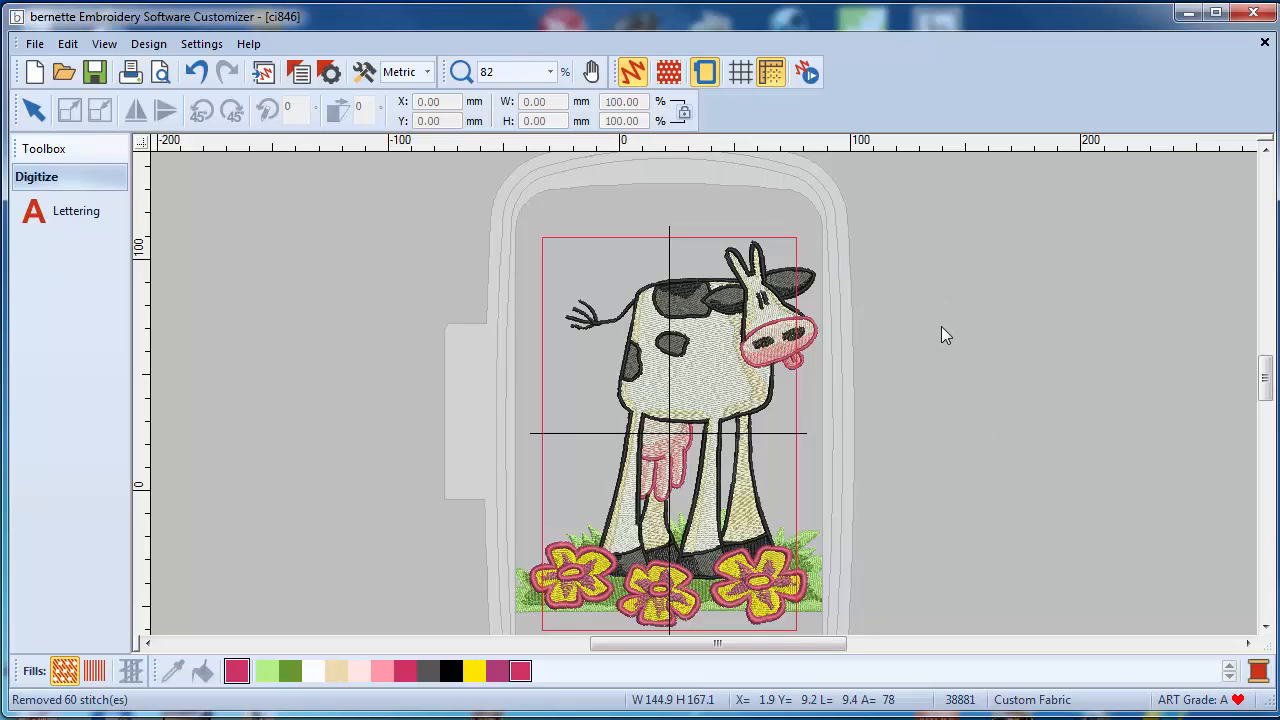